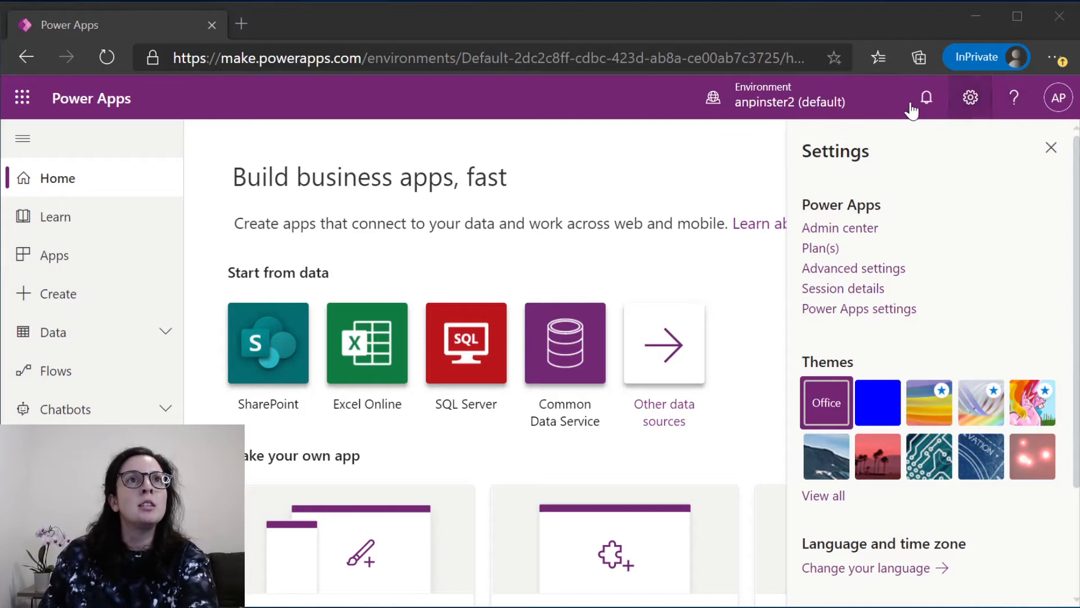
mouse_move(970, 103)
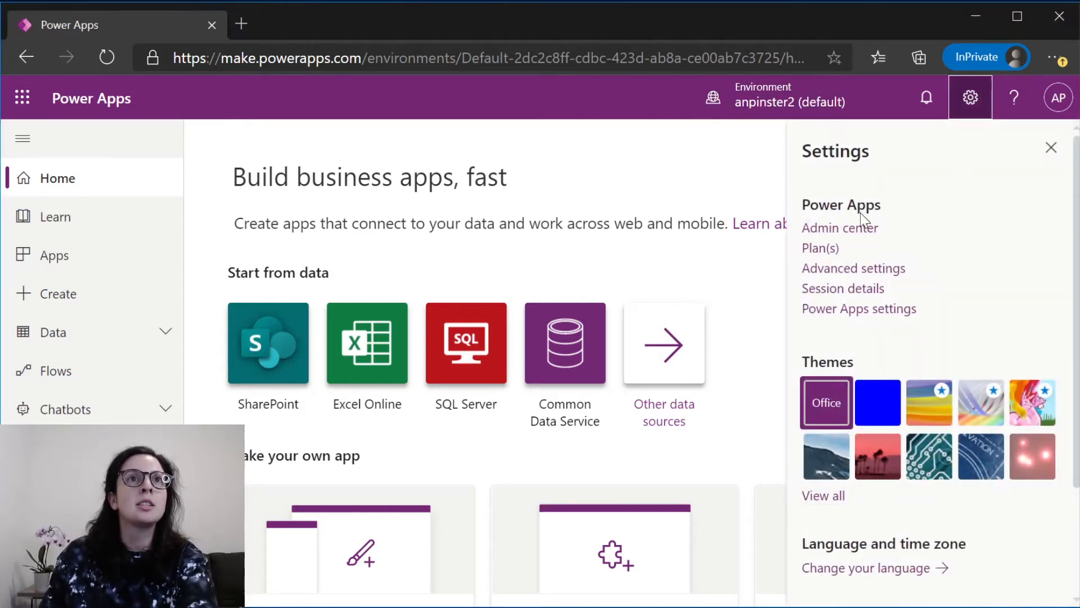
- Review the default environment's Add database panel in the admin center, then return to Power Apps home
left_click(840, 227)
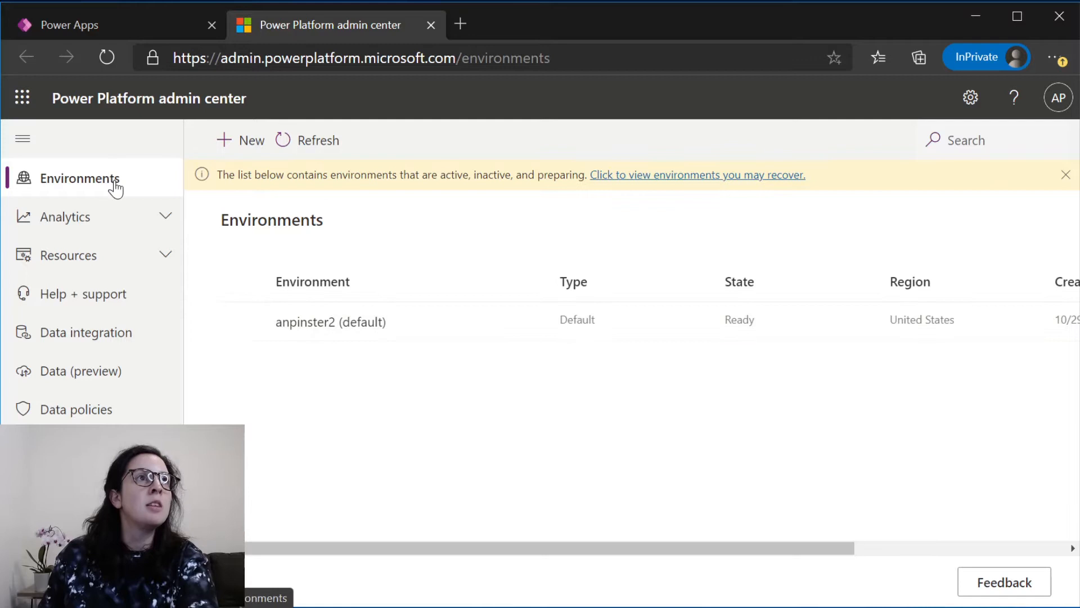
left_click(329, 320)
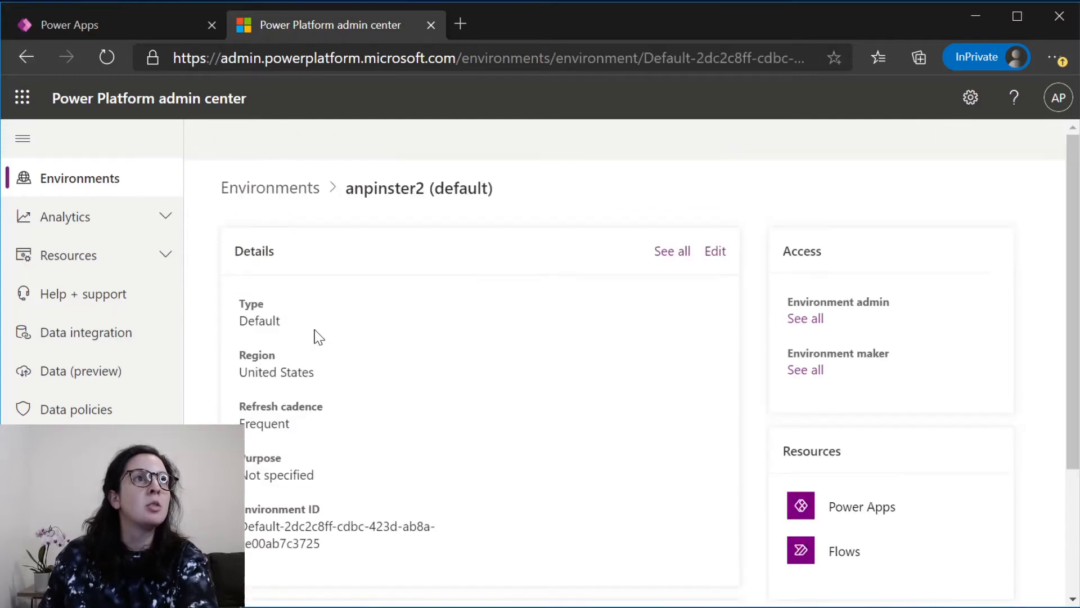
scroll("down", 3)
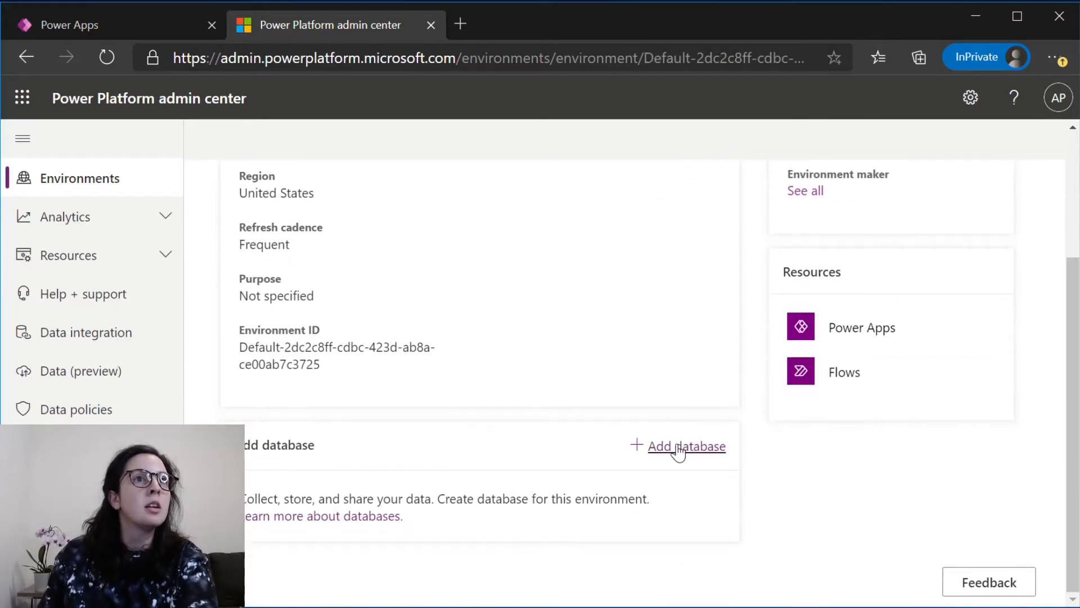
left_click(685, 447)
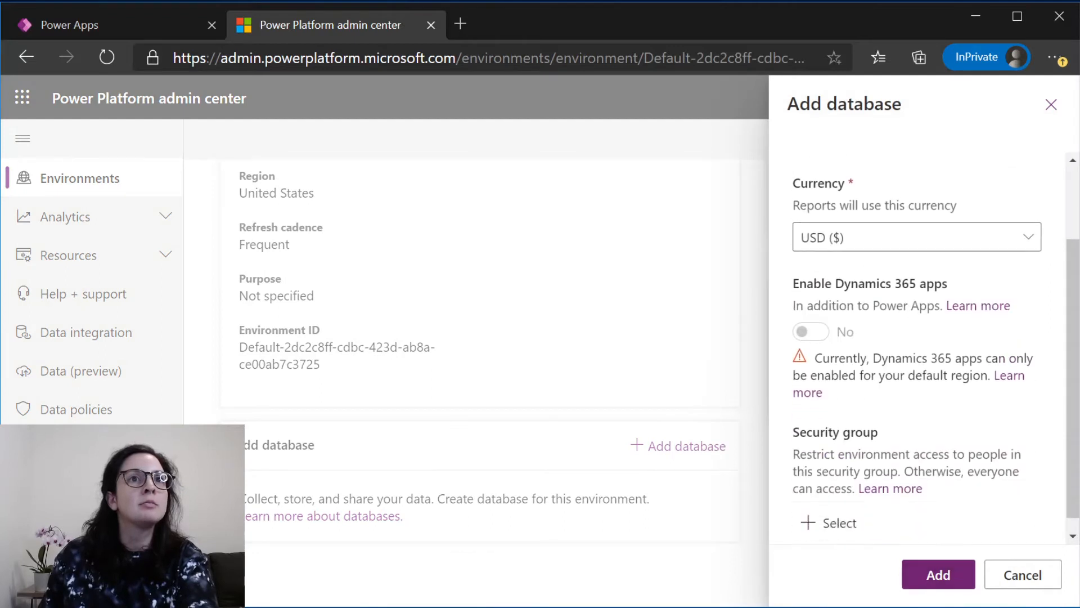
left_click(937, 574)
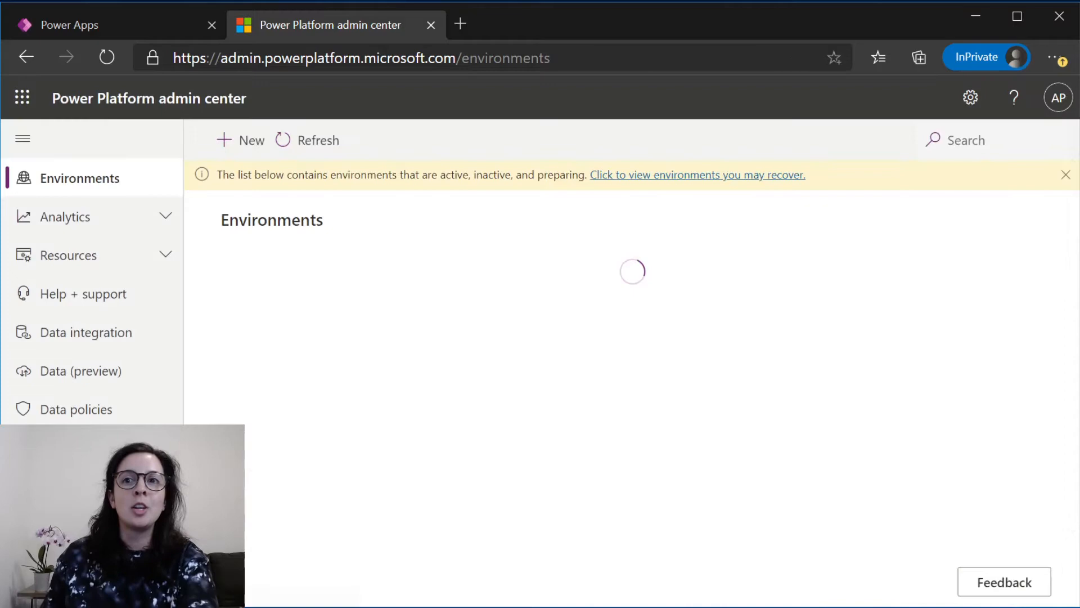
left_click(69, 25)
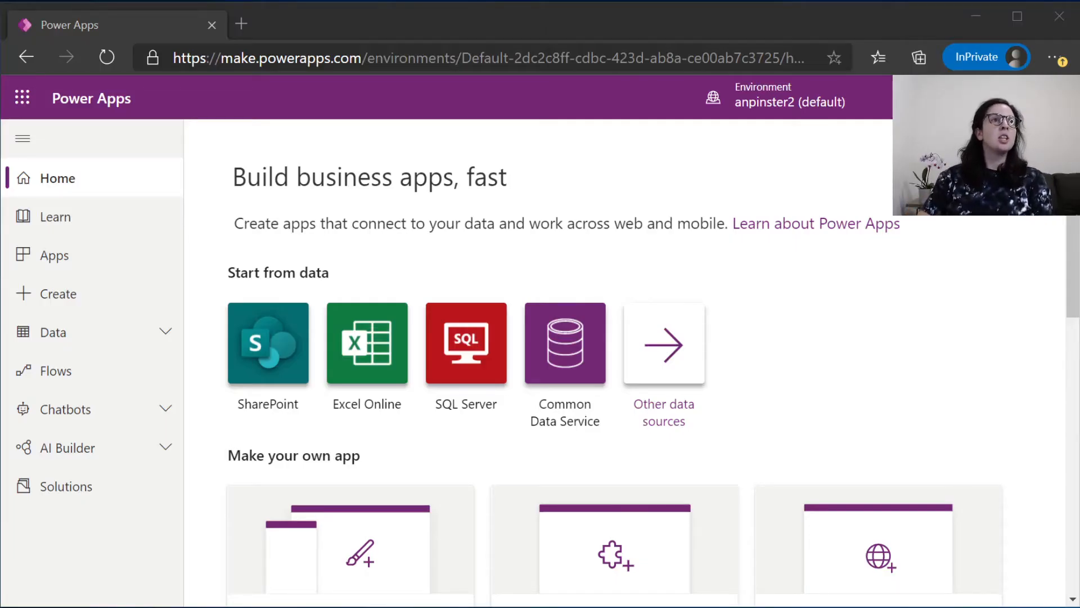
mouse_move(873, 393)
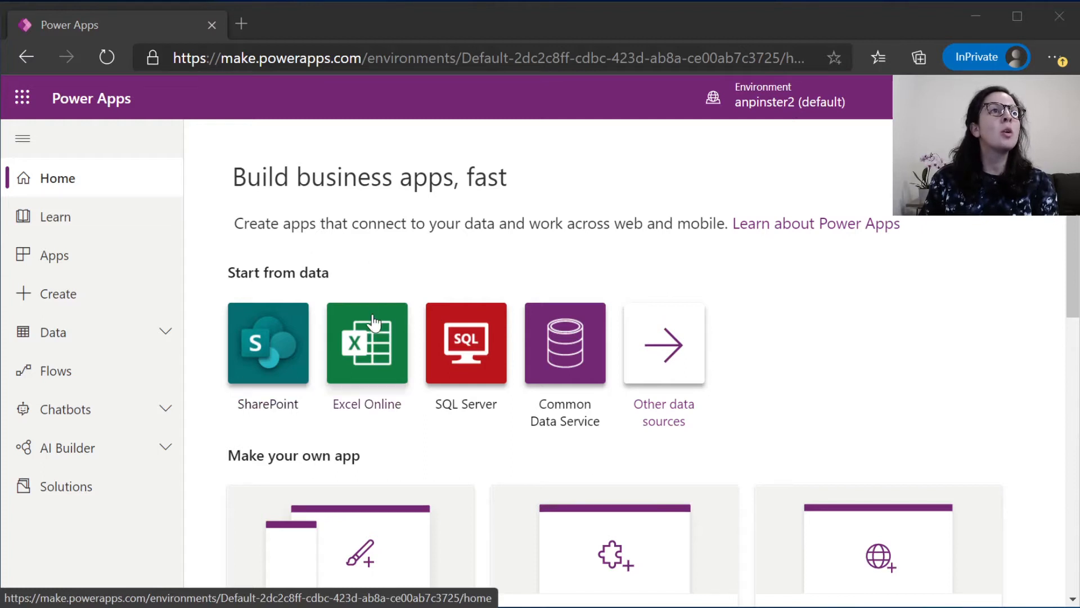
mouse_move(606, 248)
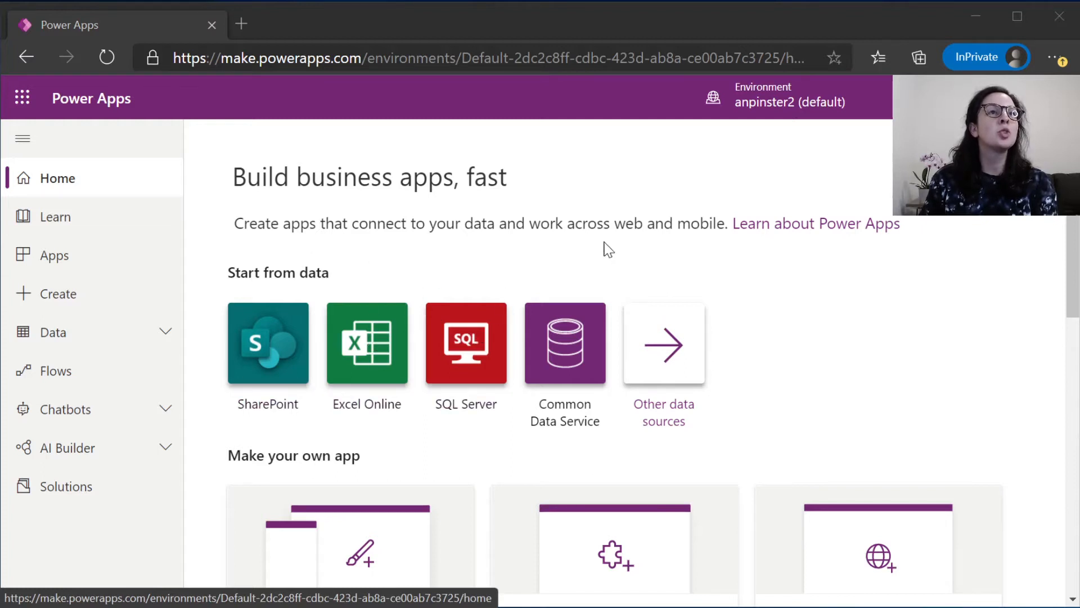
scroll("down", 3)
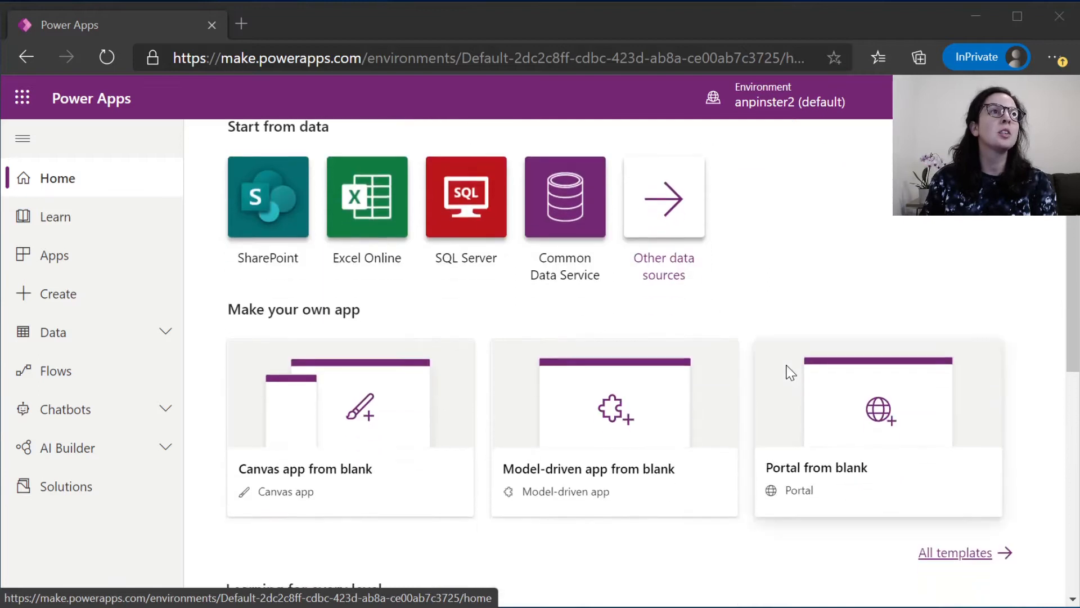
scroll("down", 3)
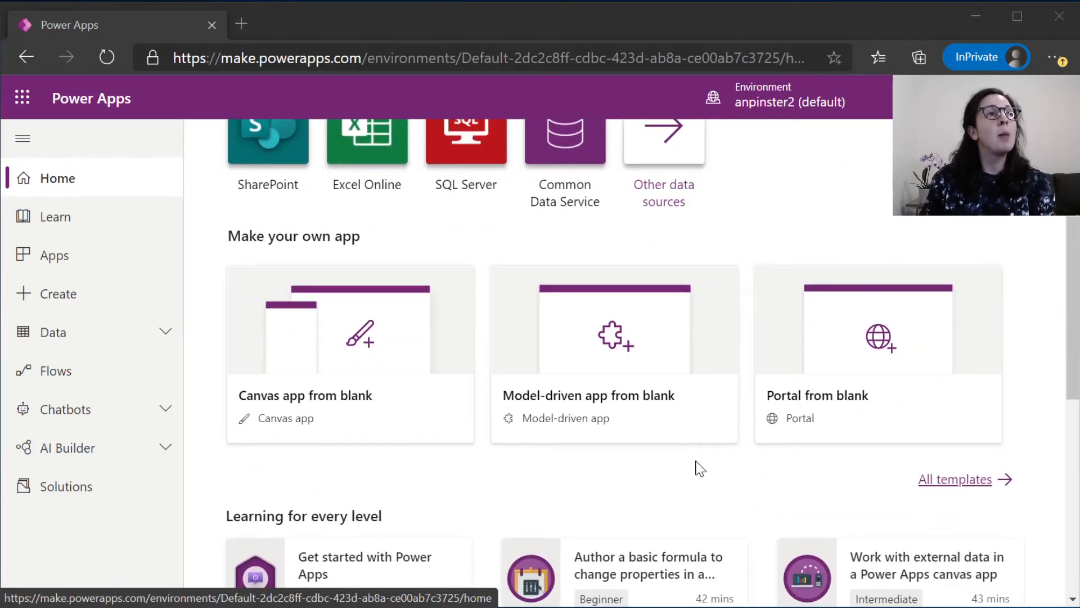
mouse_move(305, 430)
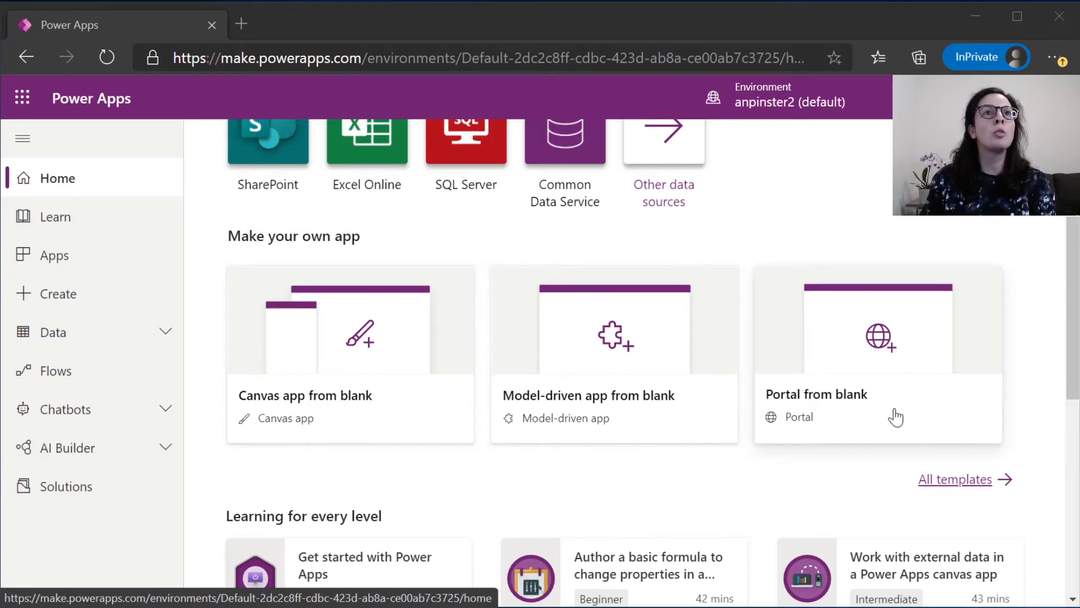
mouse_move(893, 453)
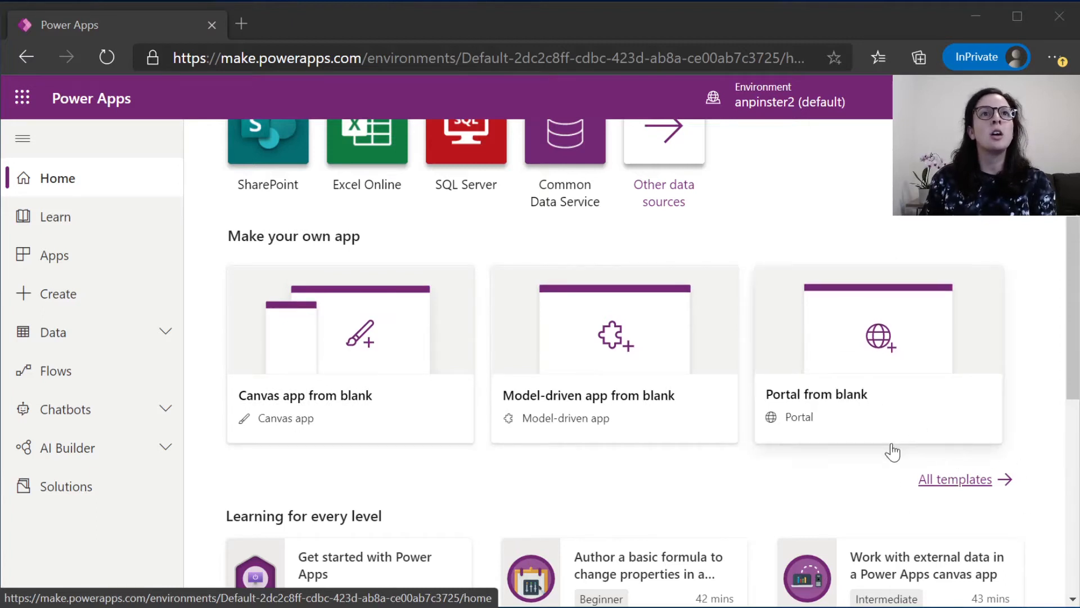
scroll("down", 3)
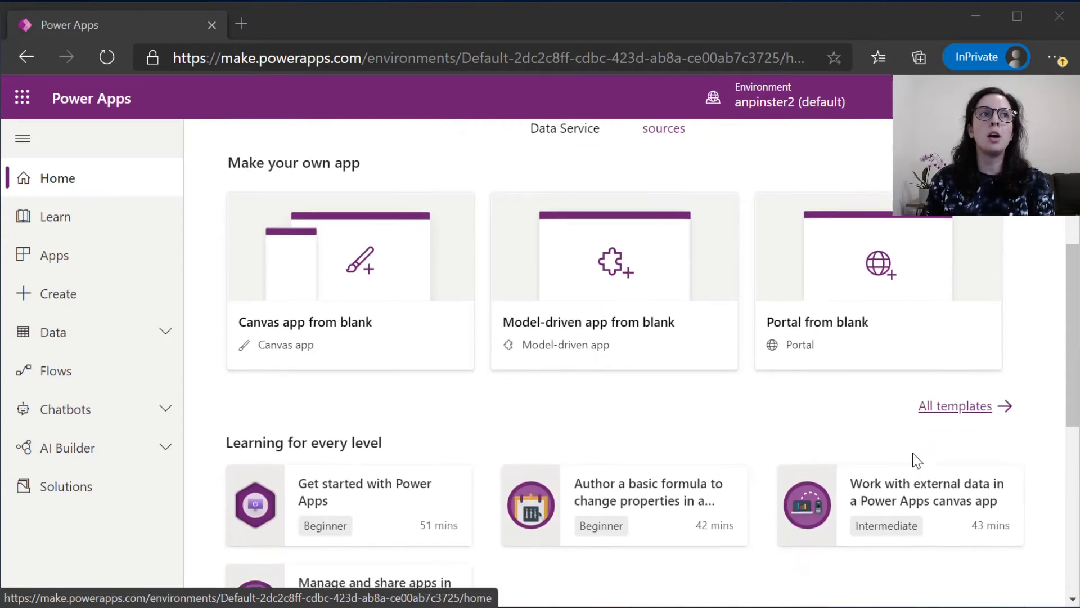
scroll("down", 3)
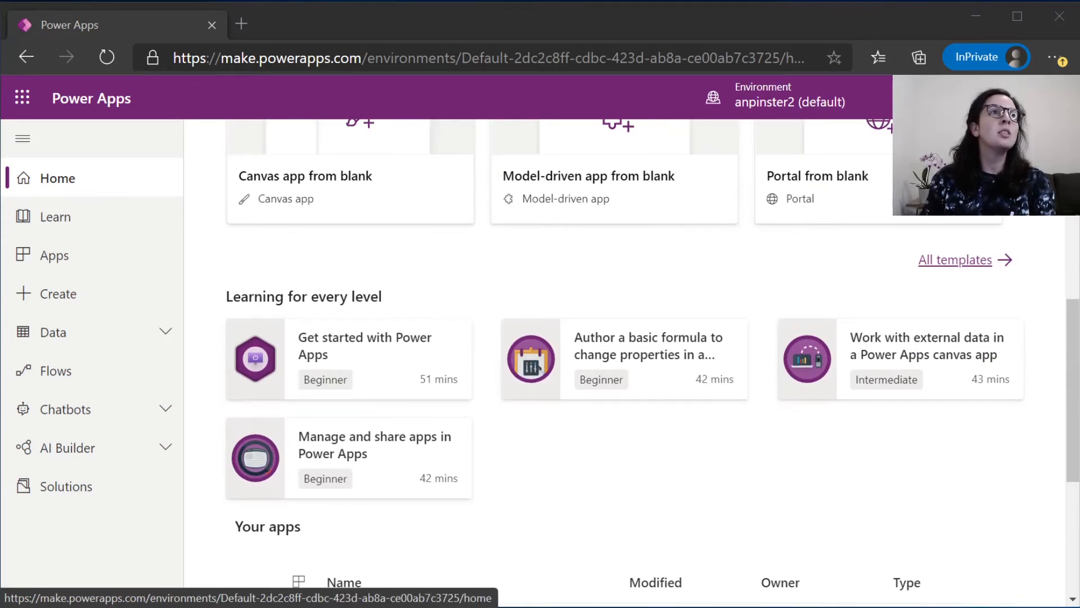
mouse_move(585, 474)
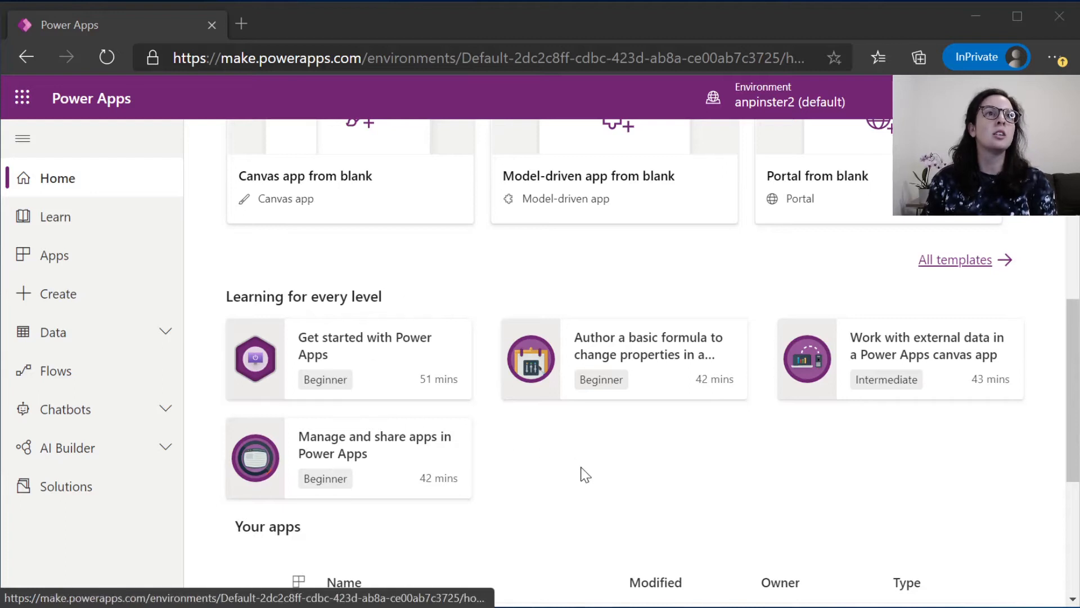
scroll("down", 3)
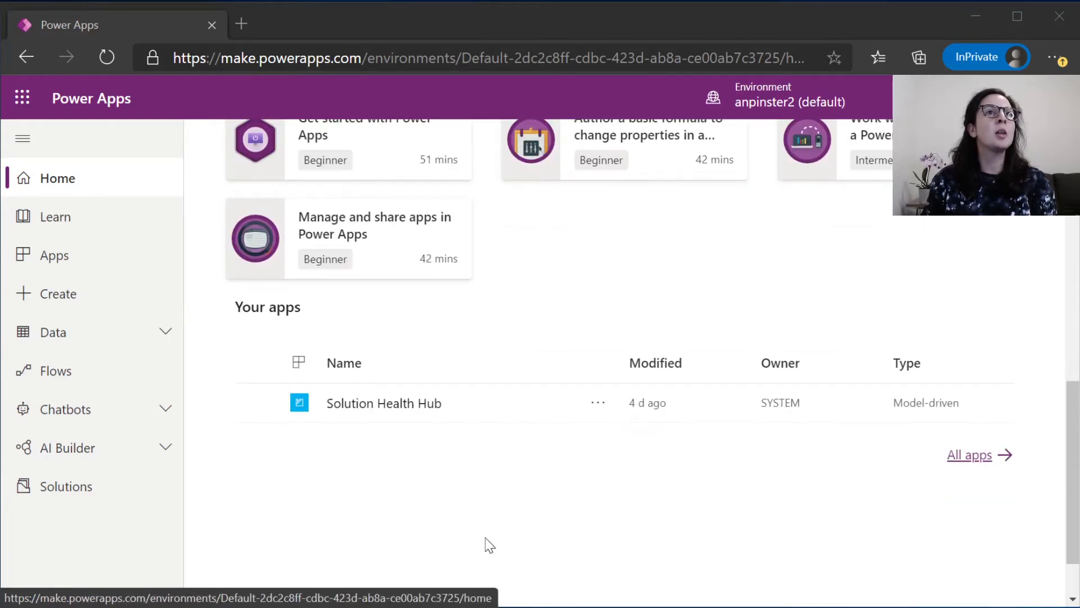
mouse_move(540, 530)
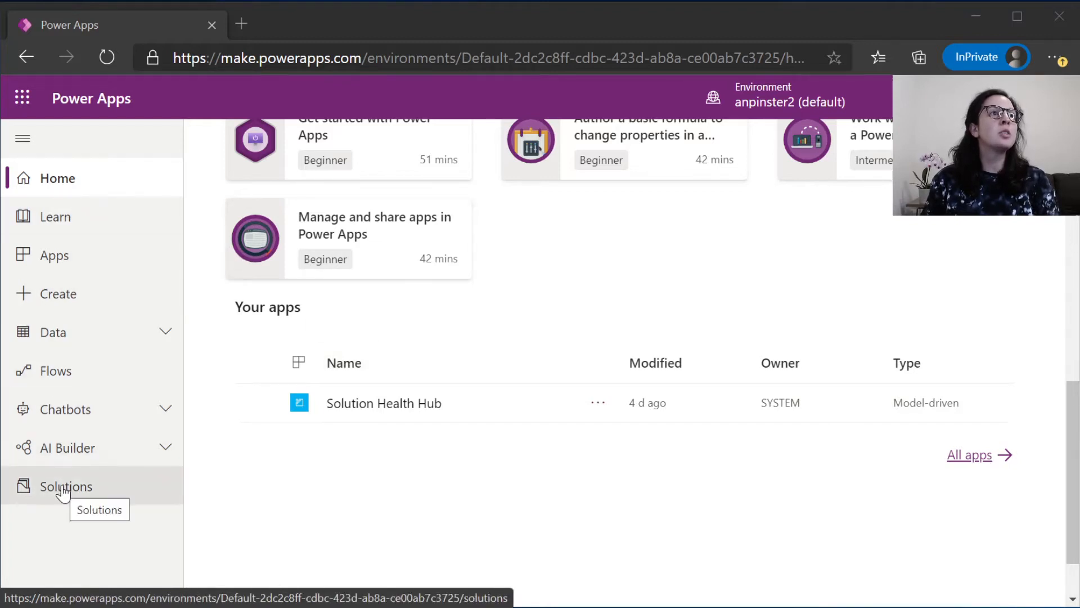
- Start a new solution with display name 'Trip Planner' and choose to add a new publisher
left_click(65, 486)
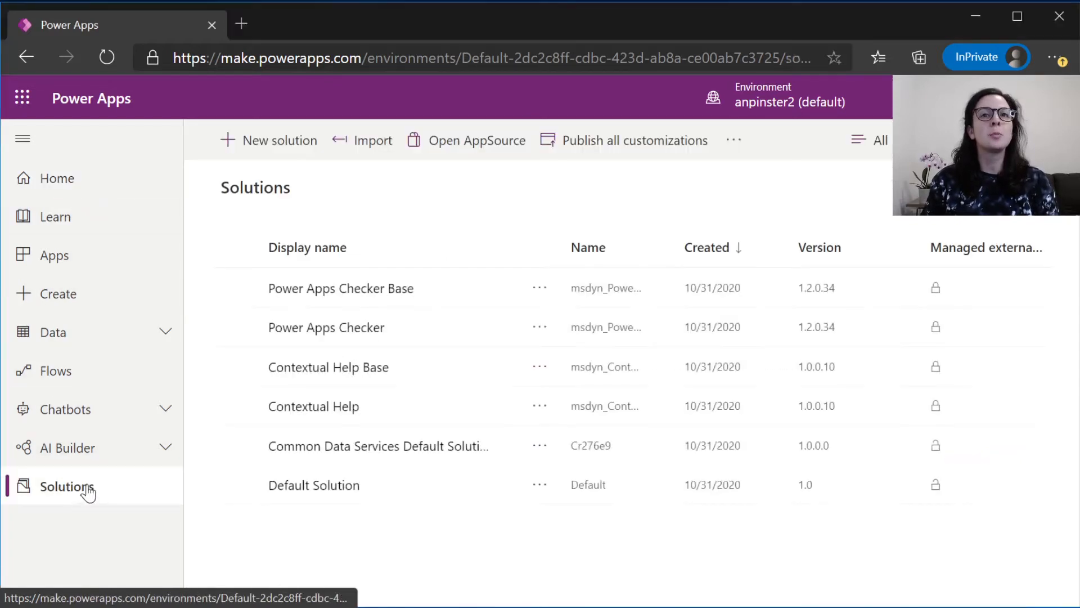
mouse_move(283, 139)
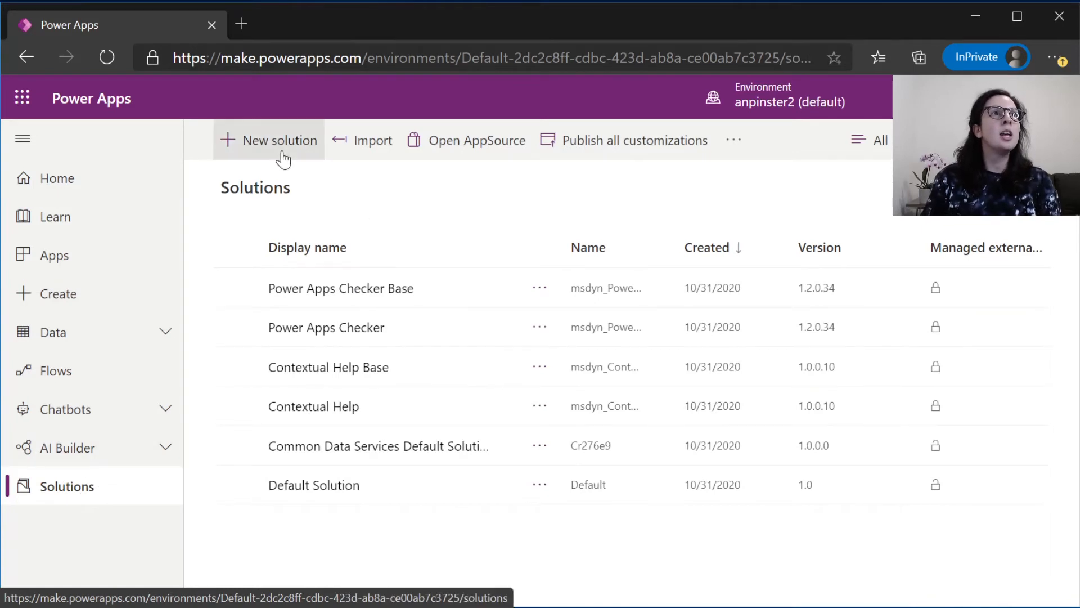
left_click(278, 139)
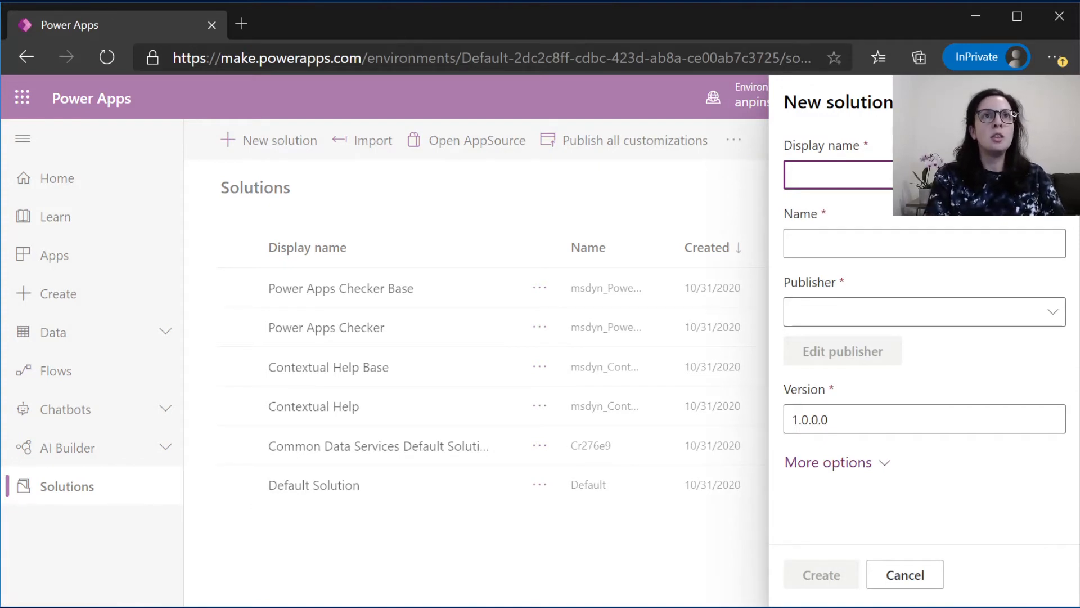
left_click(837, 176)
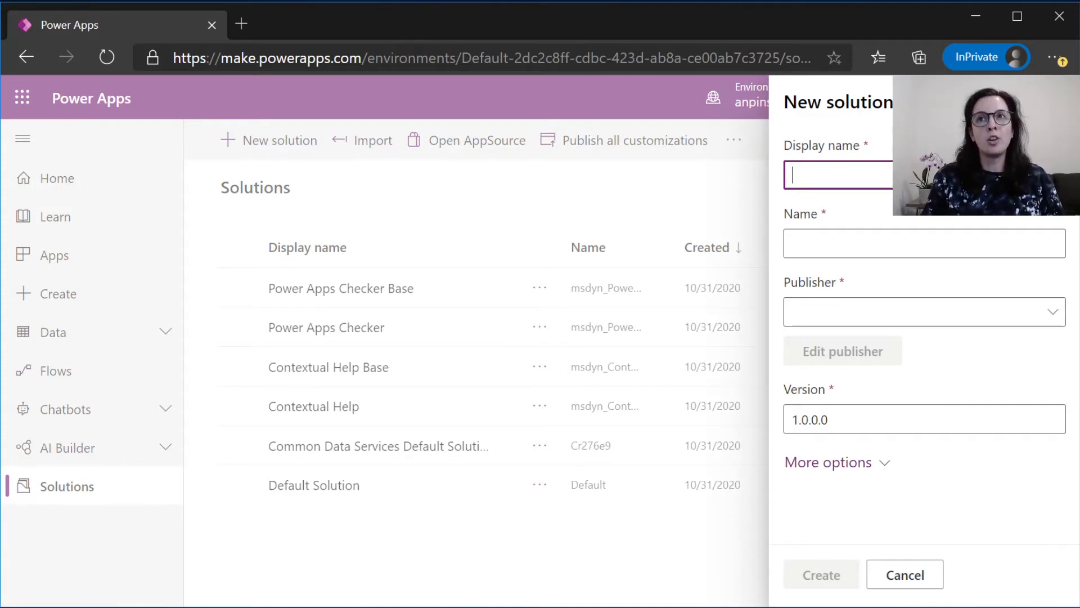
type("Trip Planner")
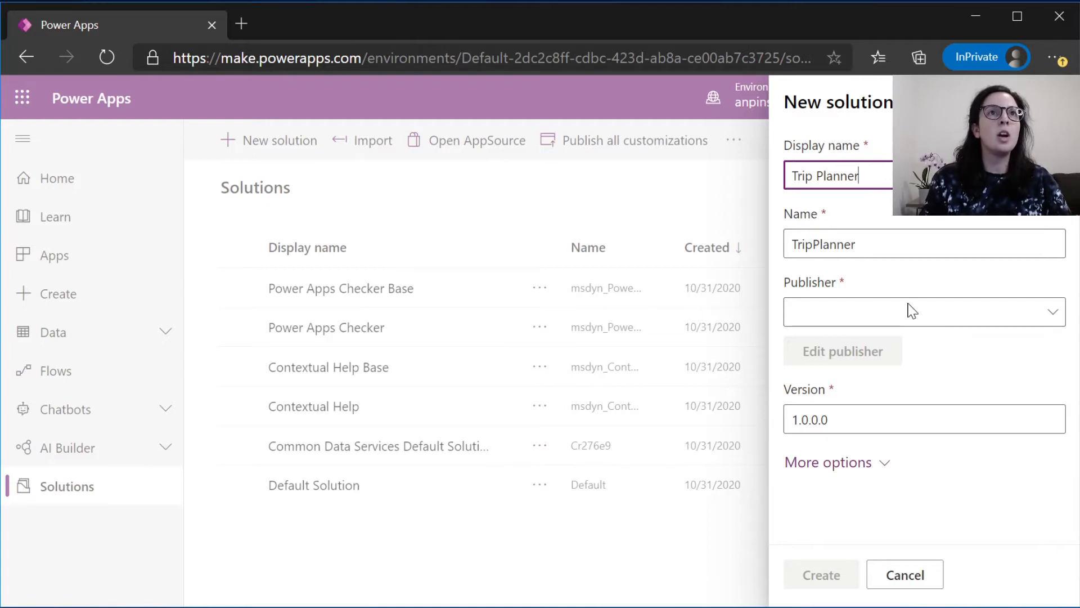
left_click(922, 312)
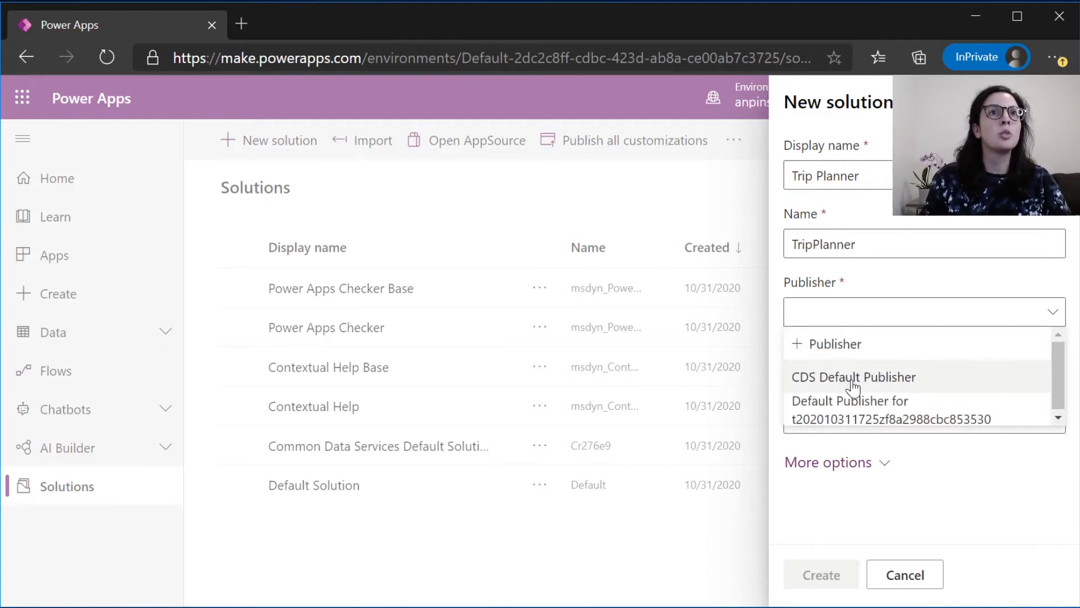
left_click(834, 344)
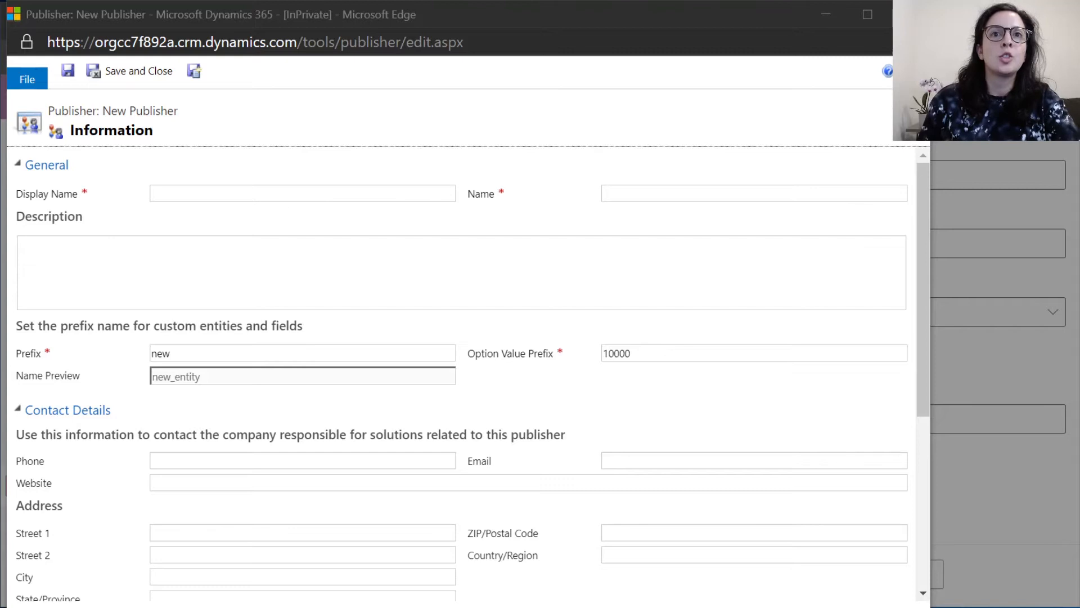
- Fill the new publisher with display name APS and name aps, then save and close it
left_click(302, 193)
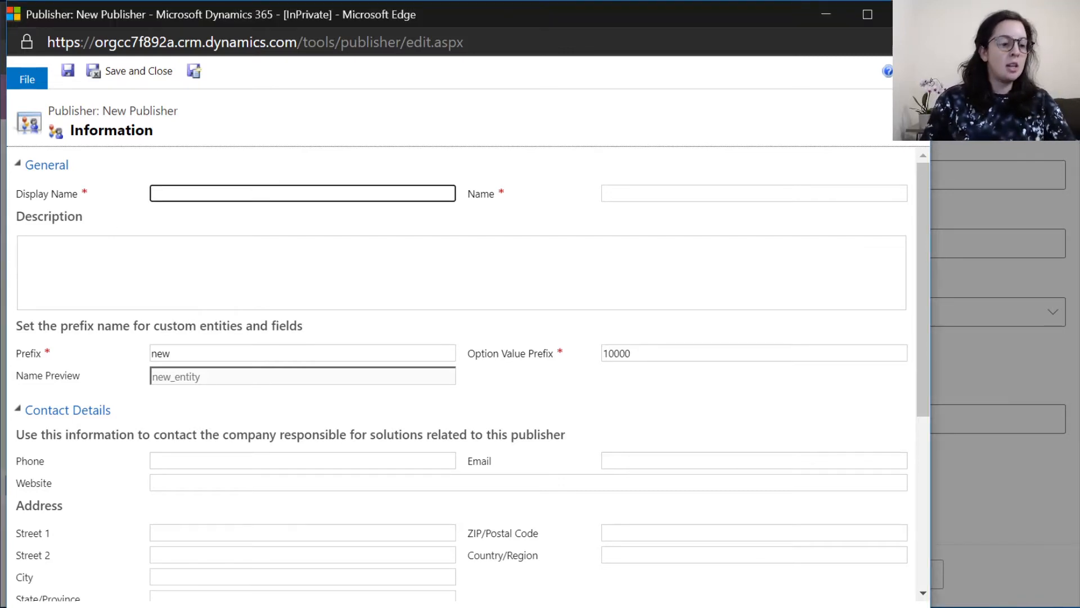
type("A")
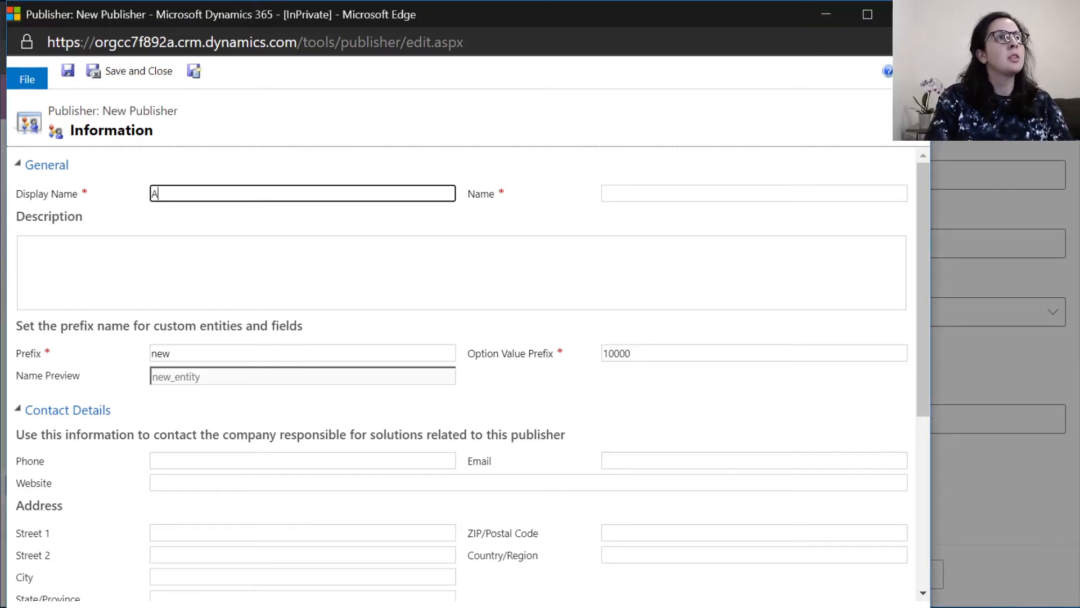
type("aps")
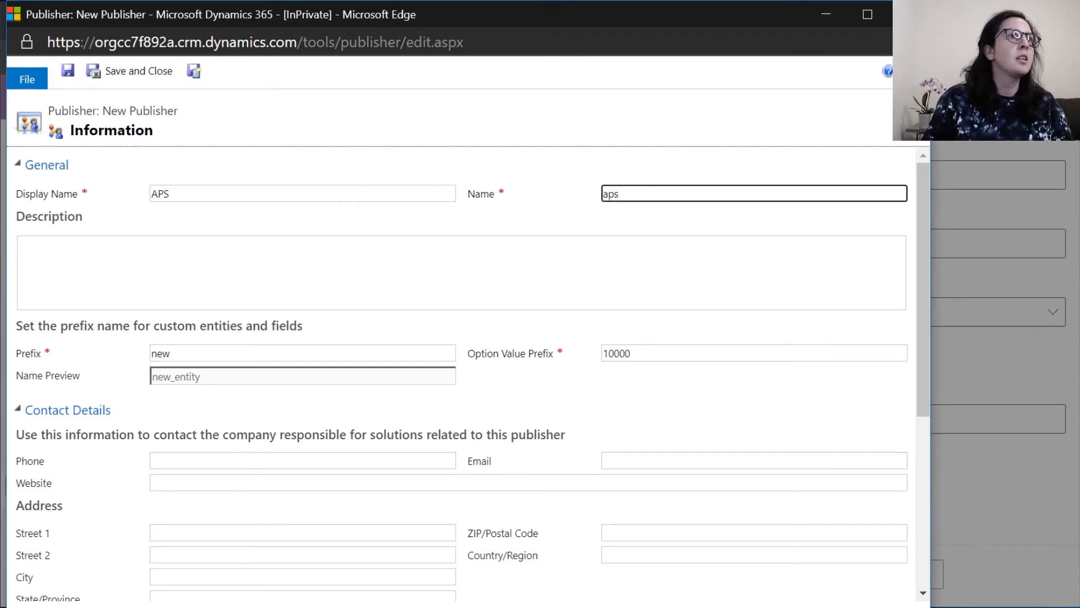
type("aps")
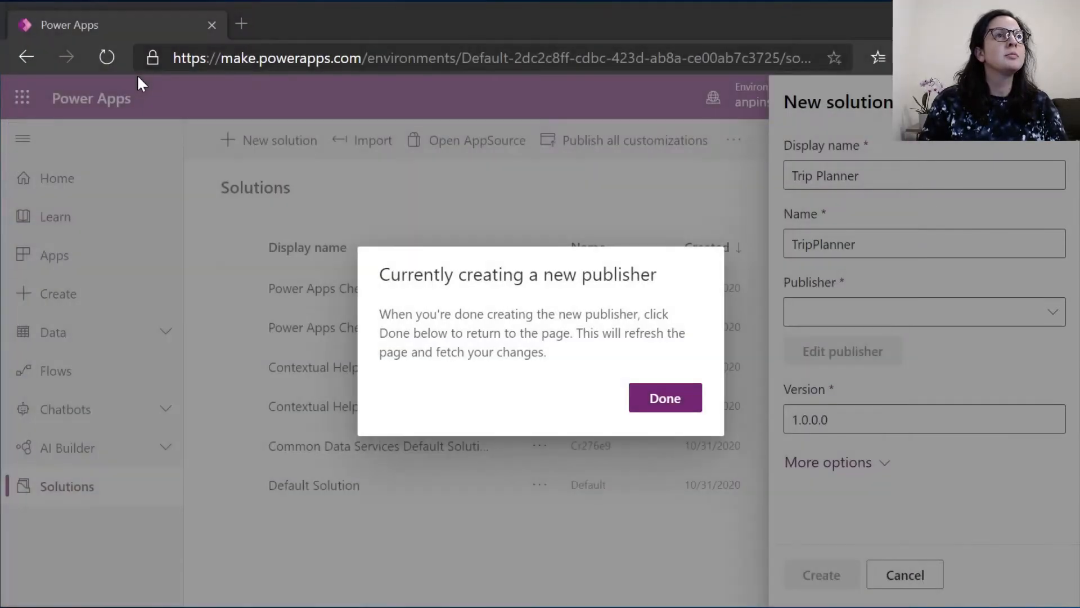
- Confirm the publisher, select APS for the solution and create Trip Planner
left_click(664, 397)
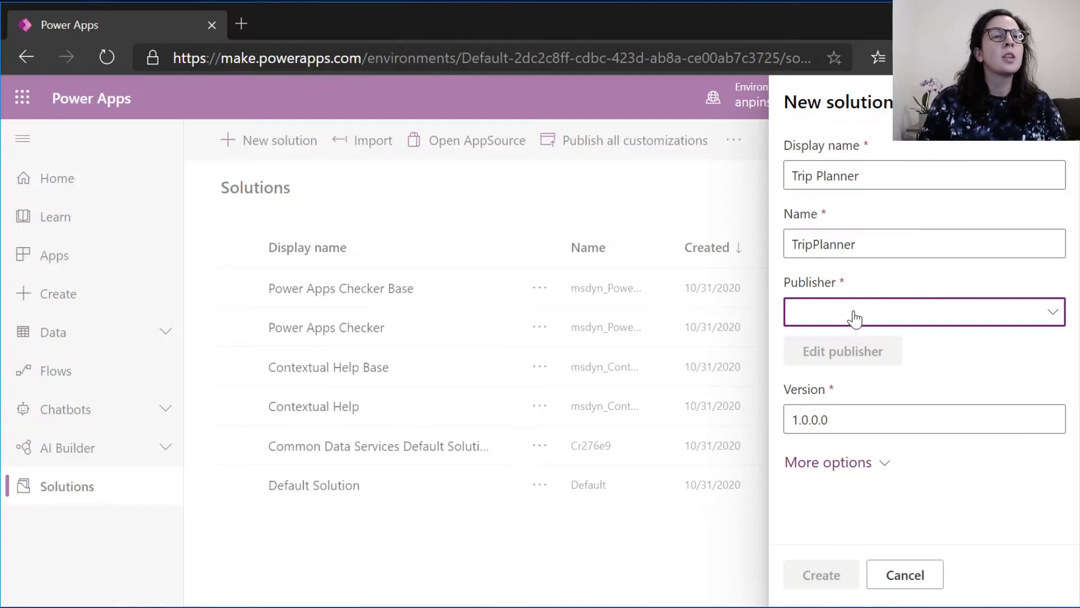
mouse_move(896, 318)
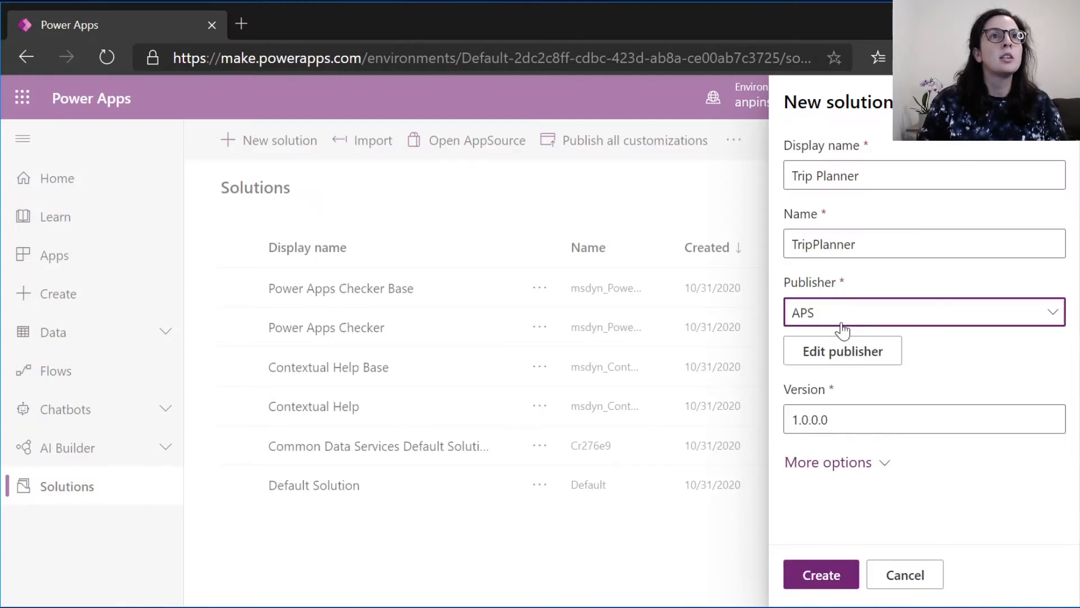
left_click(820, 574)
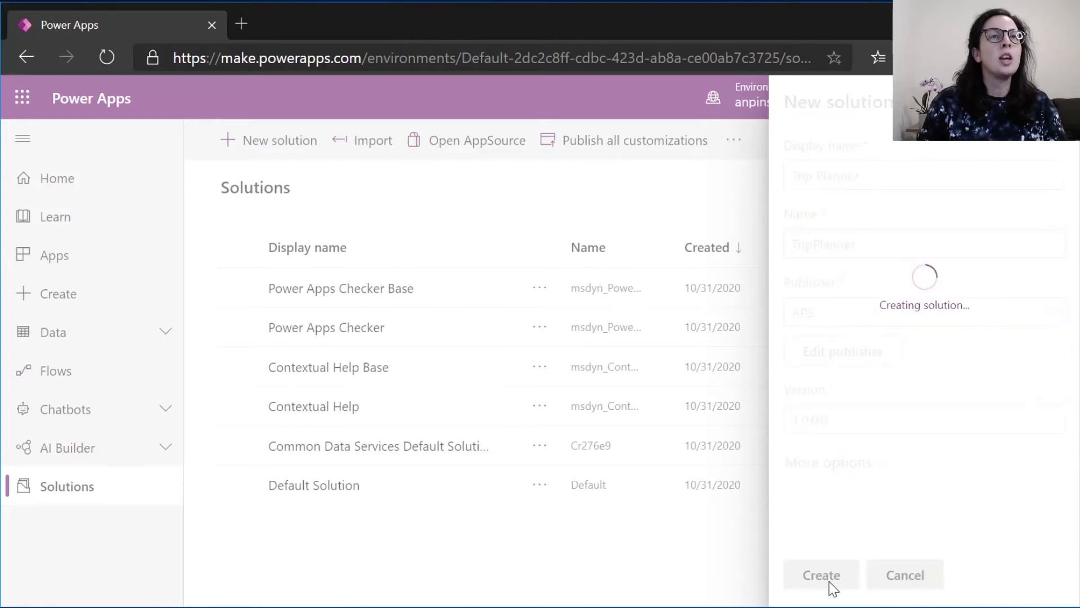
left_click(820, 575)
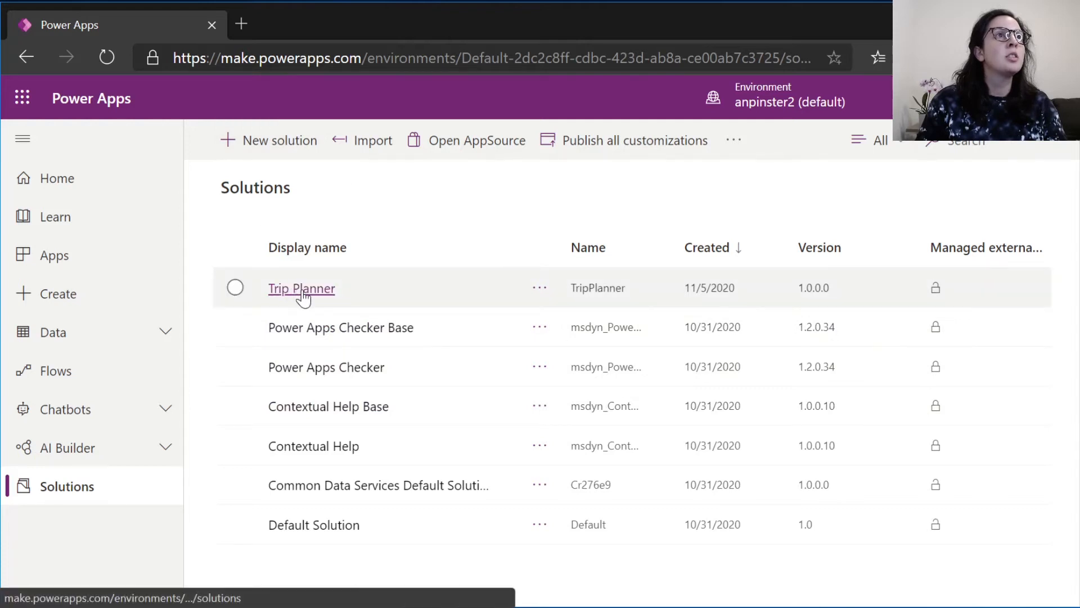
- Open the Trip Planner solution and show the New component menu
left_click(301, 288)
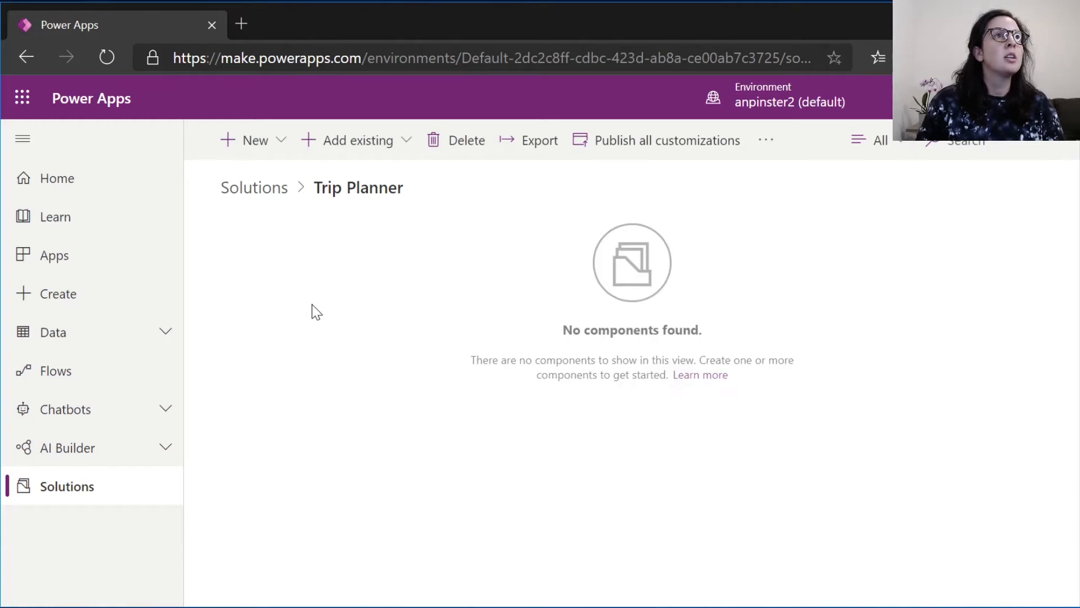
mouse_move(465, 419)
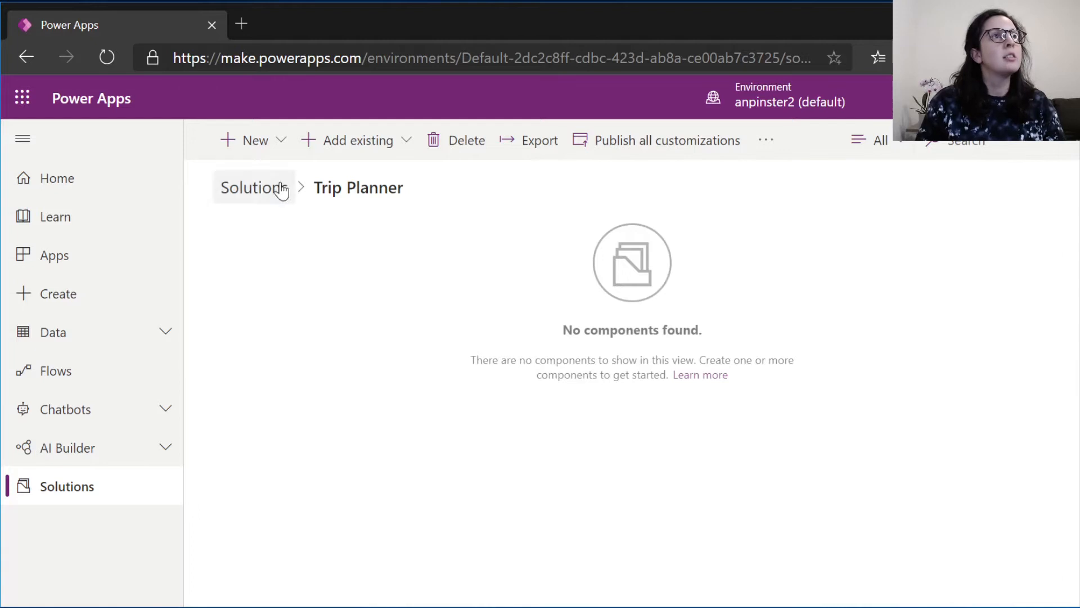
left_click(246, 139)
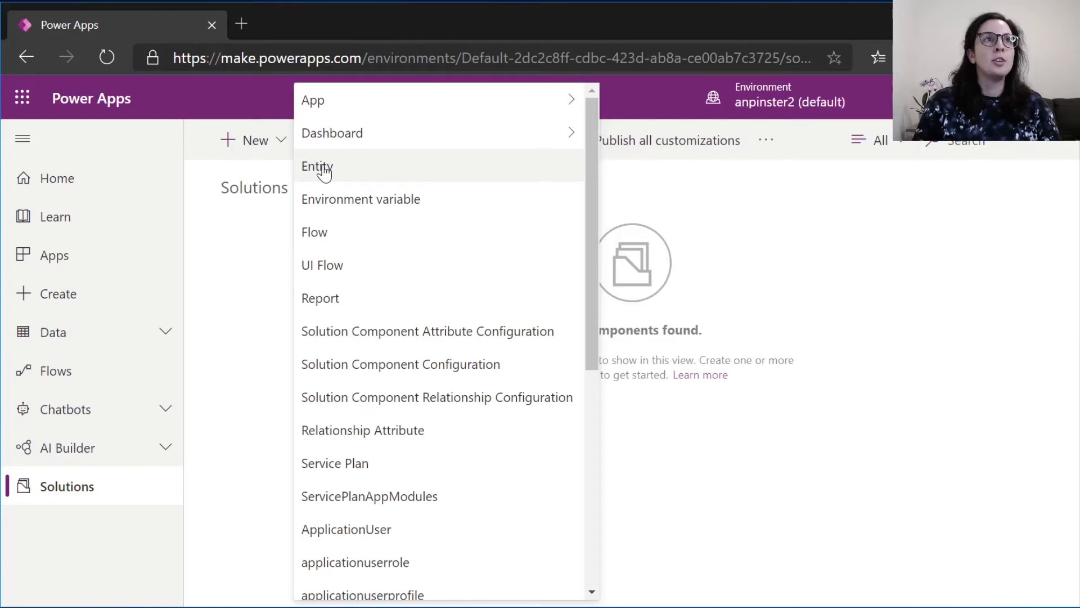
- Create a Trip entity, reviewing More settings and its user-or-team ownership before finishing
left_click(318, 167)
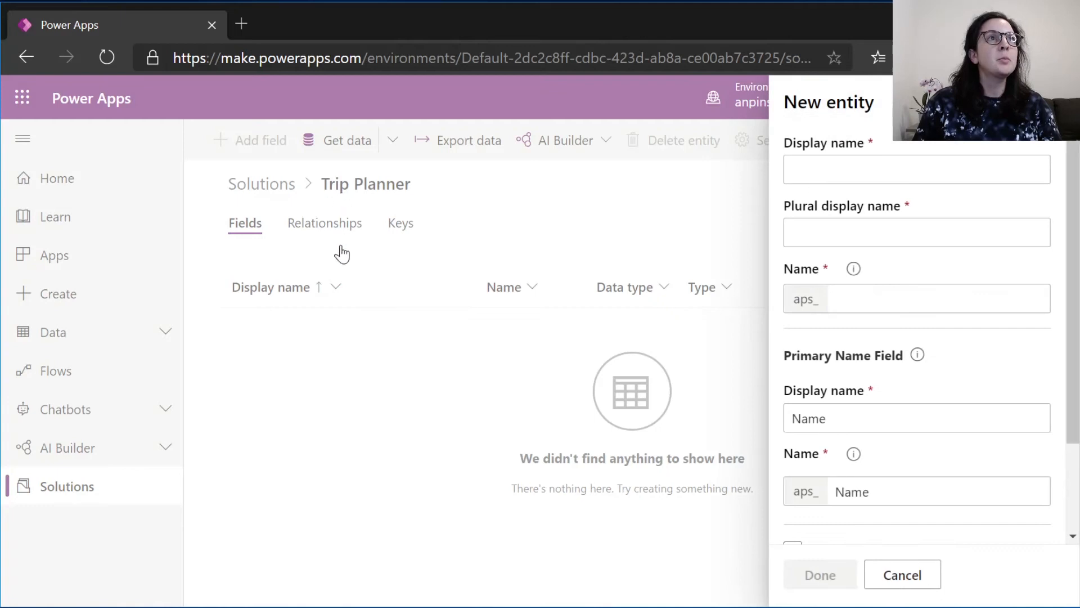
left_click(819, 574)
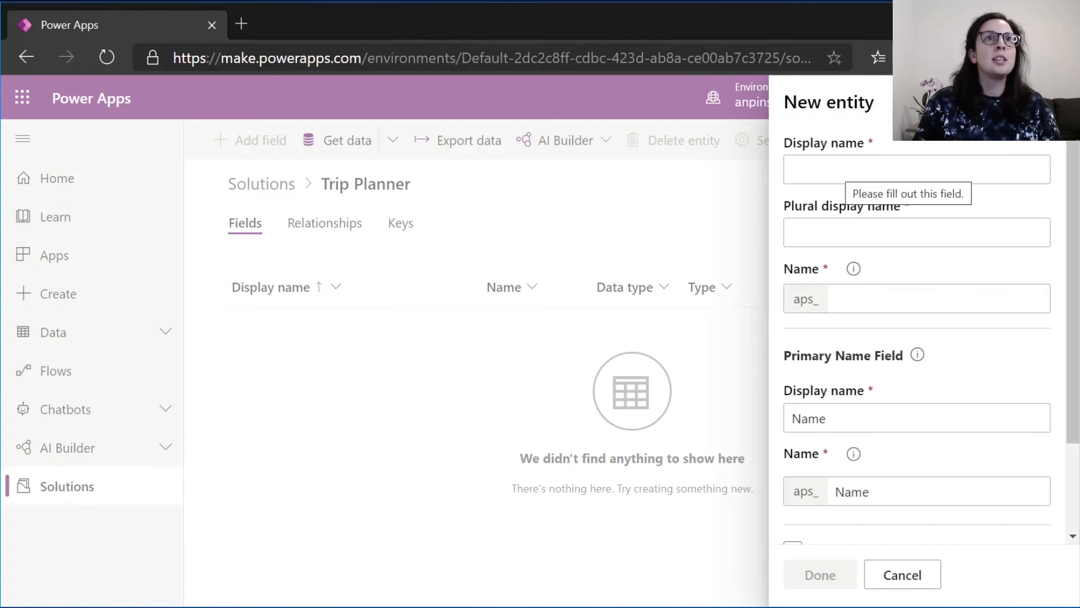
left_click(916, 169)
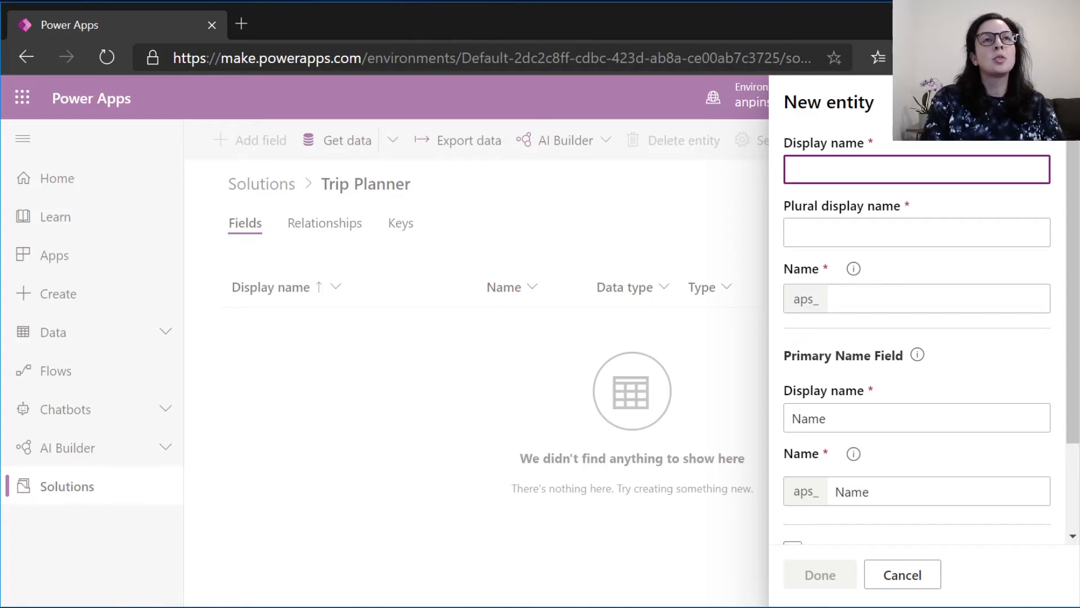
type("Trip")
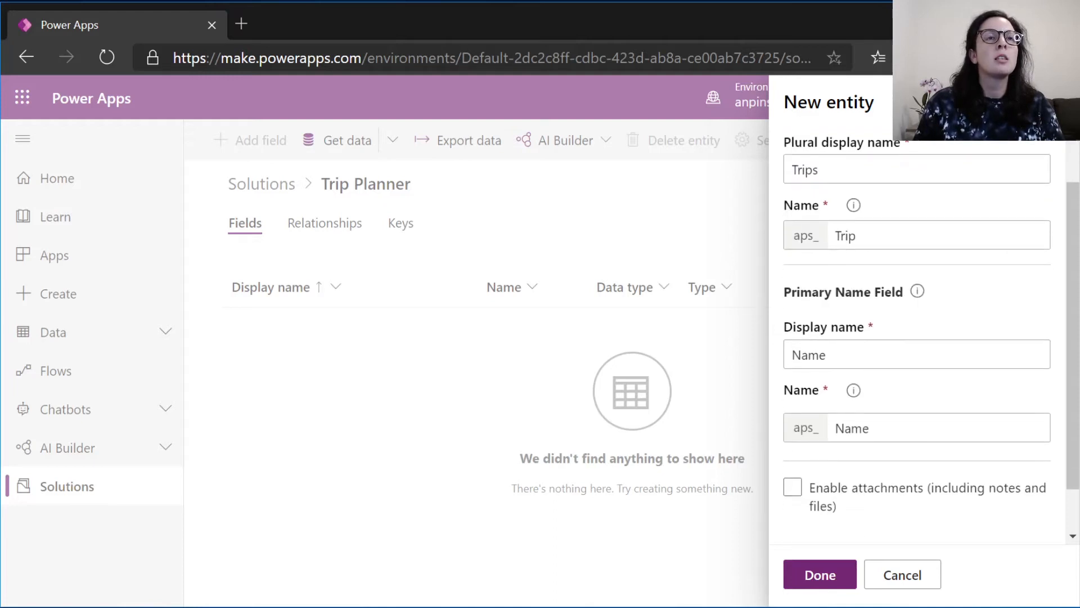
scroll("down", 3)
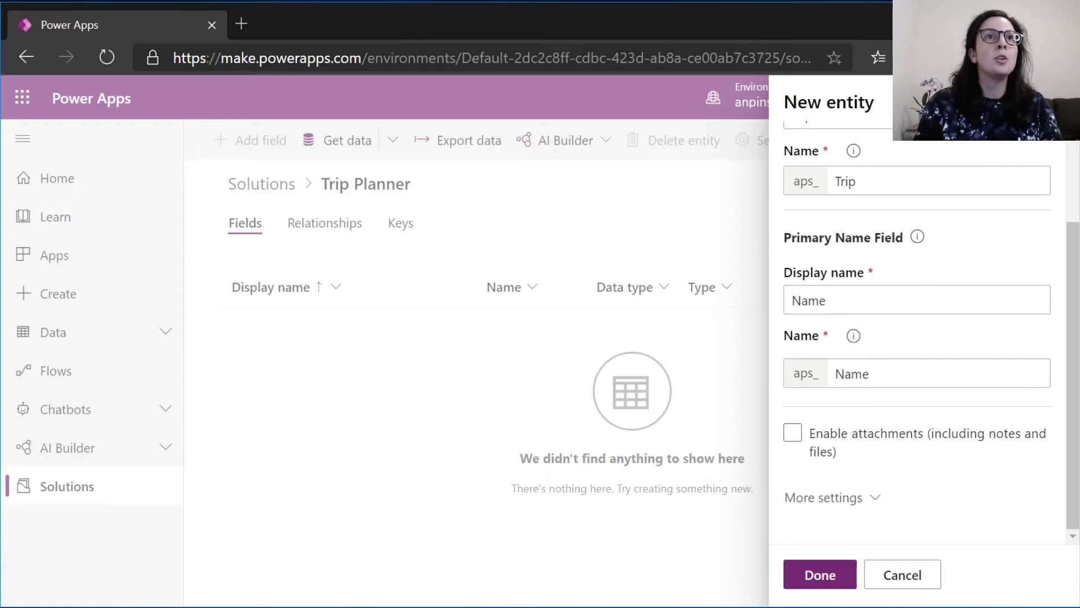
left_click(824, 496)
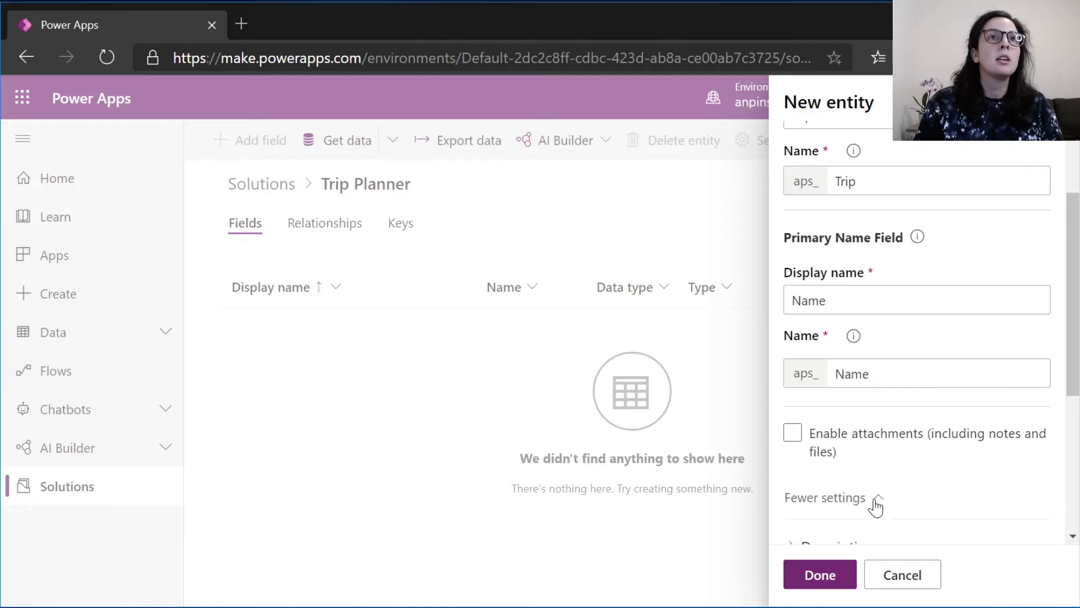
scroll("down", 3)
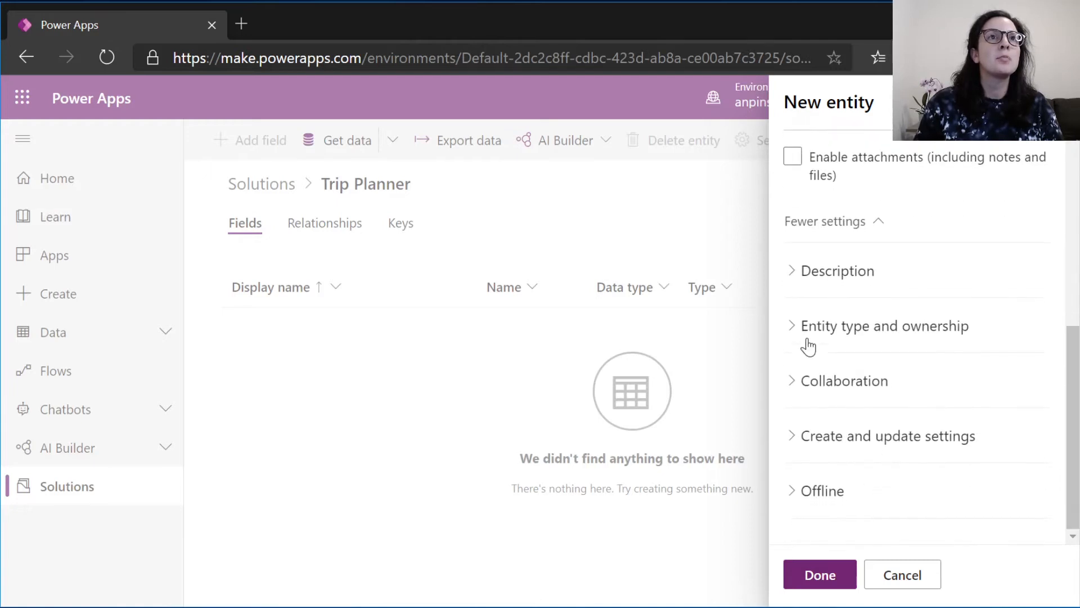
left_click(886, 326)
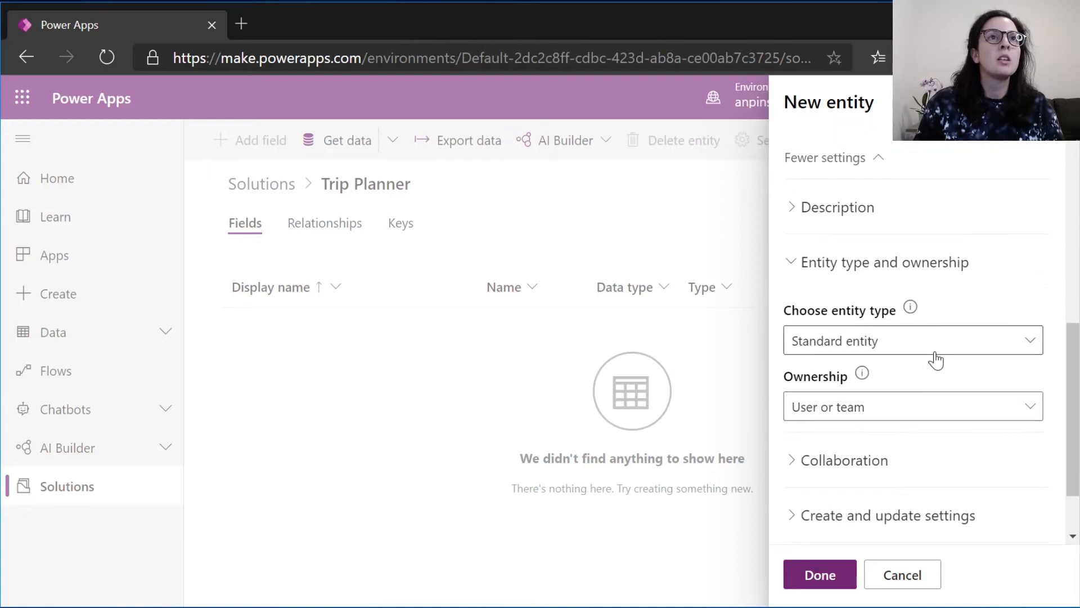
mouse_move(887, 460)
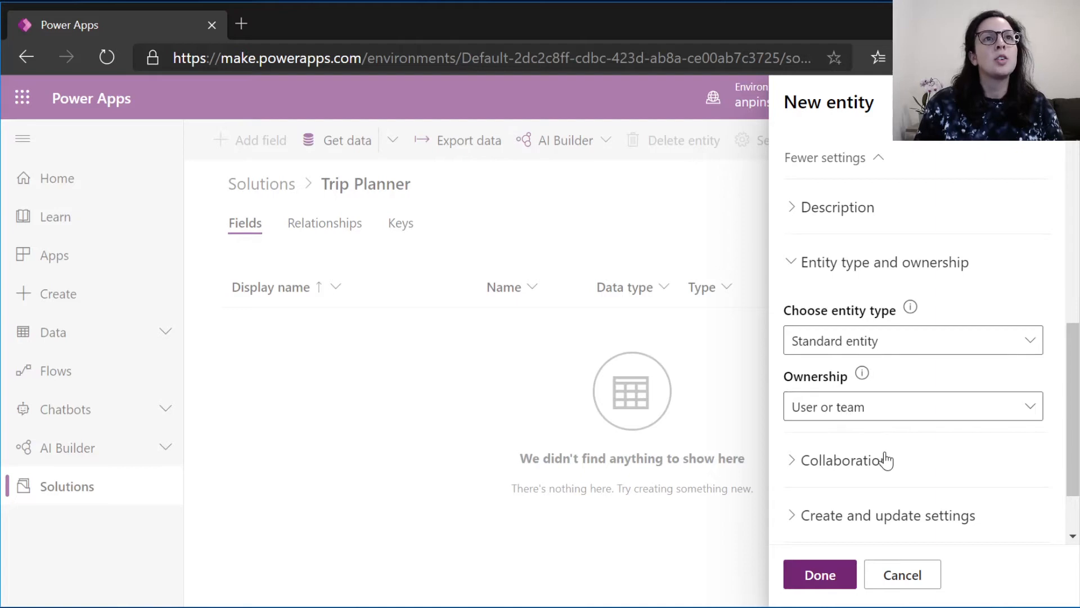
left_click(821, 574)
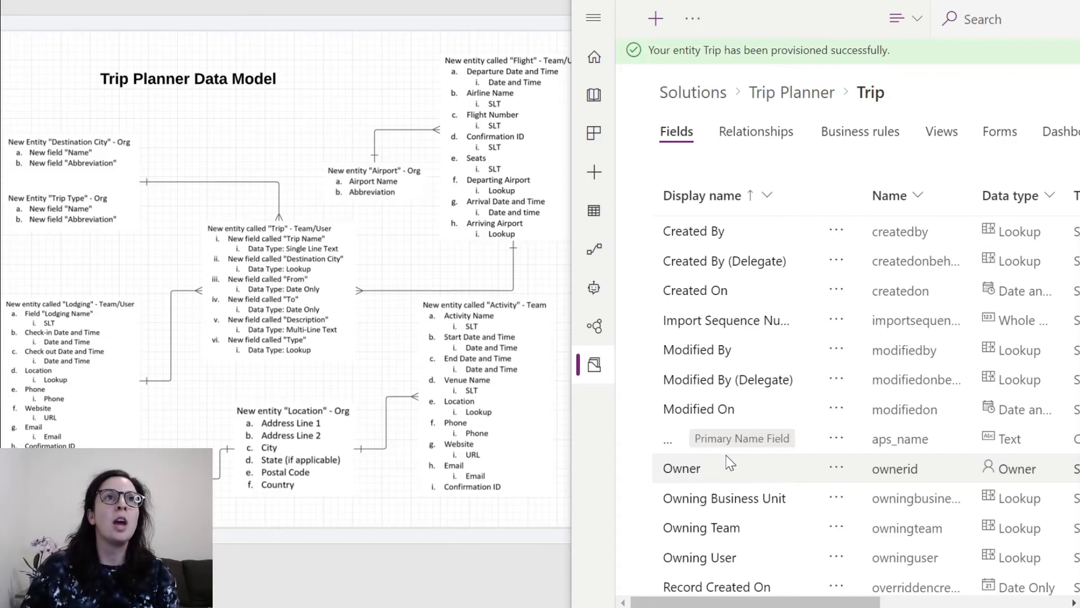
mouse_move(925, 90)
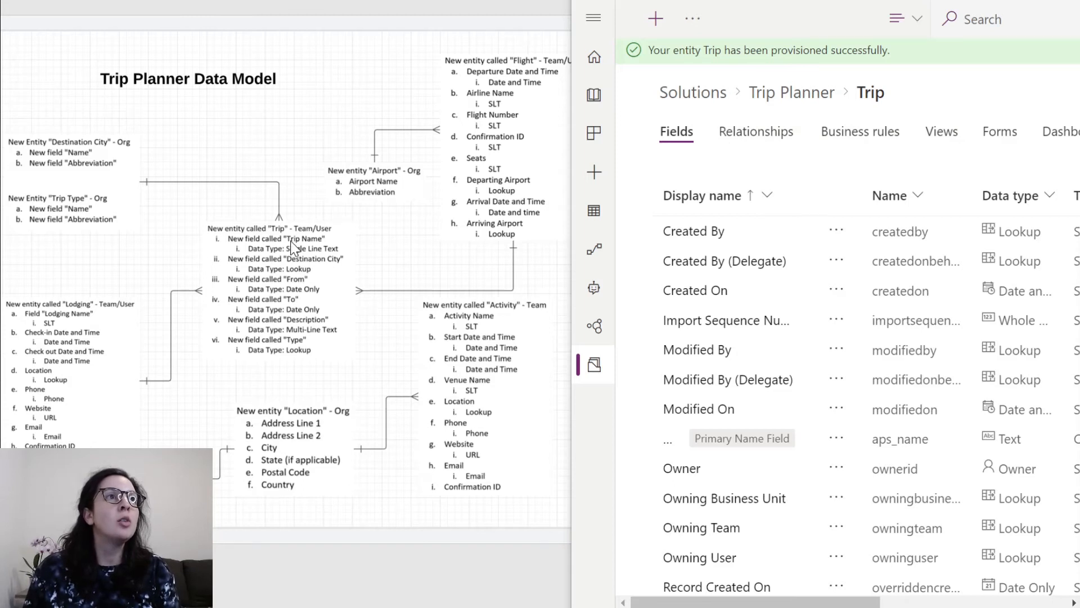
mouse_move(389, 296)
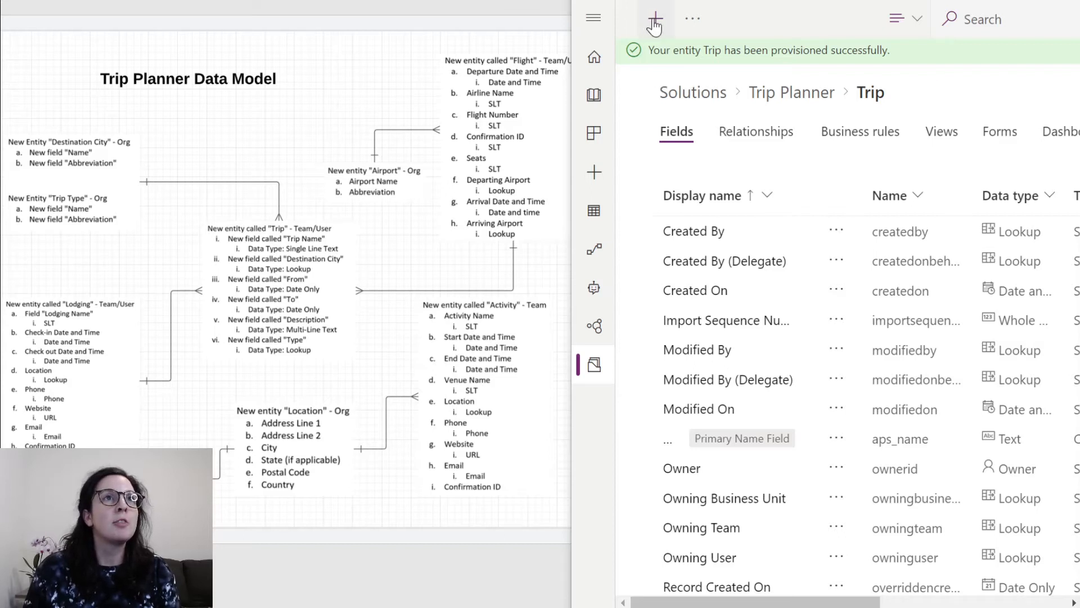
- Begin adding a new field to the Trip entity
left_click(655, 19)
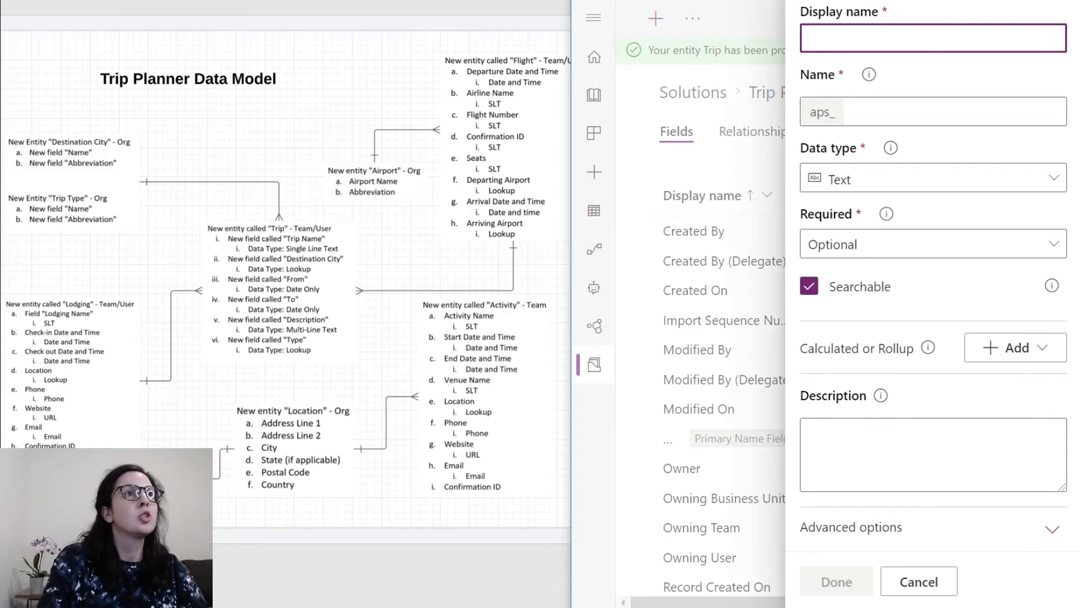
- Draft a Destination City field on Trip, cancel it, and start adding a new solution component instead
left_click(931, 38)
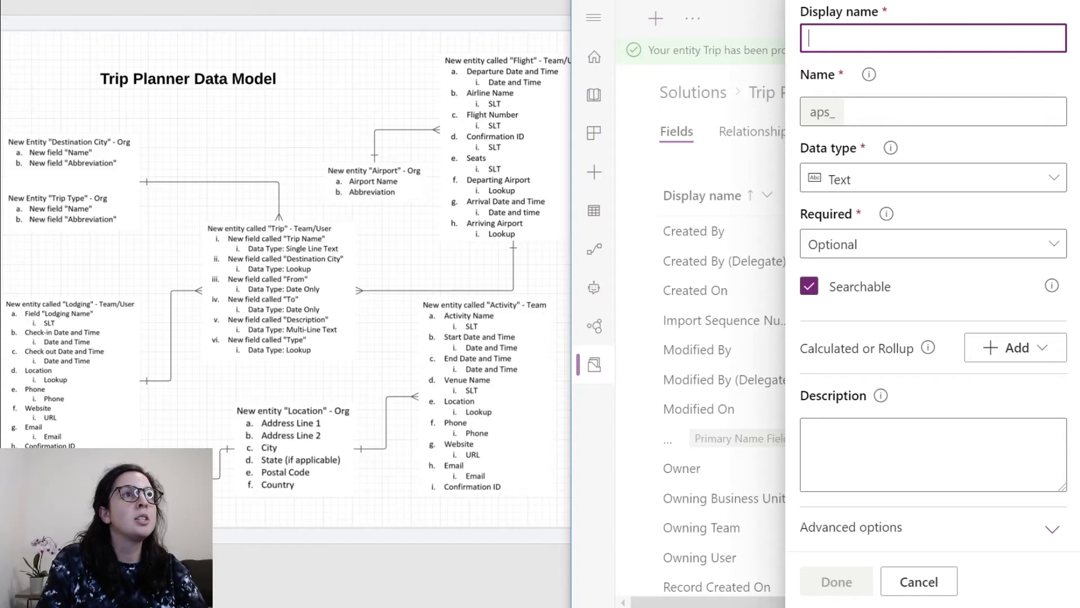
type("Destination City")
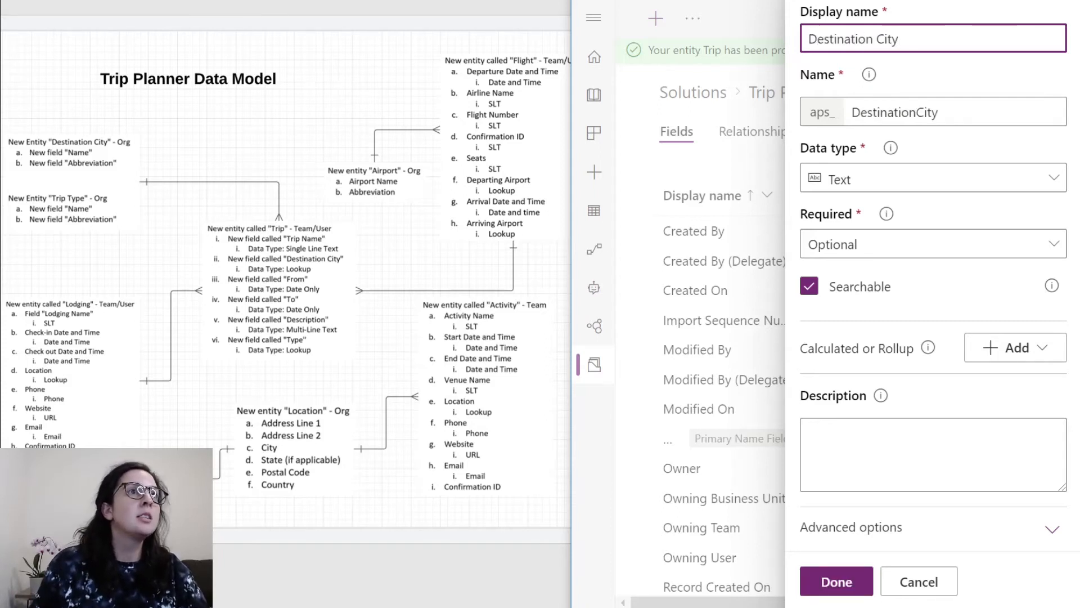
mouse_move(23, 133)
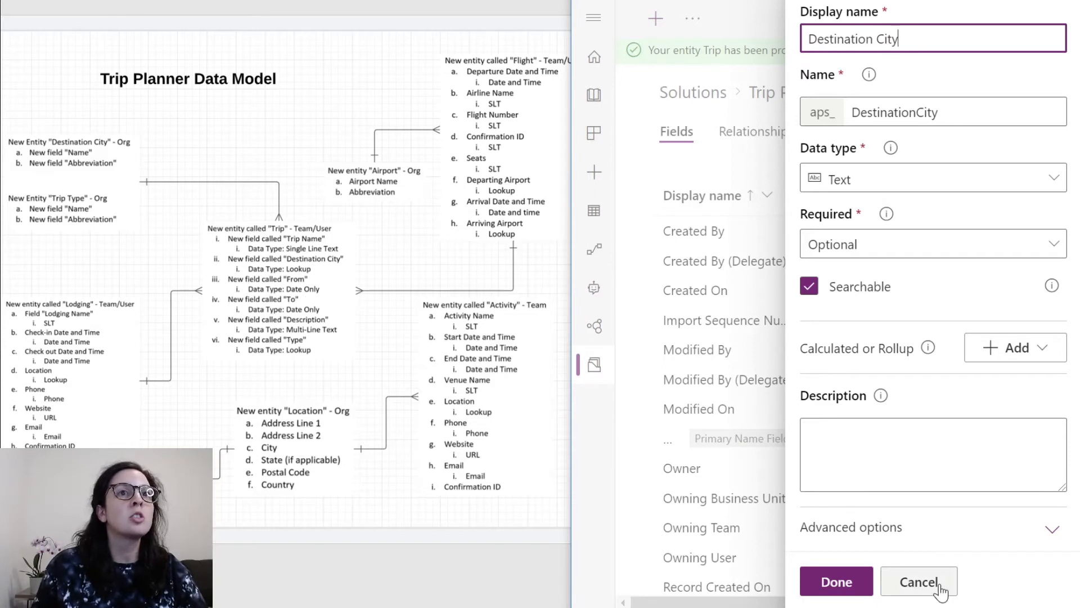
left_click(919, 580)
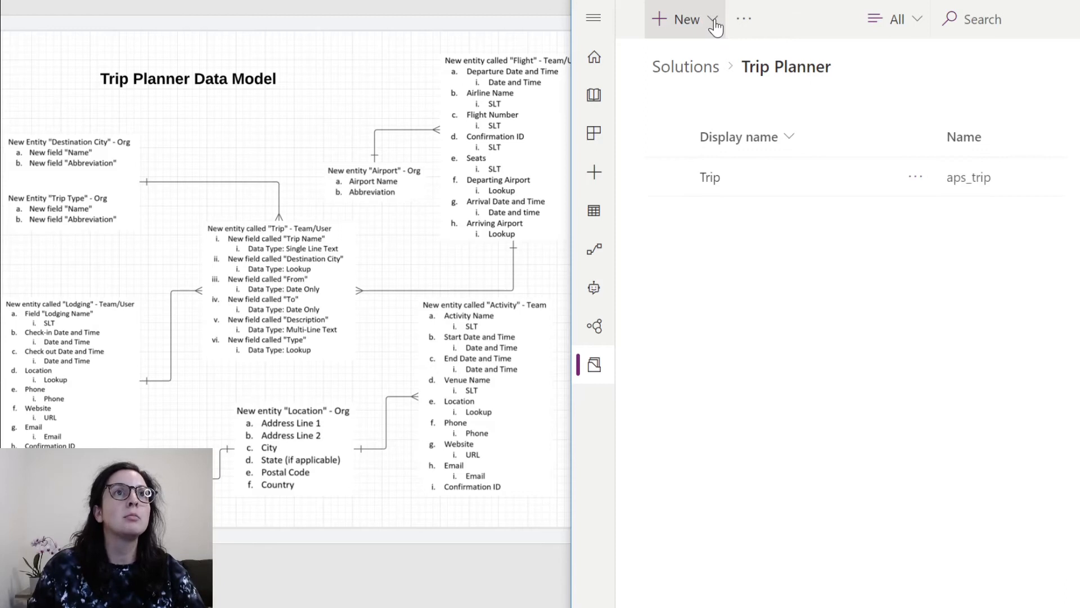
left_click(685, 19)
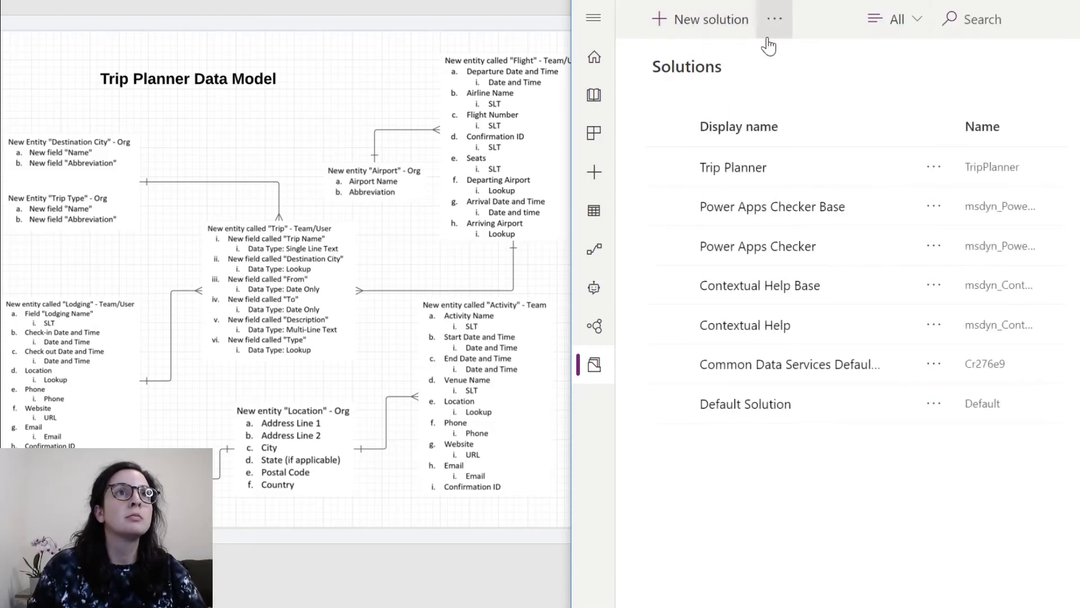
- Create a Destination City entity in Trip Planner and begin adding a field to it
left_click(699, 19)
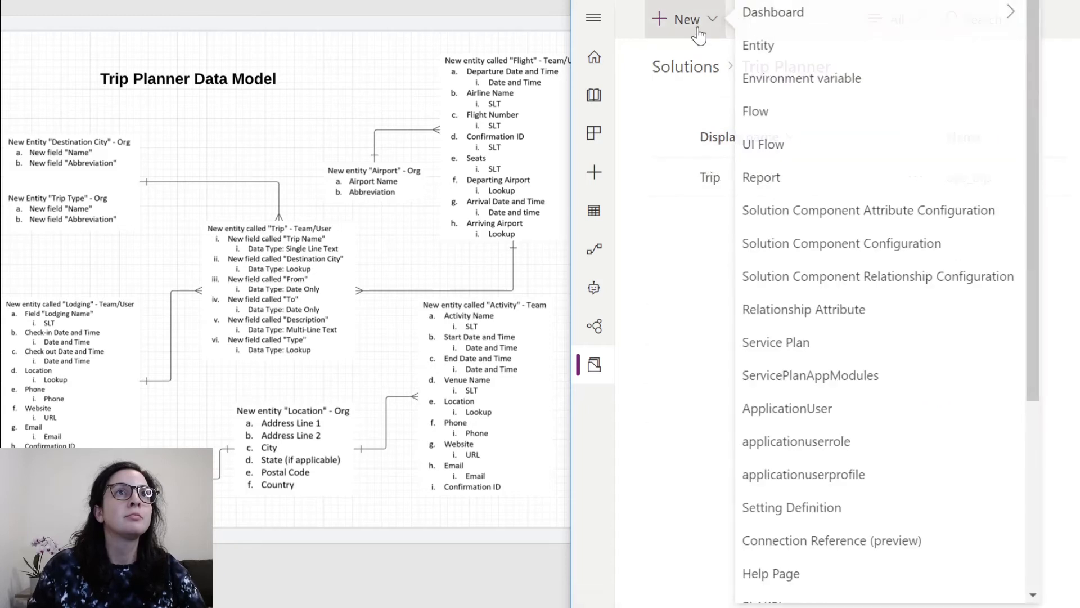
left_click(757, 45)
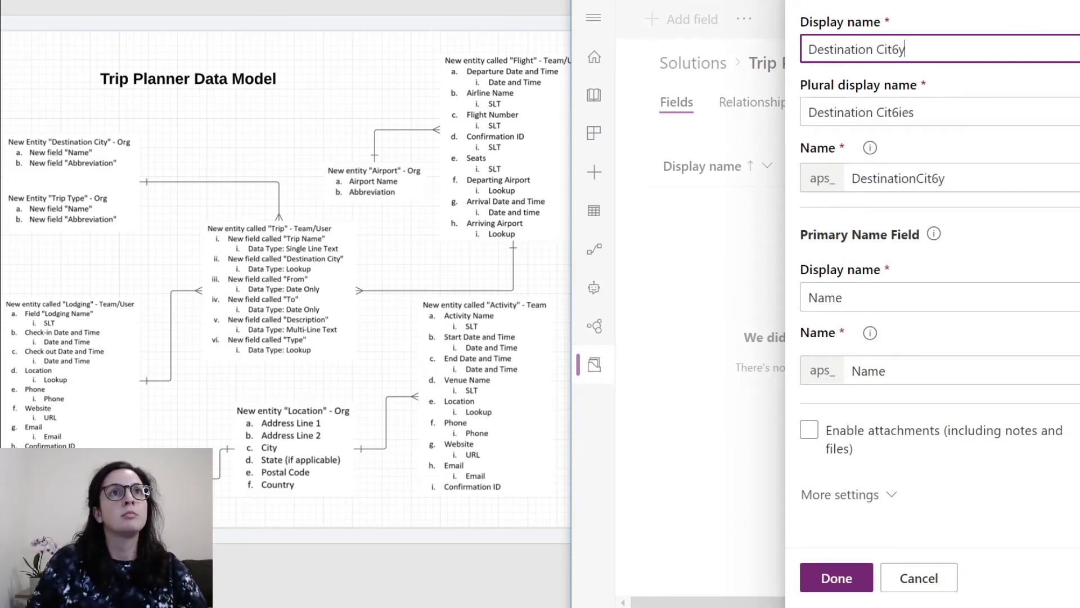
type("Destination City")
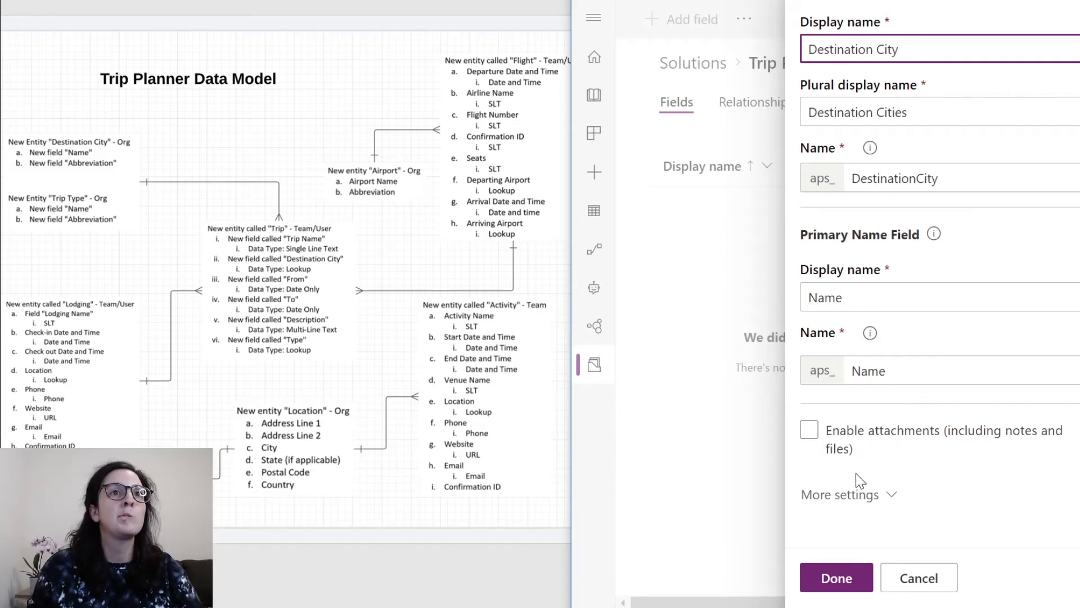
left_click(839, 494)
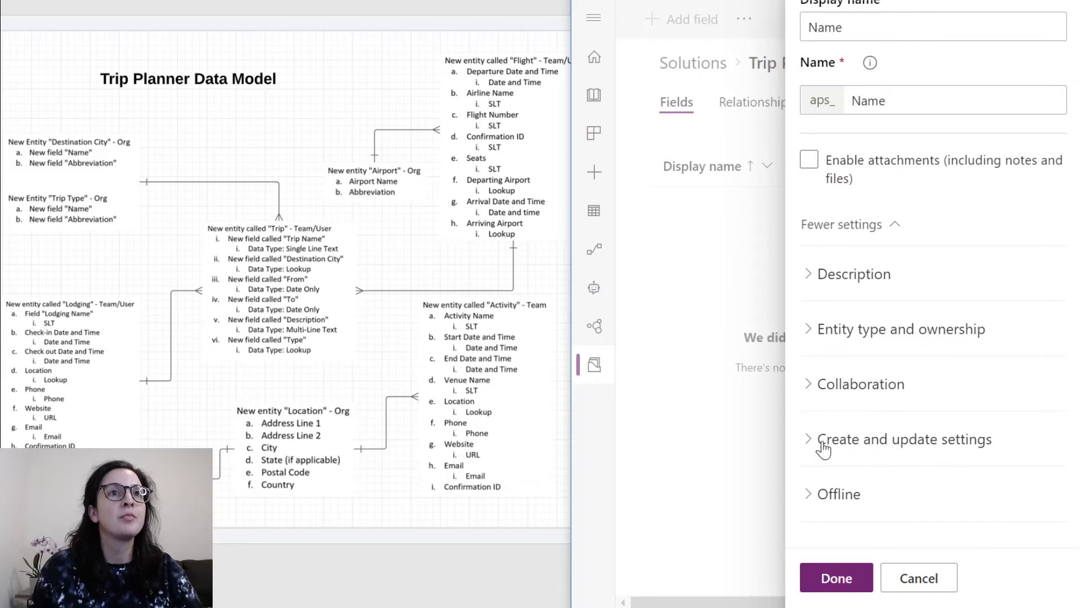
left_click(901, 328)
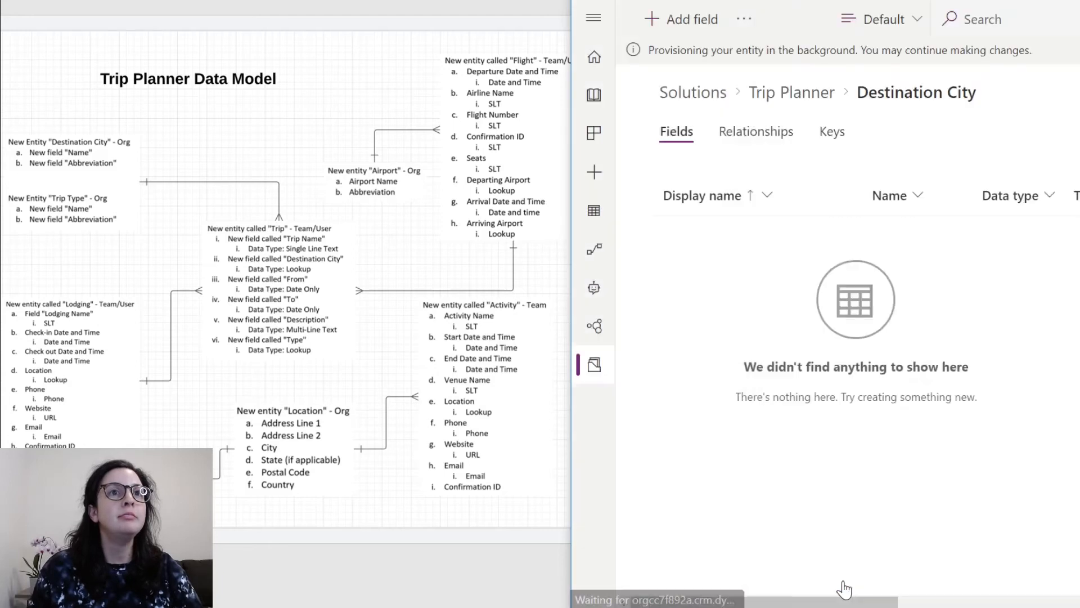
left_click(690, 19)
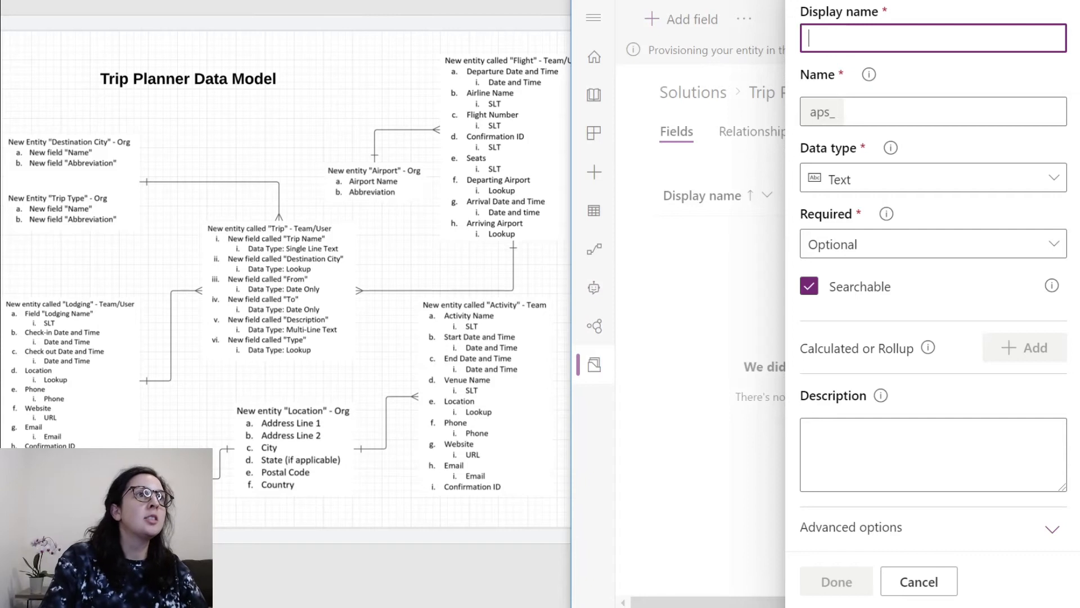
- Add a text field named Abbreviation to Destination City
type("Abbreviation")
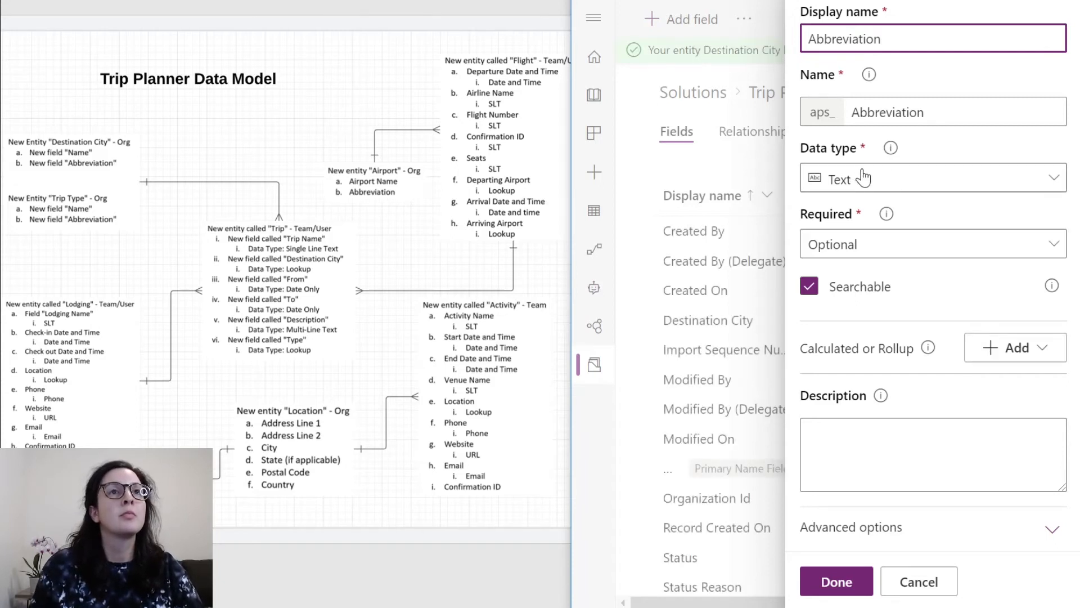
left_click(931, 178)
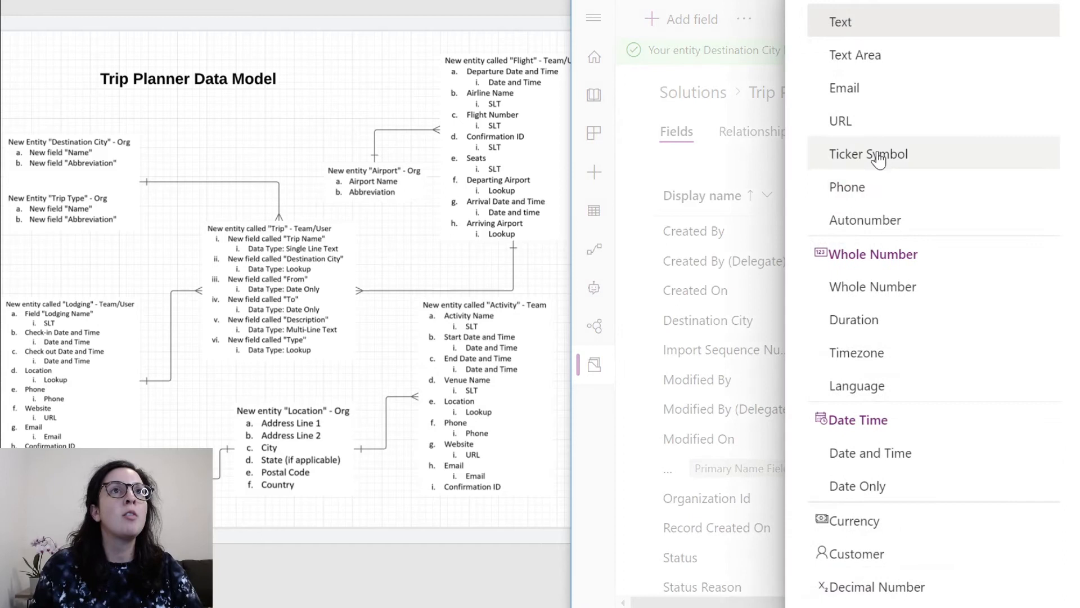
scroll("down", 3)
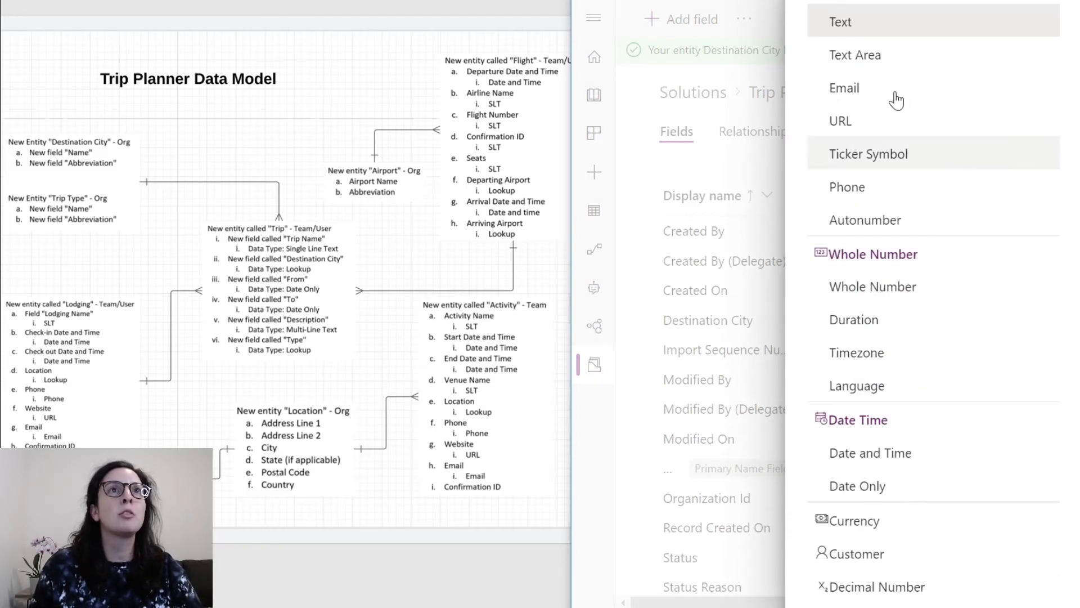
left_click(839, 21)
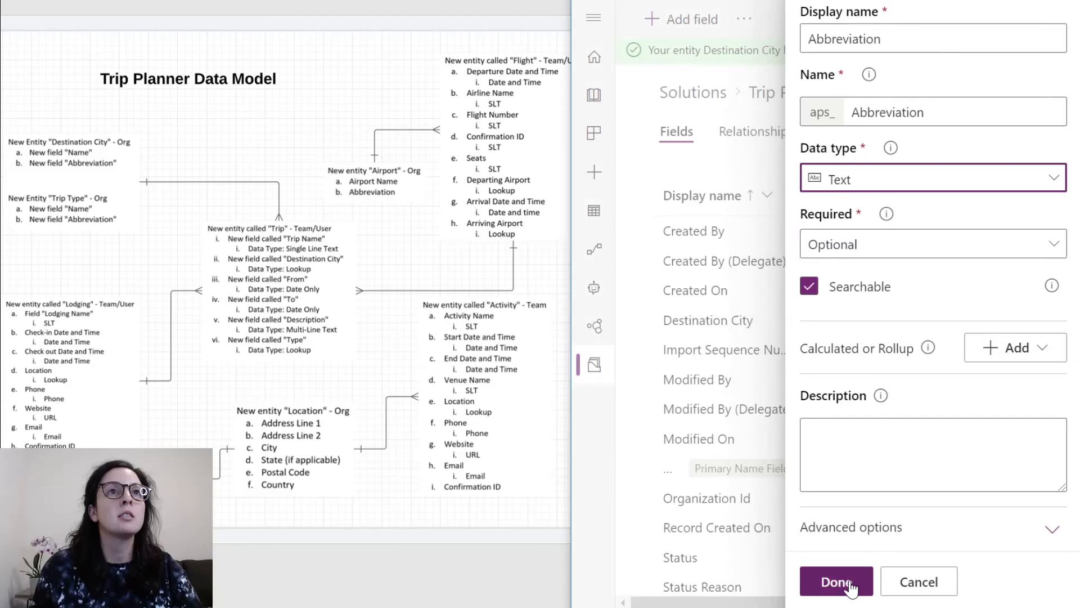
left_click(836, 580)
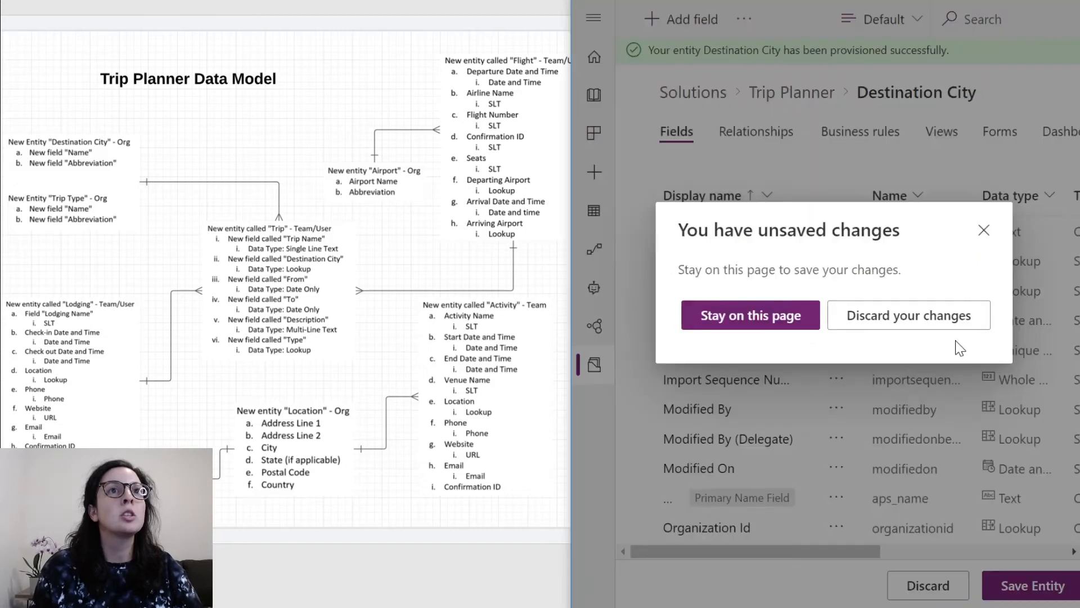
- Stay on the page, save the Destination City entity and return to the Trip Planner solution
left_click(750, 315)
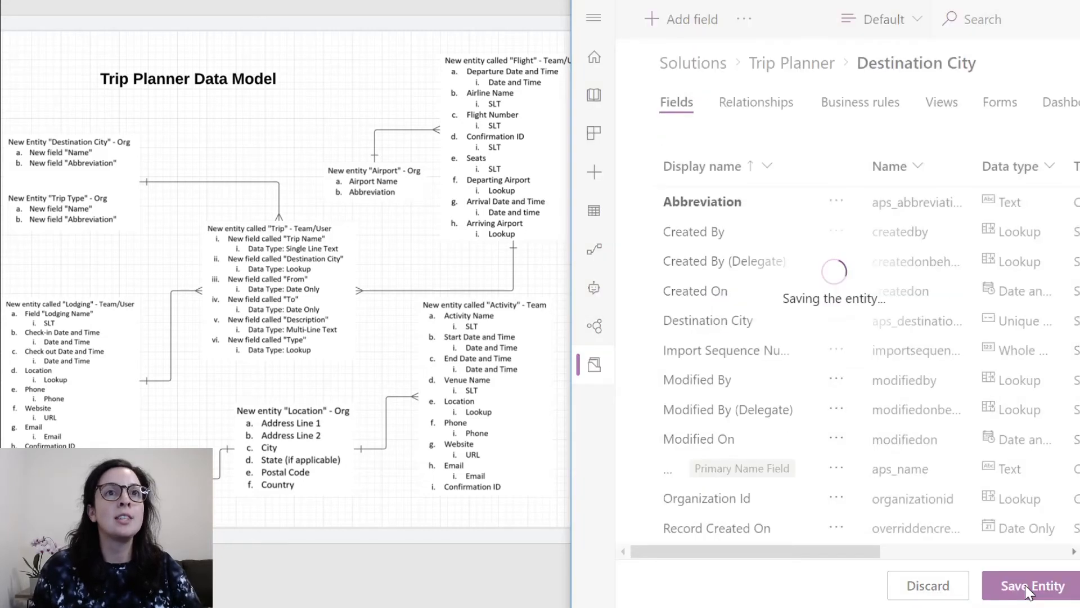
left_click(1032, 585)
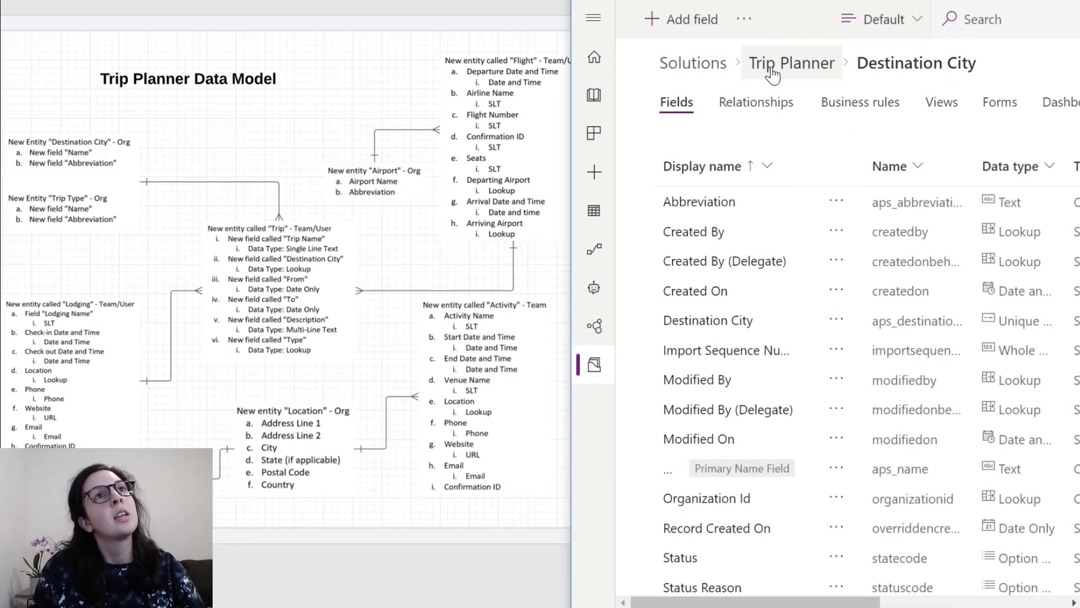
left_click(791, 63)
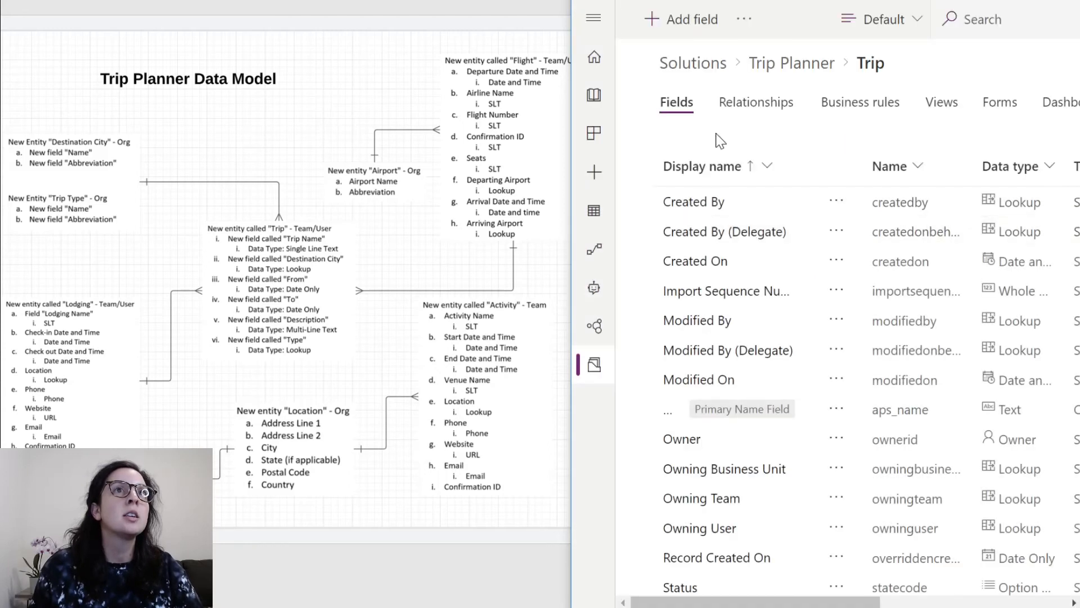
- Add a Destination City field on Trip with Lookup data type related to the Destination City table
left_click(682, 20)
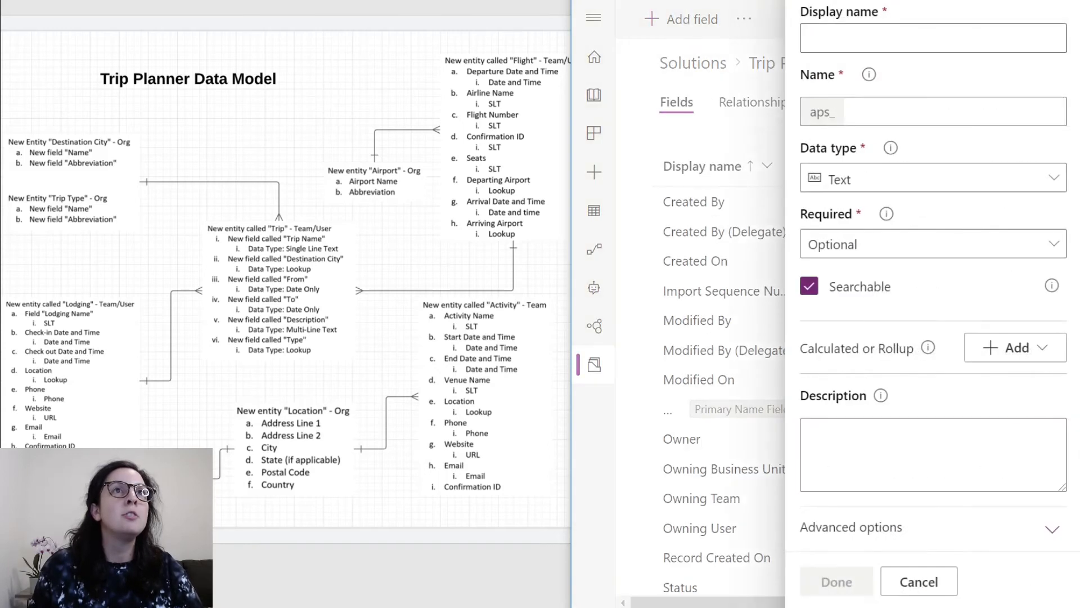
type("Destination City")
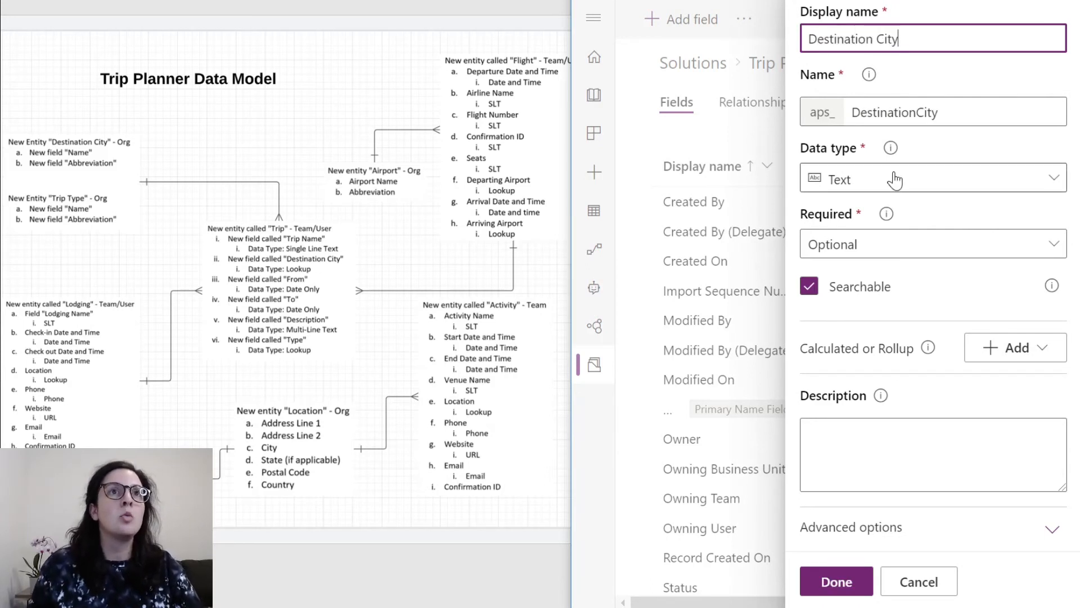
left_click(932, 179)
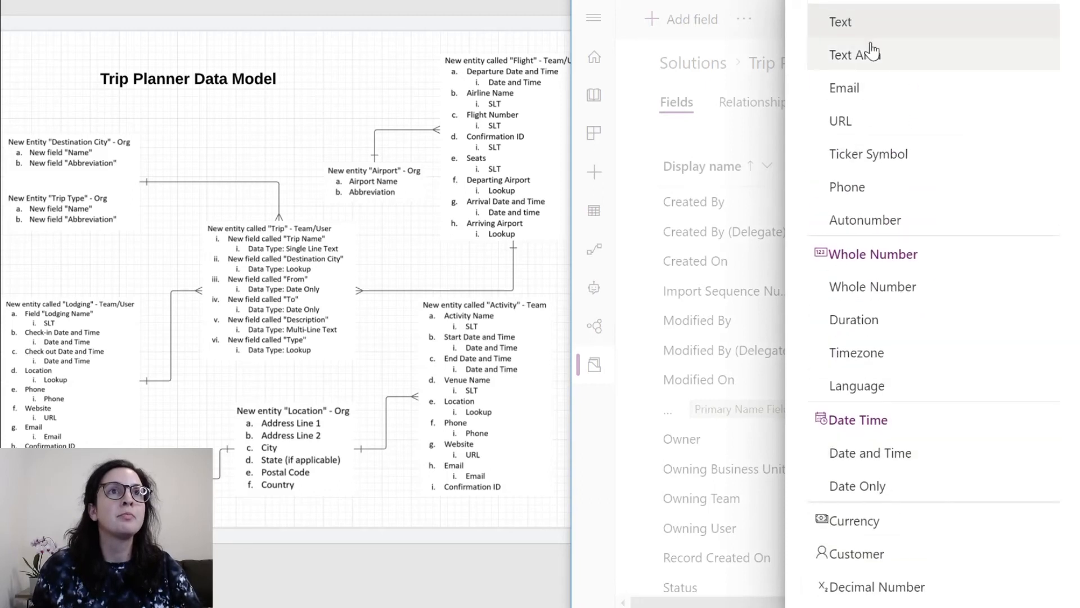
scroll("down", 3)
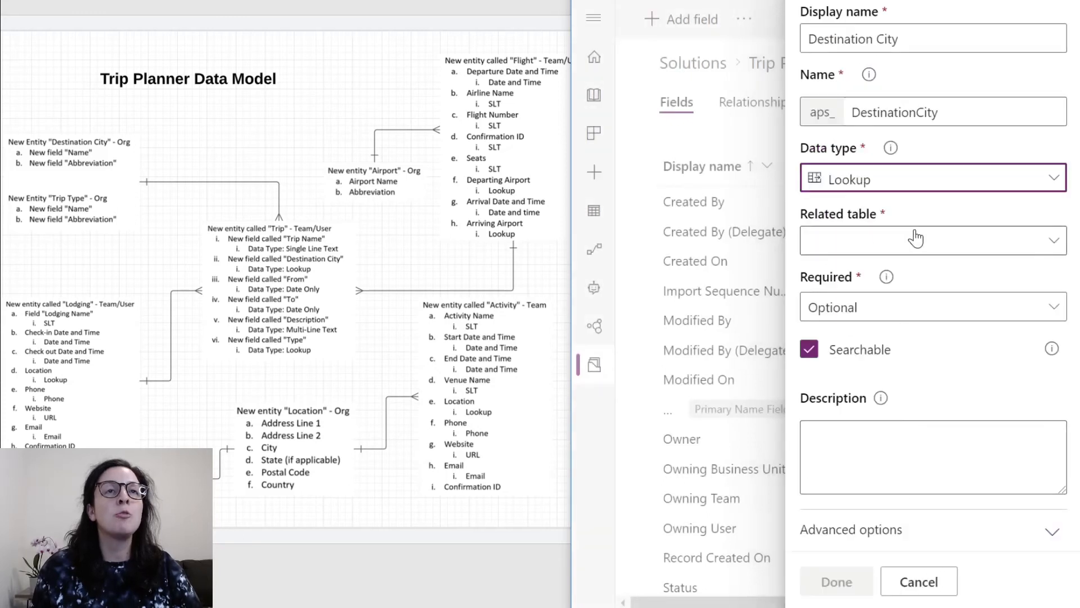
left_click(931, 240)
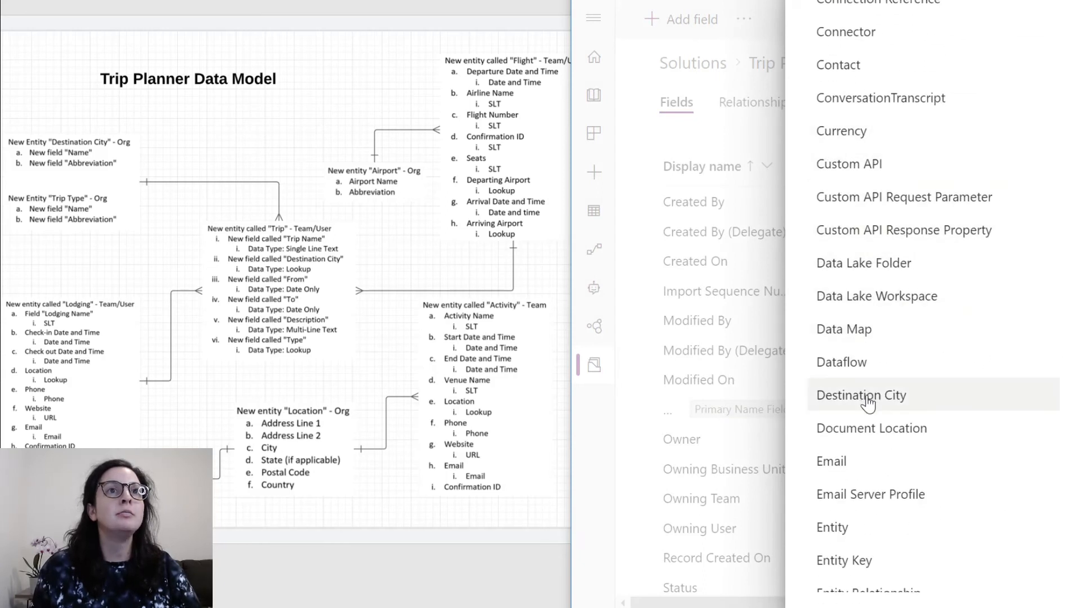
left_click(860, 395)
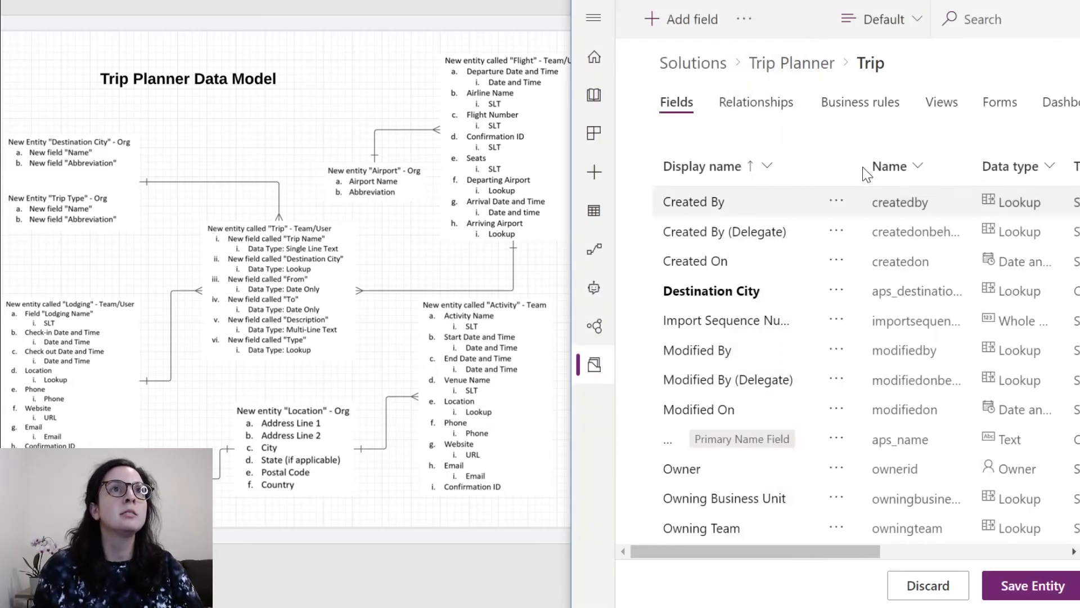
left_click(690, 19)
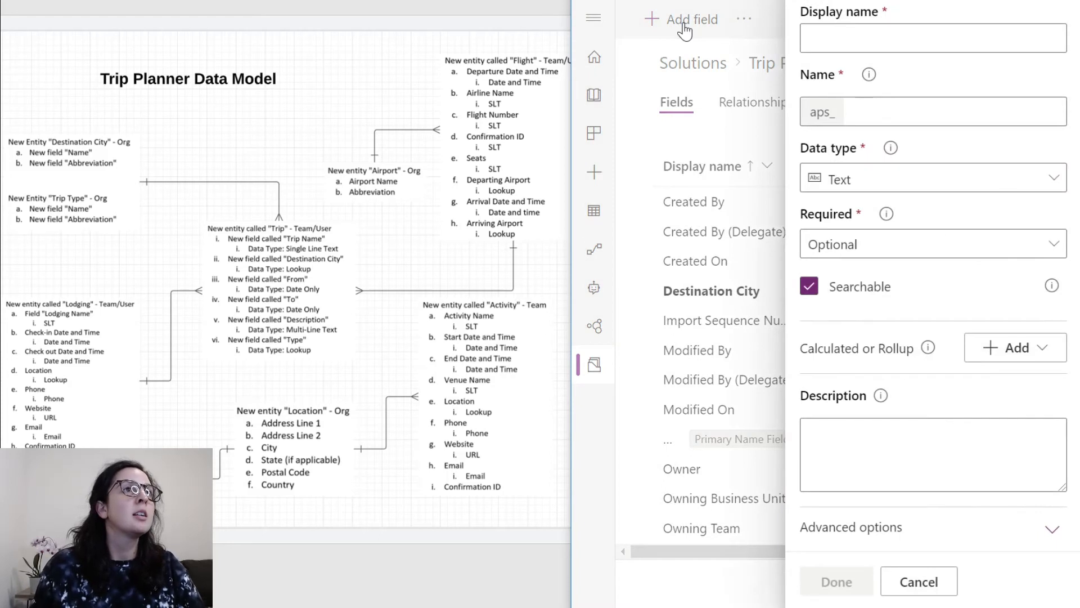
- Add a From field to Trip with the Date Only data type
left_click(932, 38)
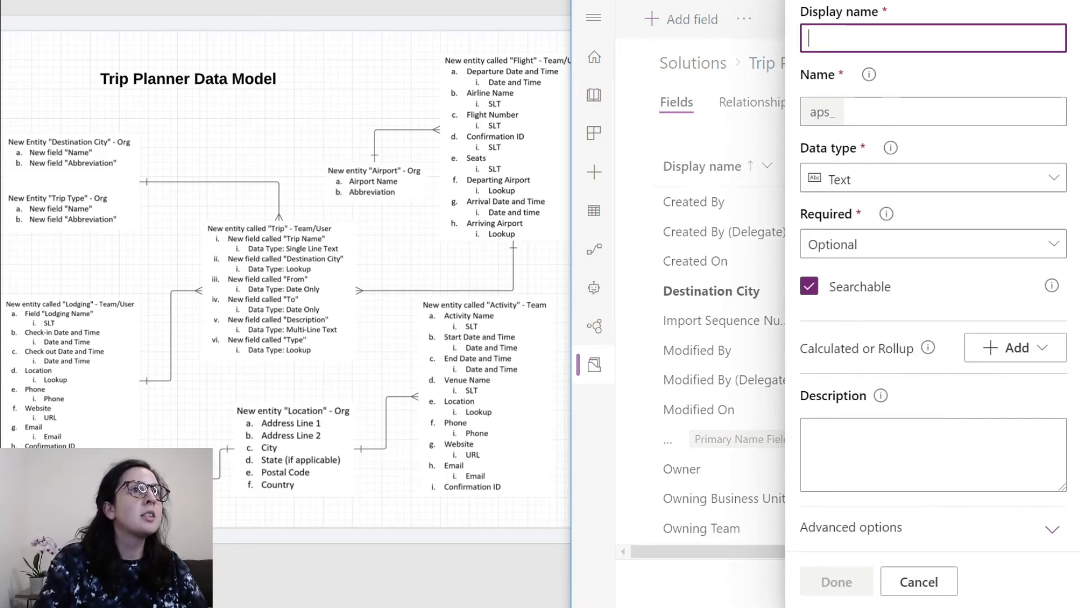
type("From")
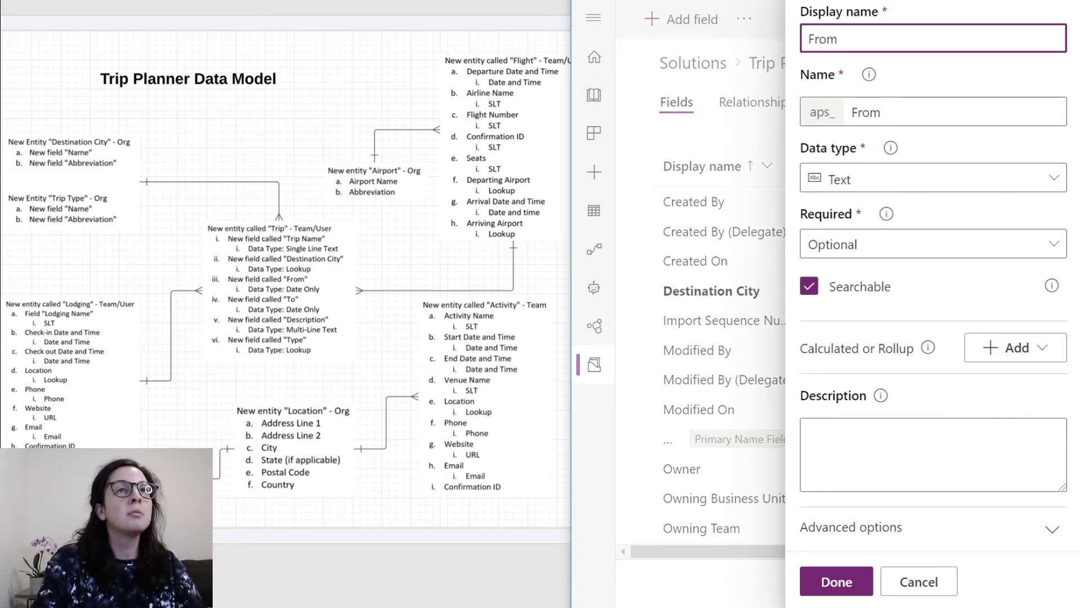
left_click(930, 179)
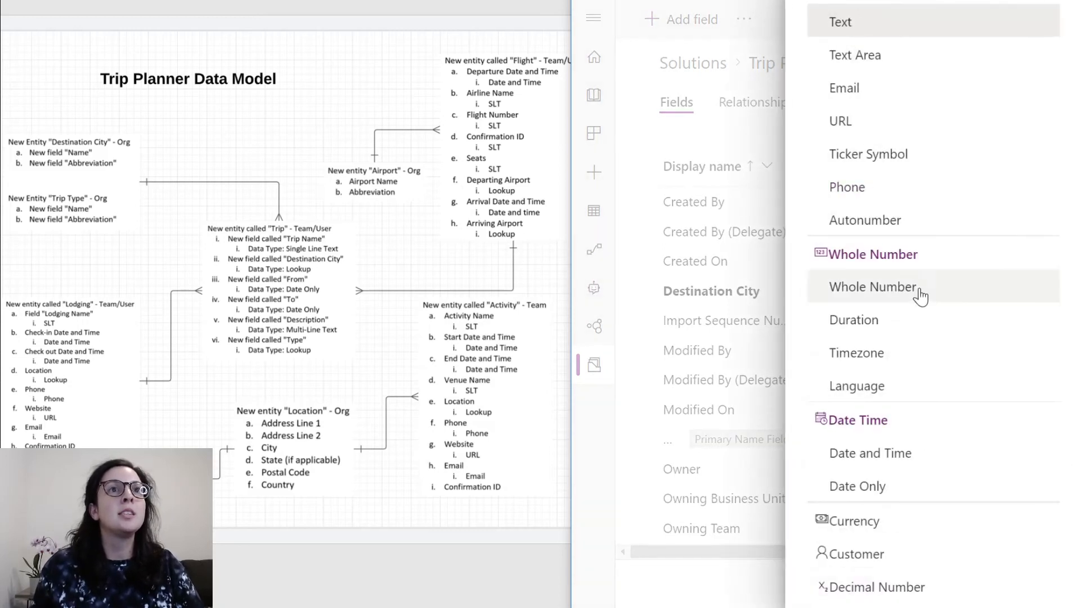
mouse_move(857, 486)
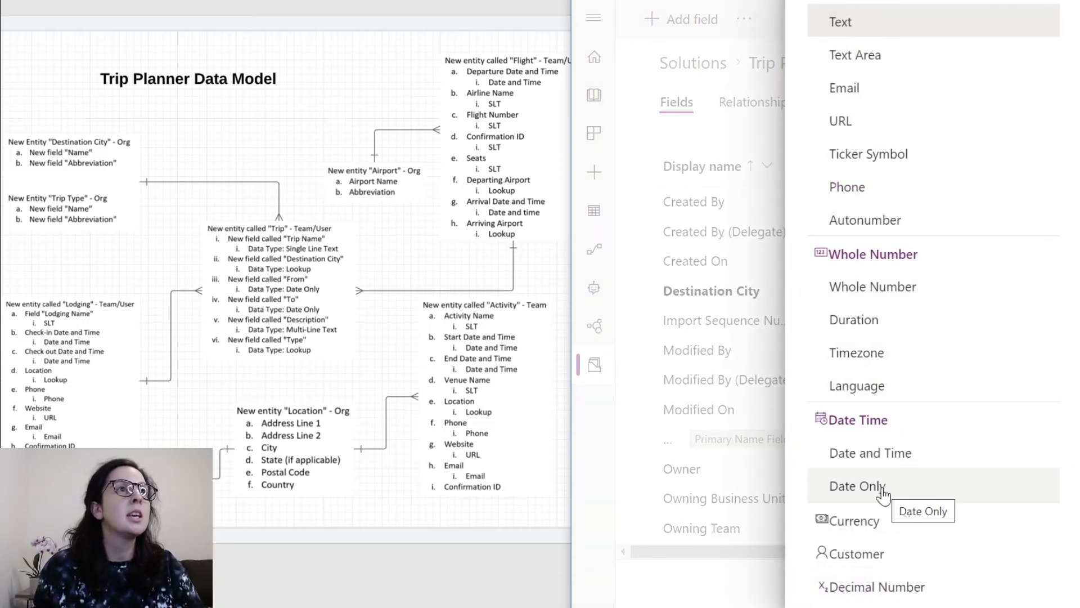
left_click(856, 486)
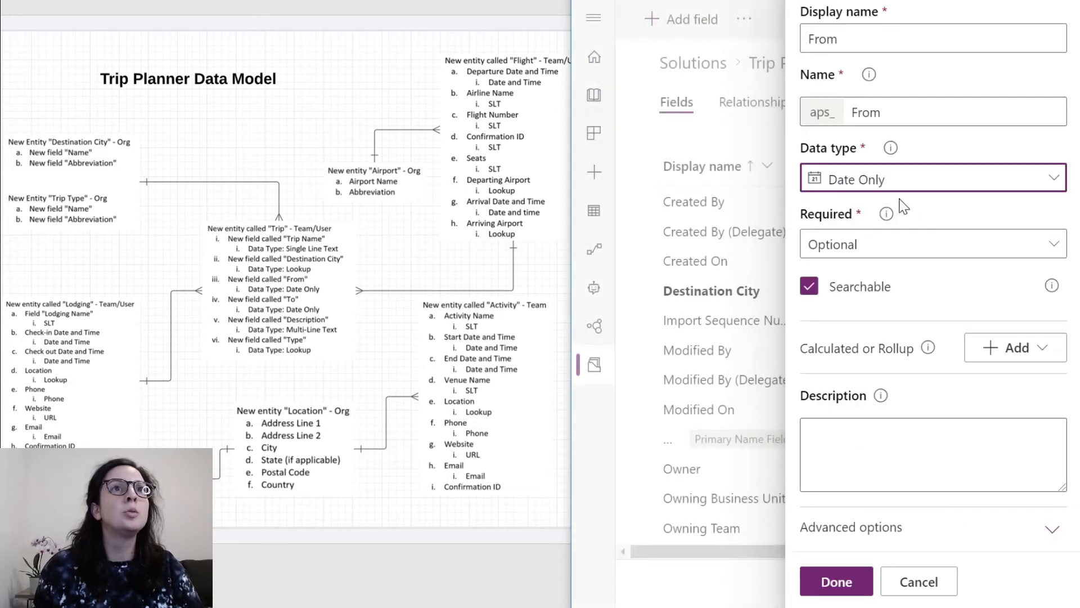
- Add a To field to Trip with the Date Only data type
left_click(836, 580)
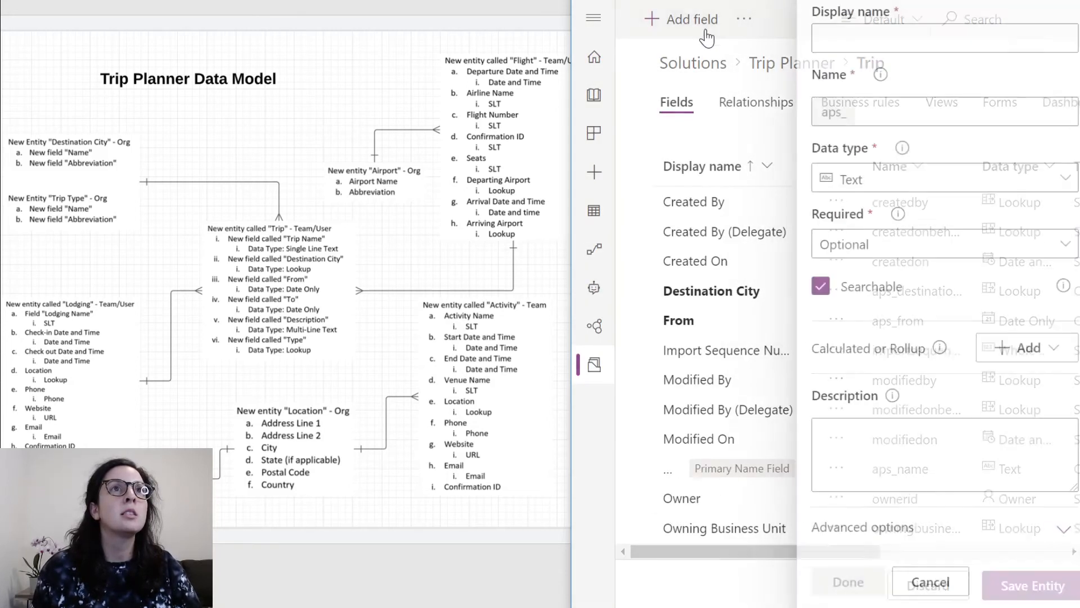
type("To")
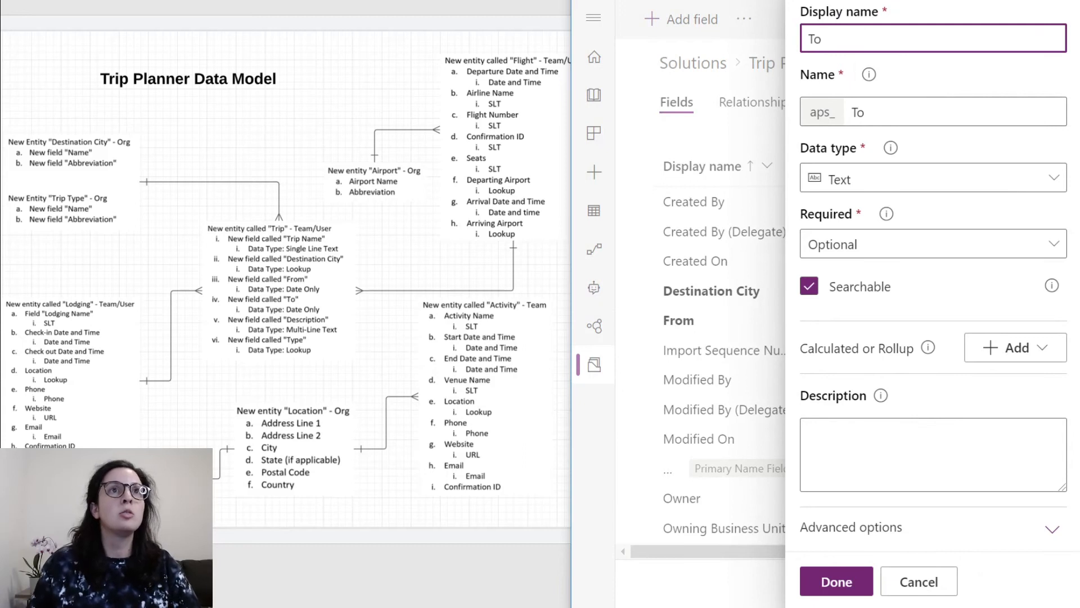
left_click(930, 179)
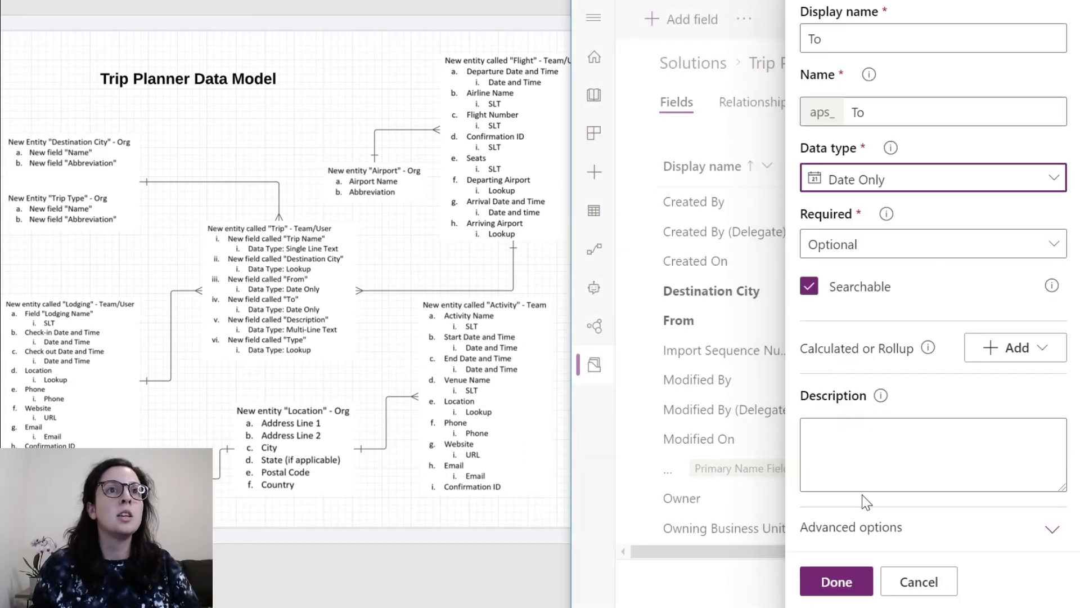
left_click(835, 581)
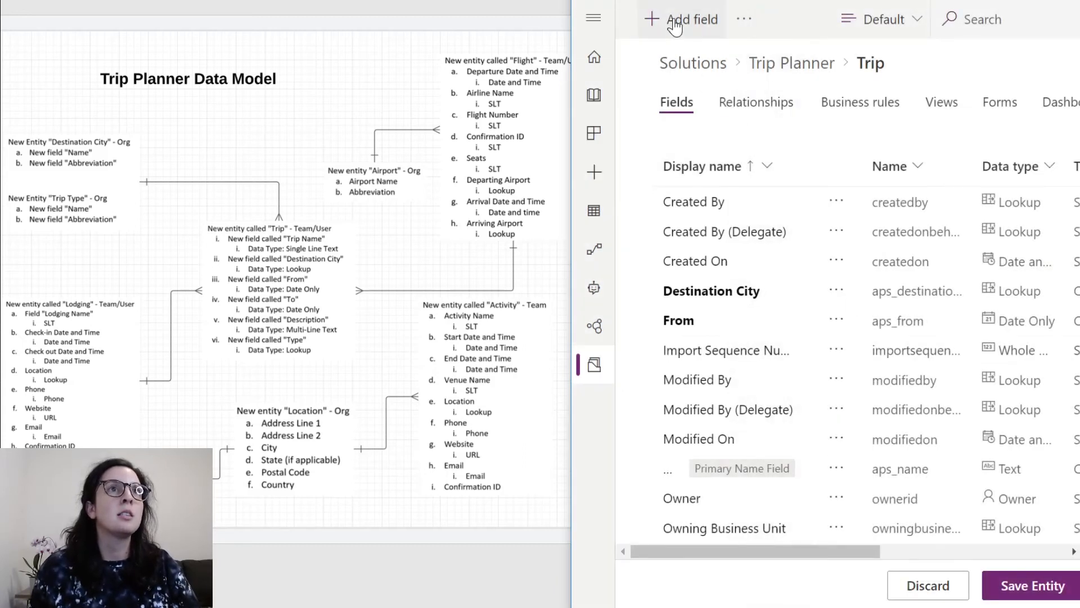
left_click(688, 19)
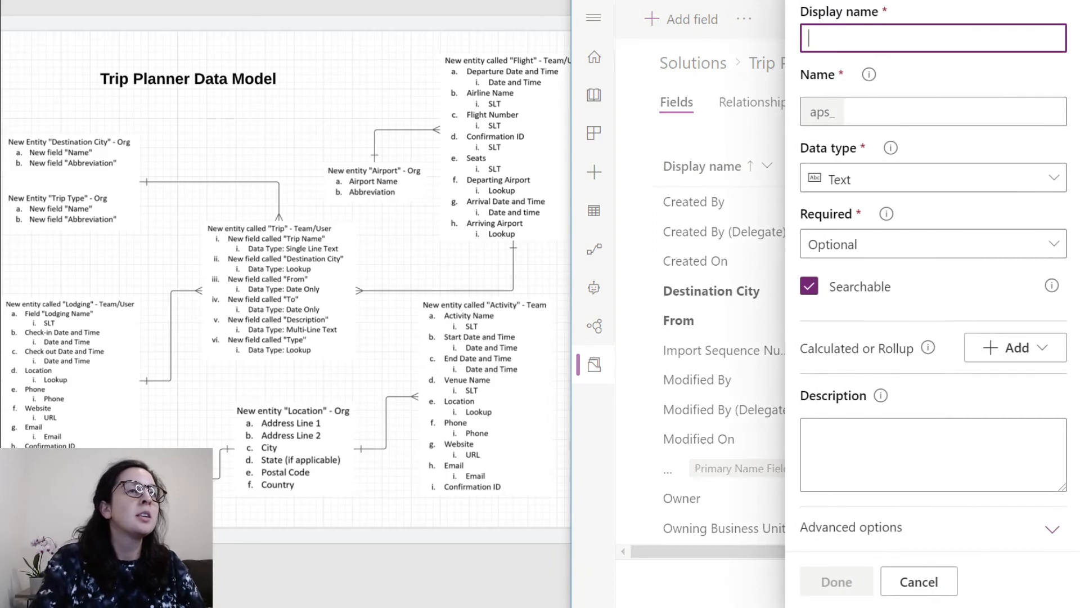
type("Description")
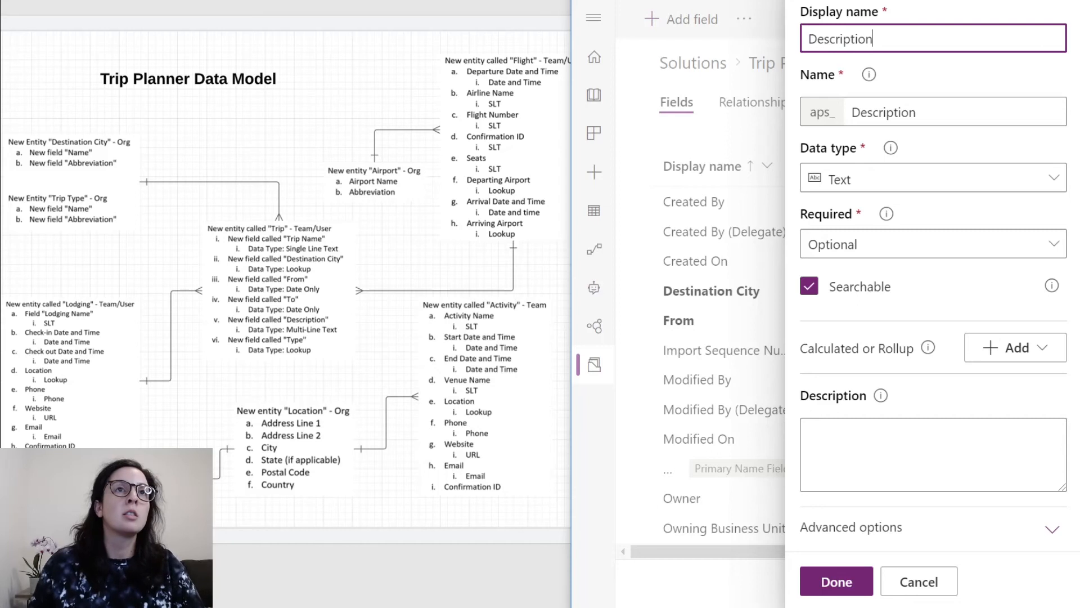
- Give the Description field the Multiline Text data type and add it to Trip
left_click(931, 179)
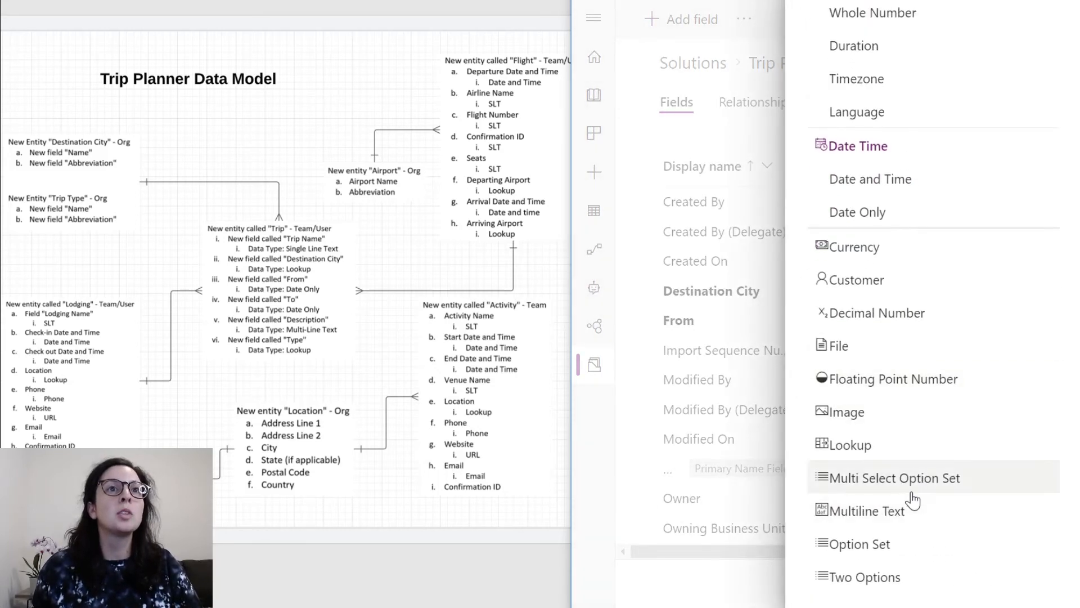
left_click(866, 511)
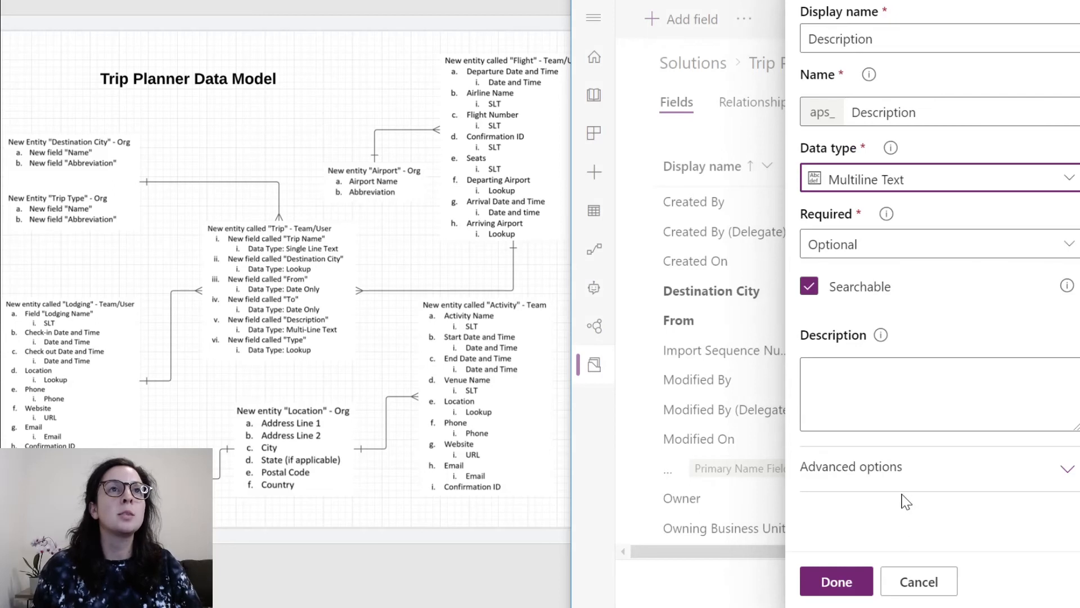
mouse_move(903, 345)
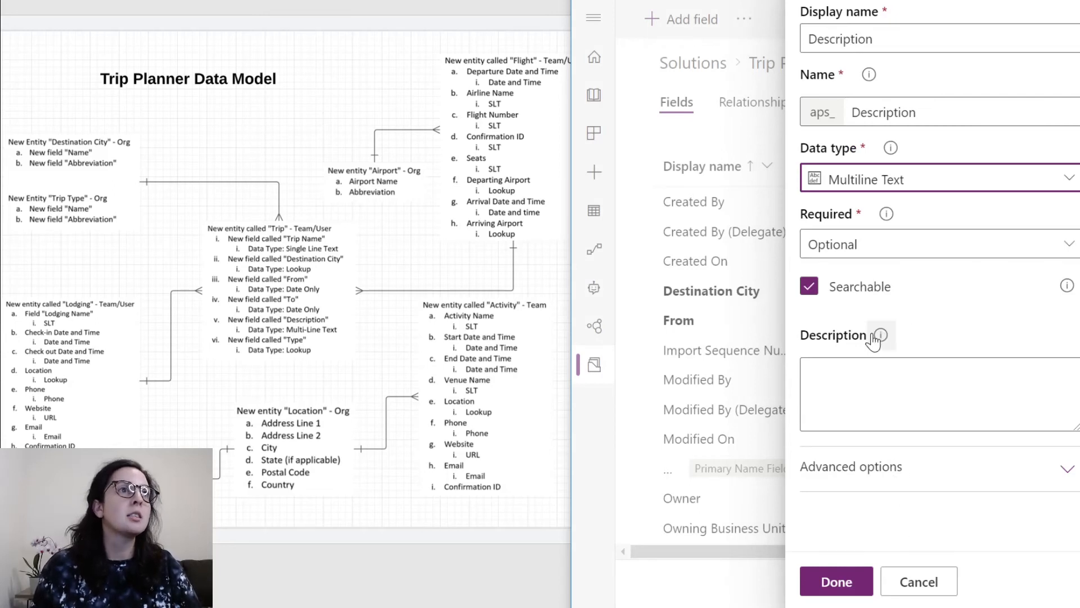
left_click(836, 580)
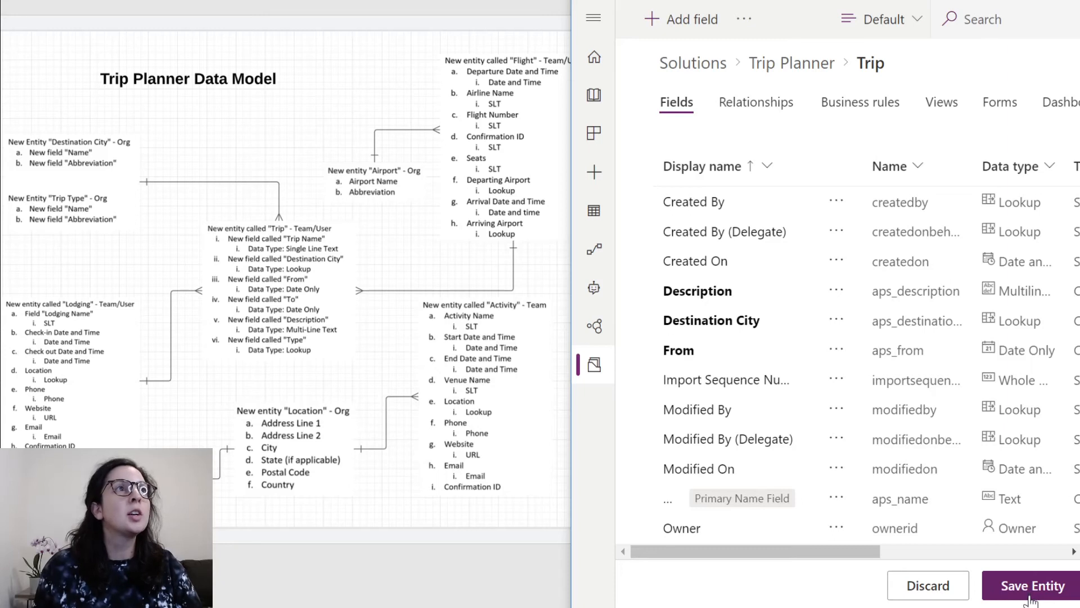
mouse_move(24, 193)
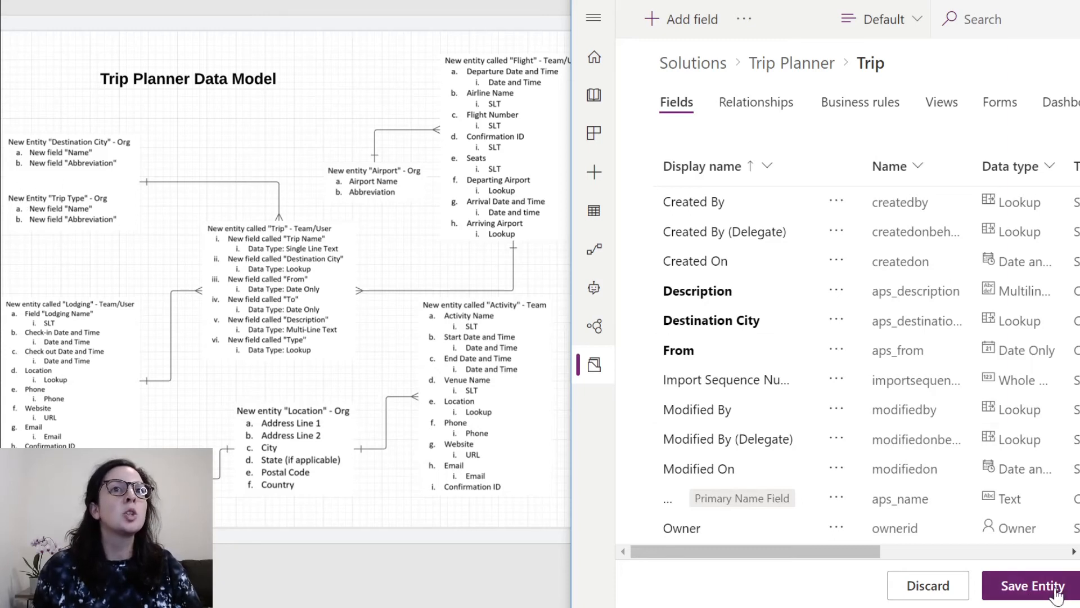
- Save the Trip entity with its Destination City, From, To and Description fields
left_click(1032, 585)
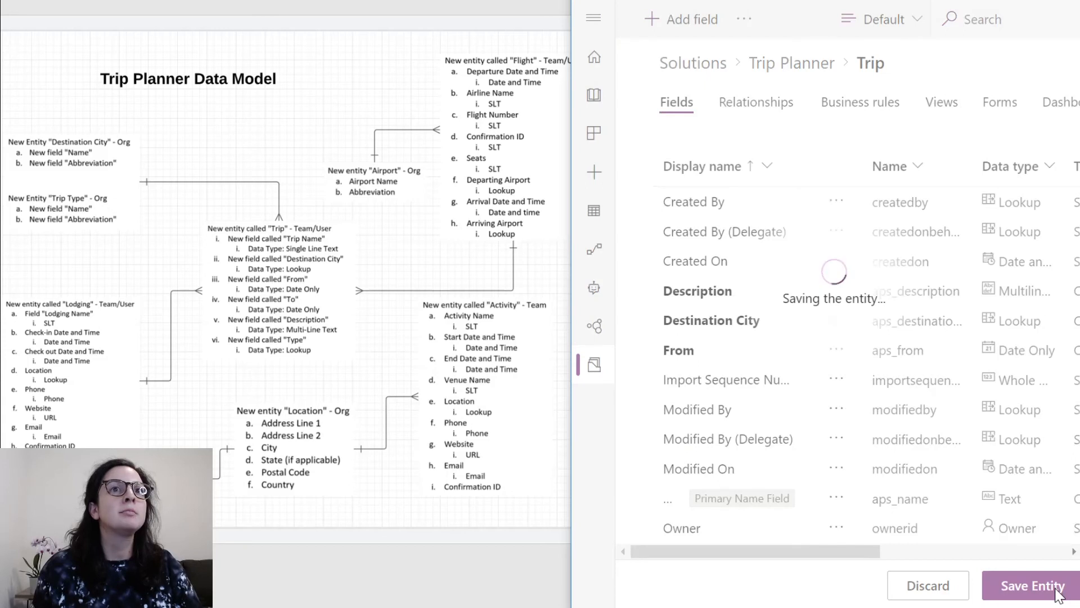
mouse_move(904, 431)
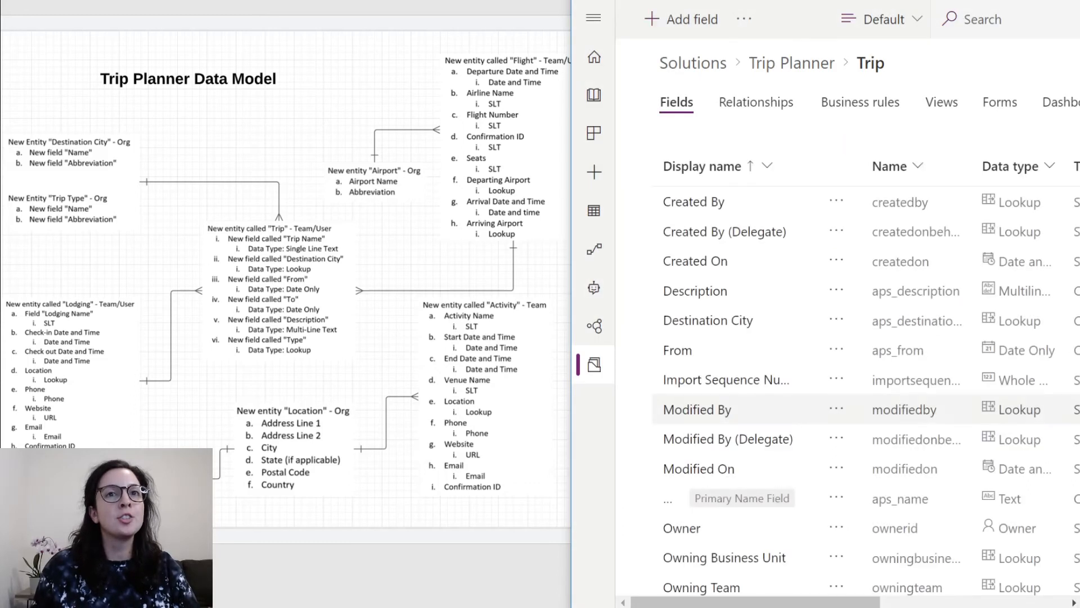
mouse_move(902, 409)
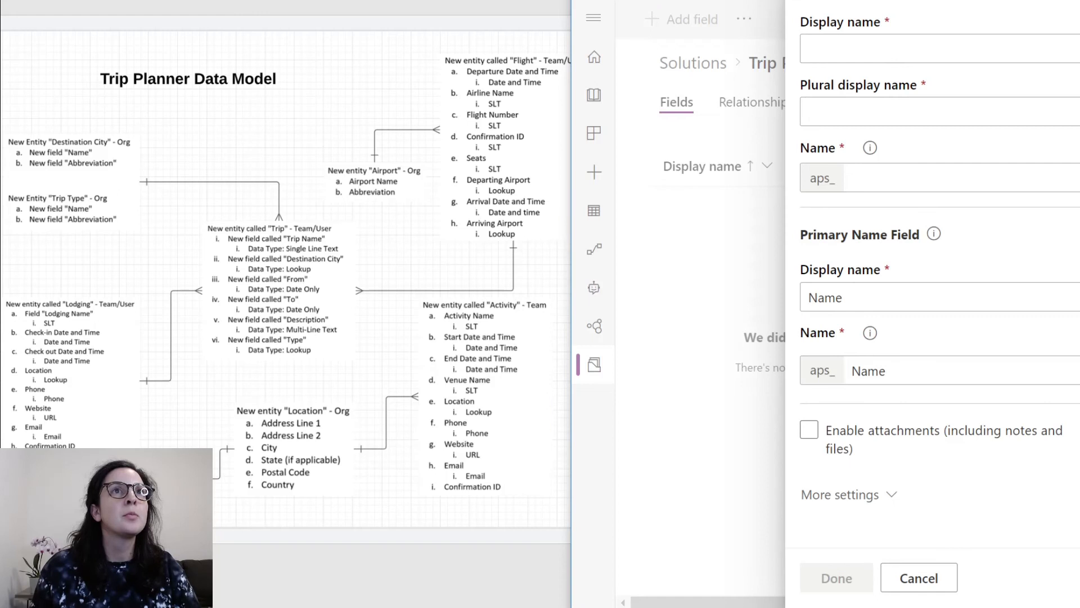
- Create a new entity named Trip Type (plural Trip Types)
left_click(937, 48)
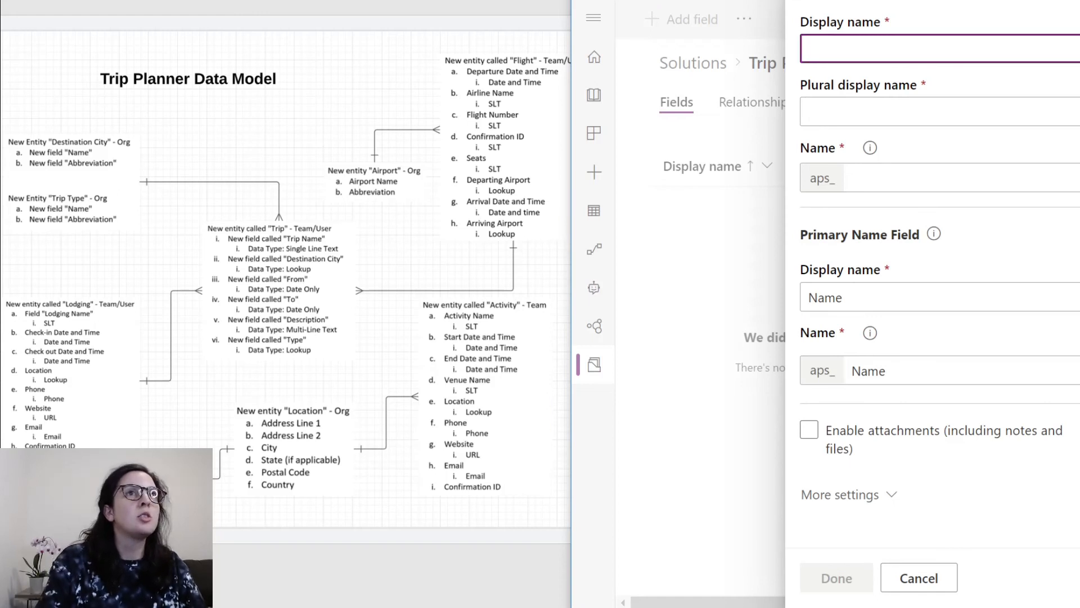
type("Trip Type")
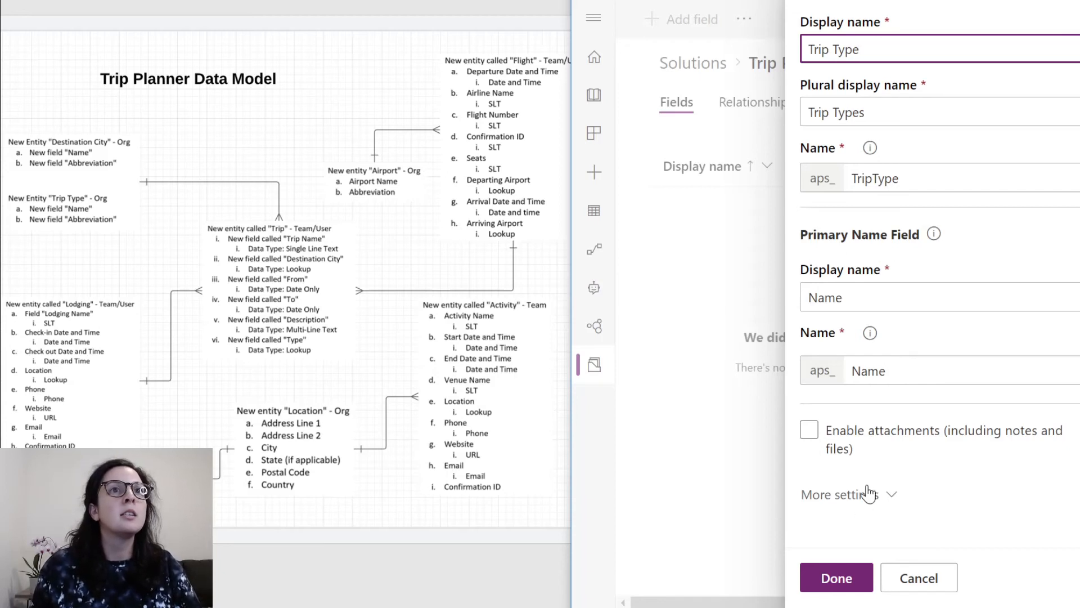
left_click(837, 495)
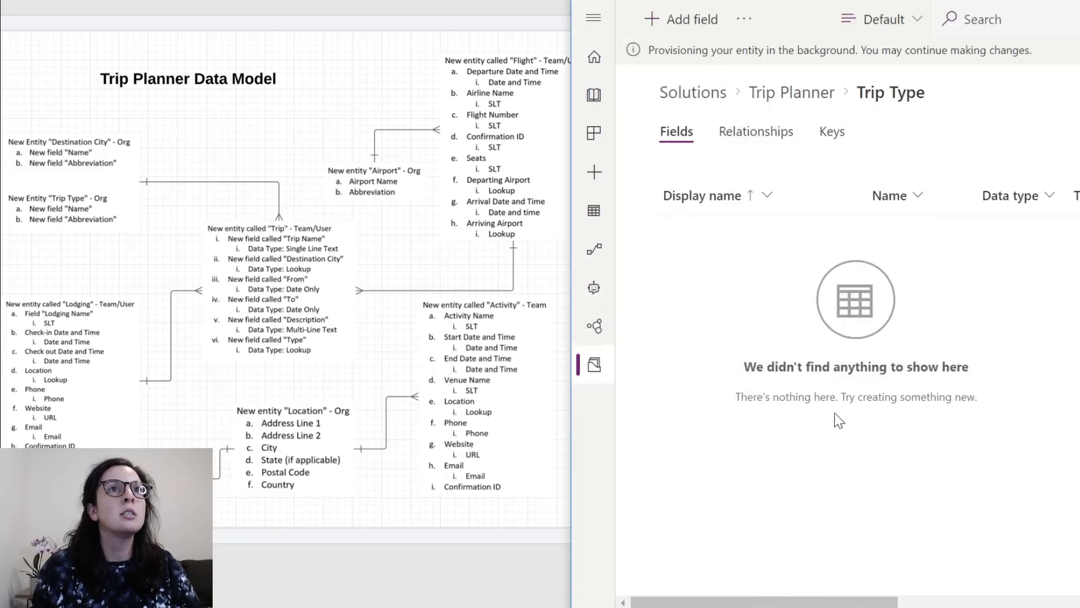
- Add a text Abbreviation field to the Trip Type entity
left_click(682, 19)
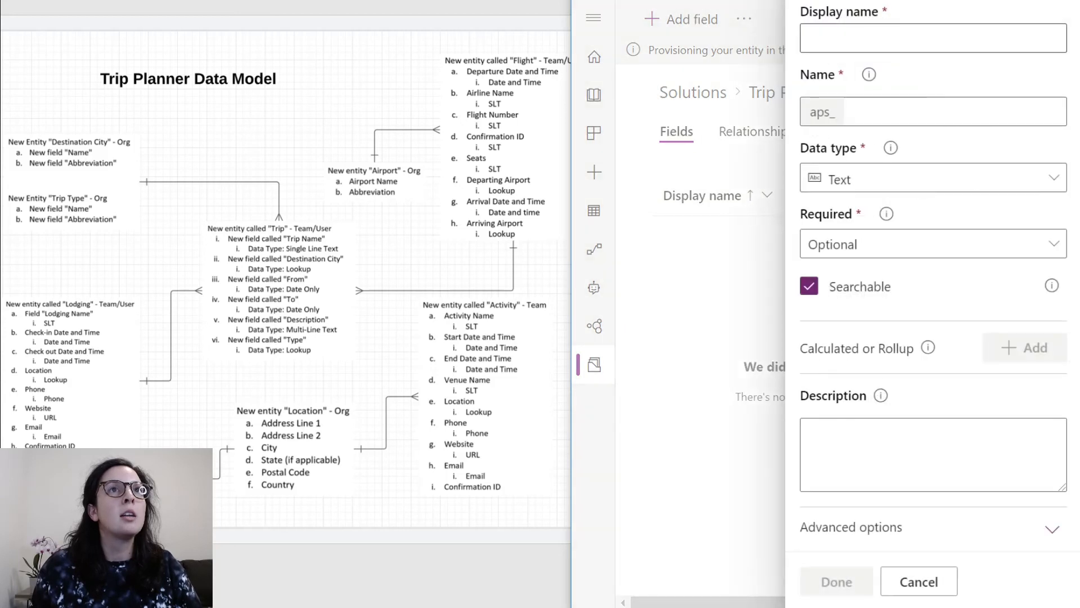
type("Abb")
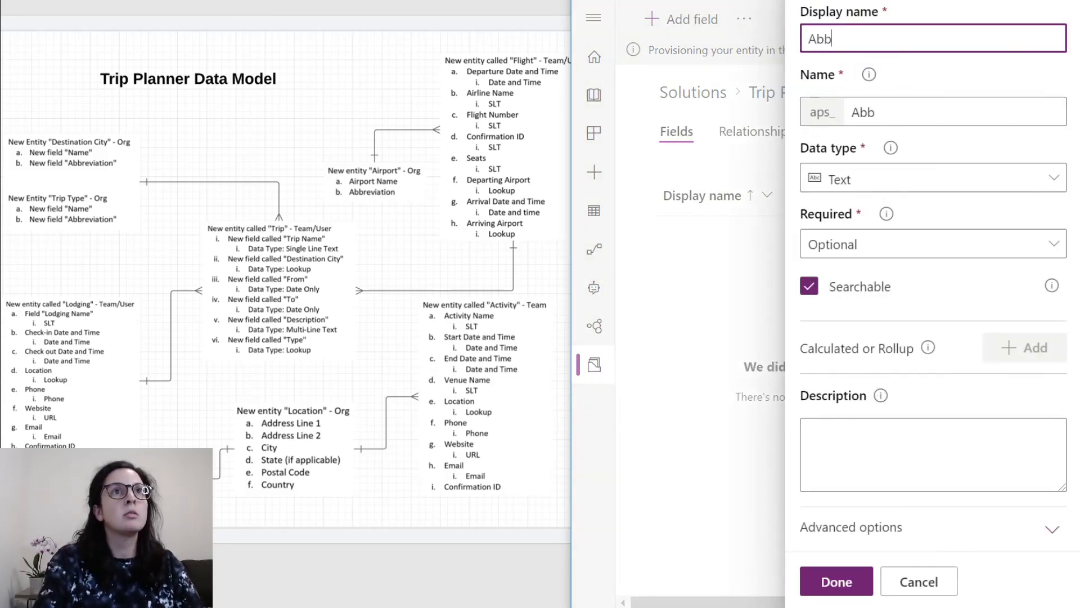
type("reviation")
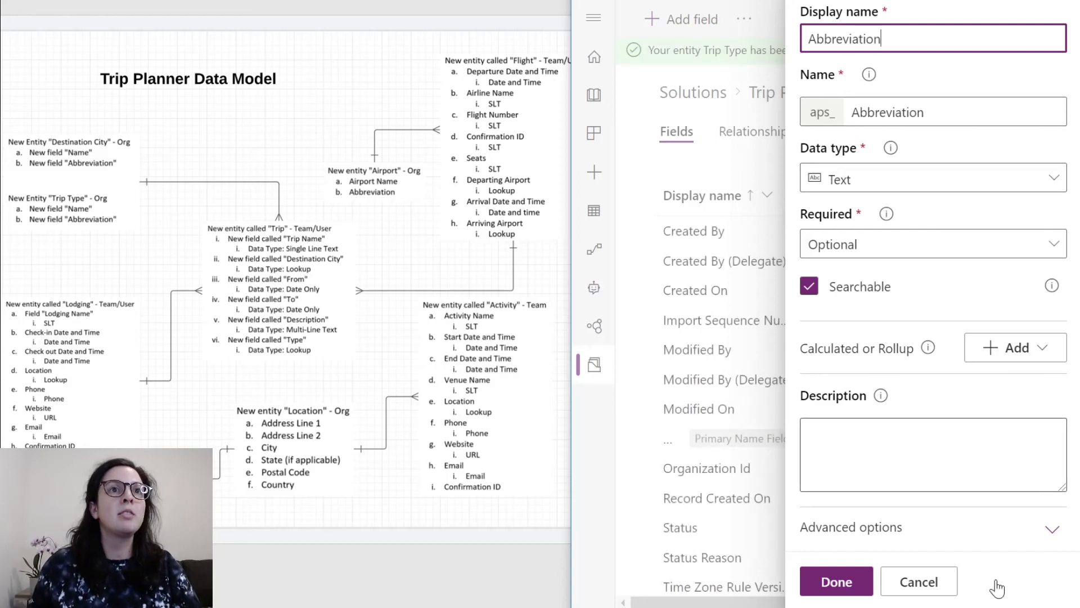
left_click(834, 582)
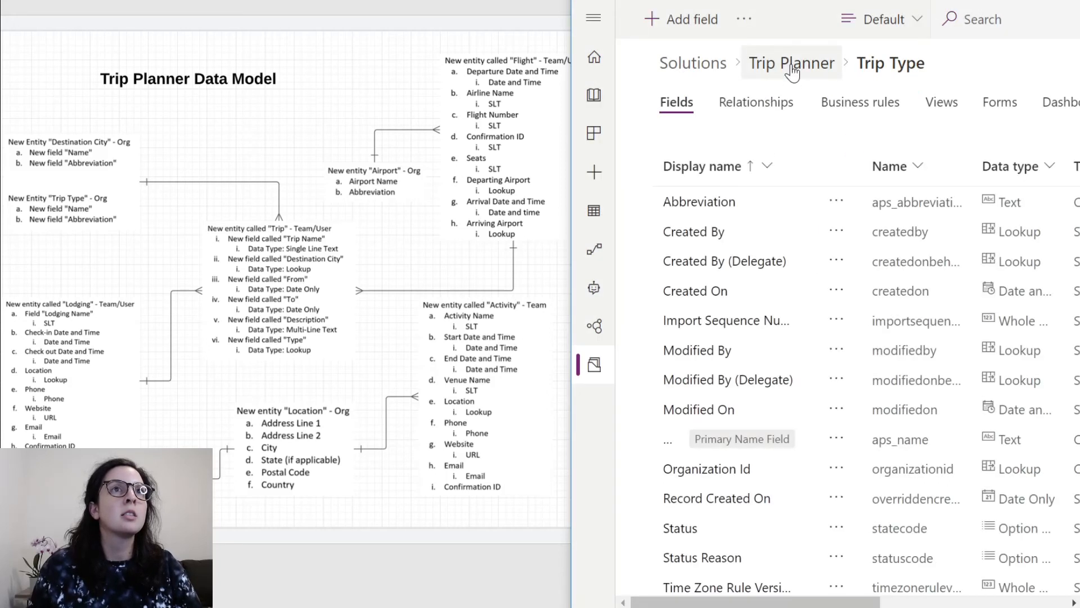
- Add a Trip Type field on Trip with Lookup data type related to the Trip Type table
left_click(791, 63)
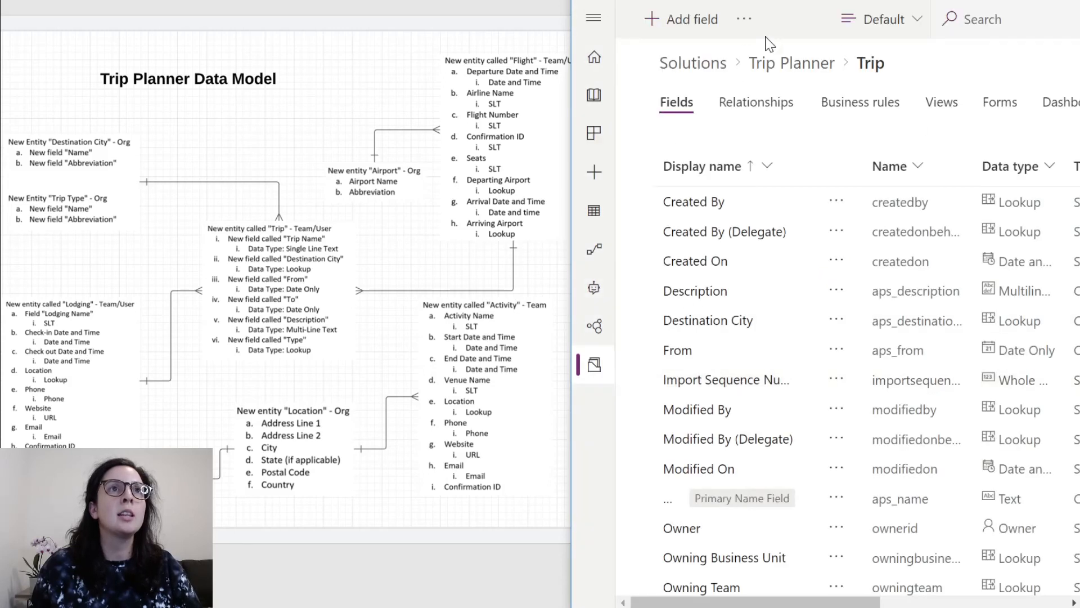
left_click(682, 20)
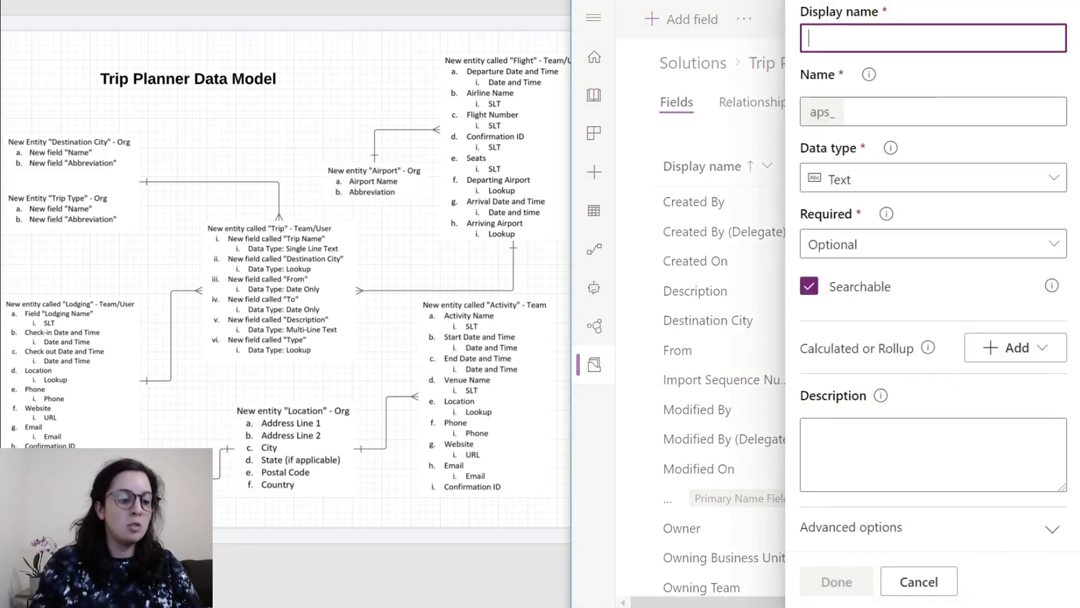
left_click(932, 179)
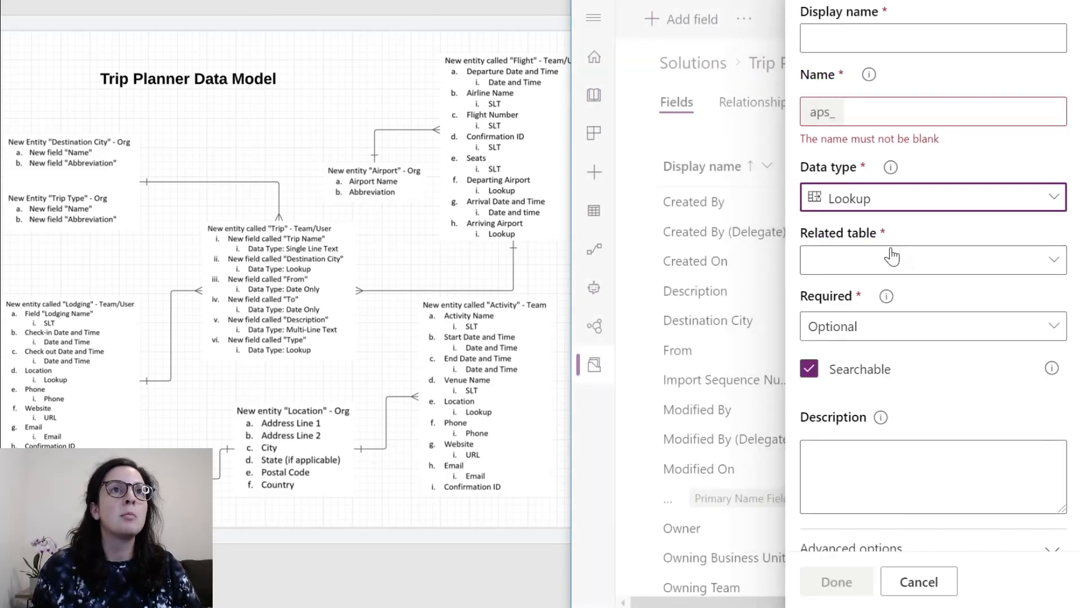
left_click(931, 259)
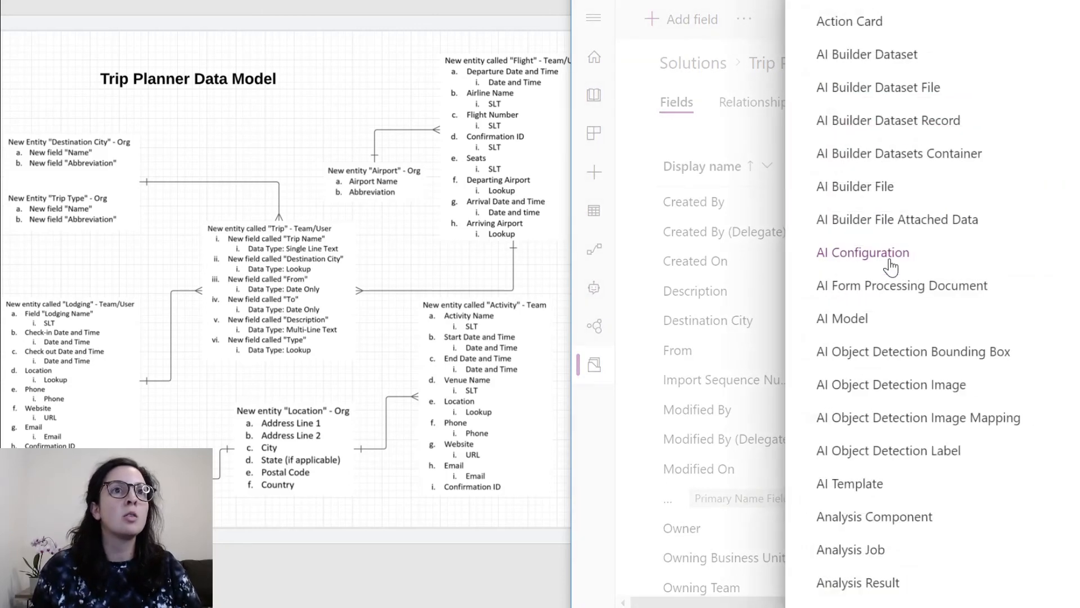
scroll("down", 3)
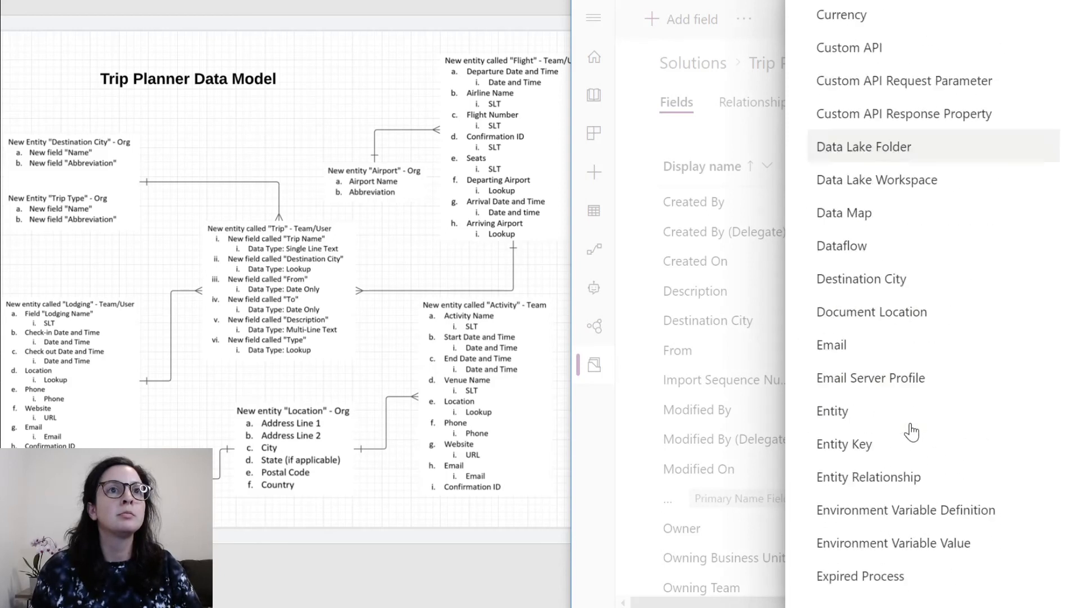
scroll("down", 3)
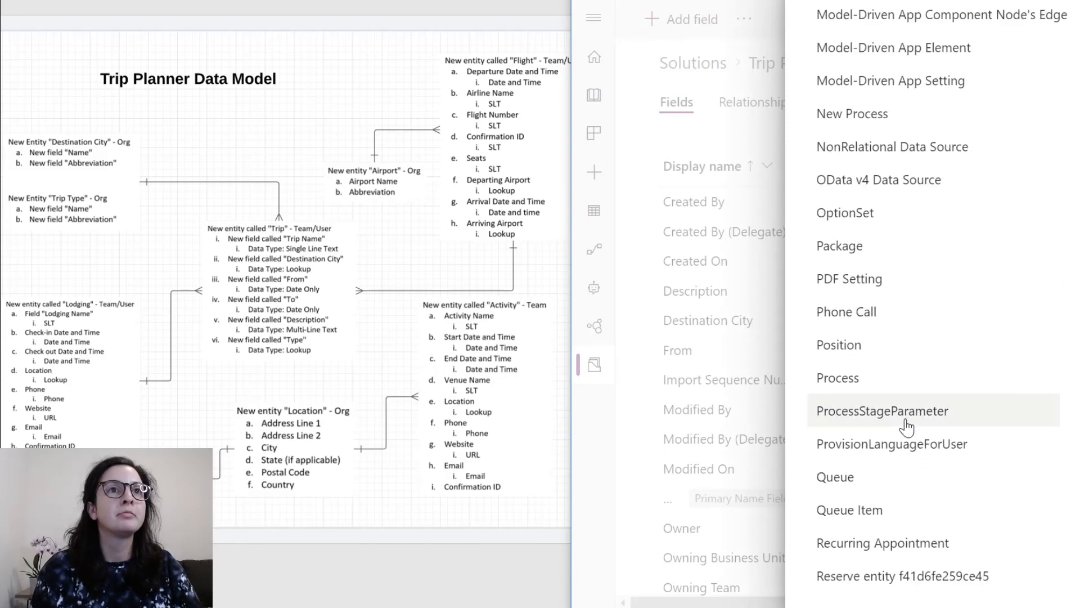
scroll("down", 3)
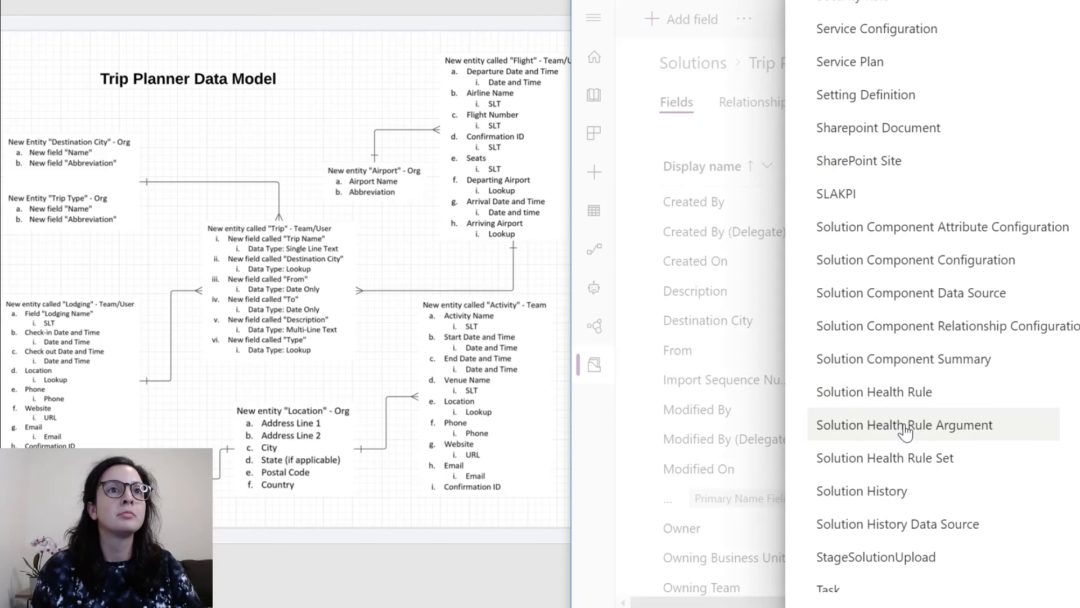
scroll("down", 3)
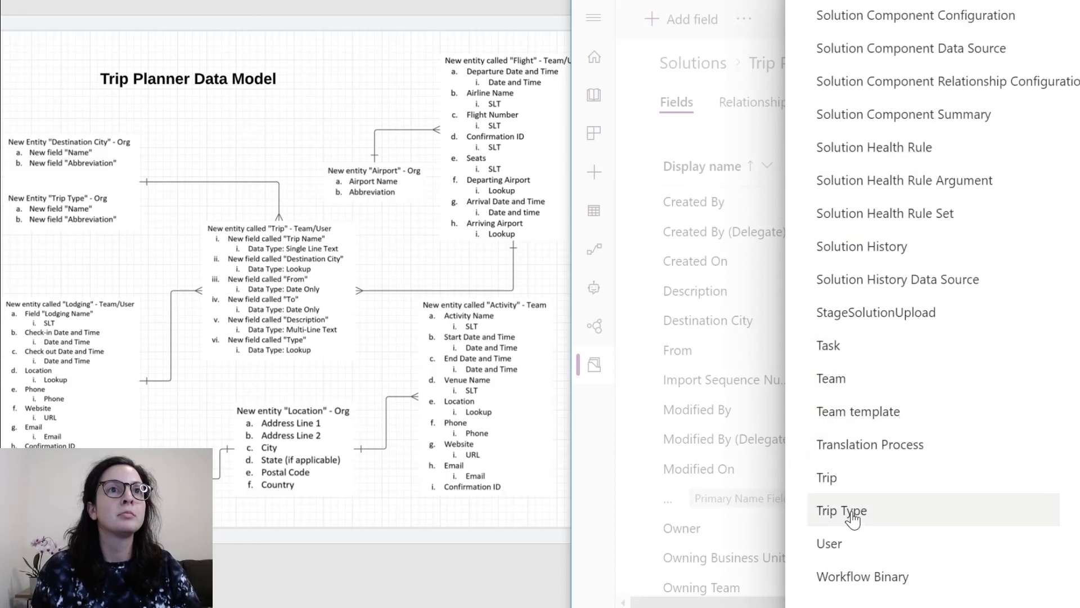
left_click(840, 511)
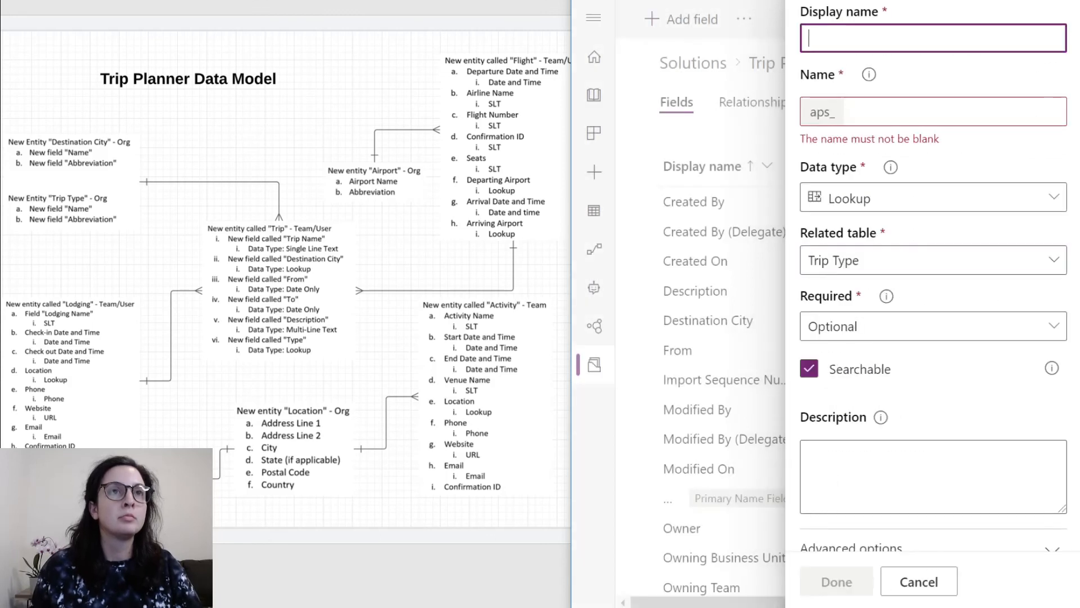
type("Trip Type")
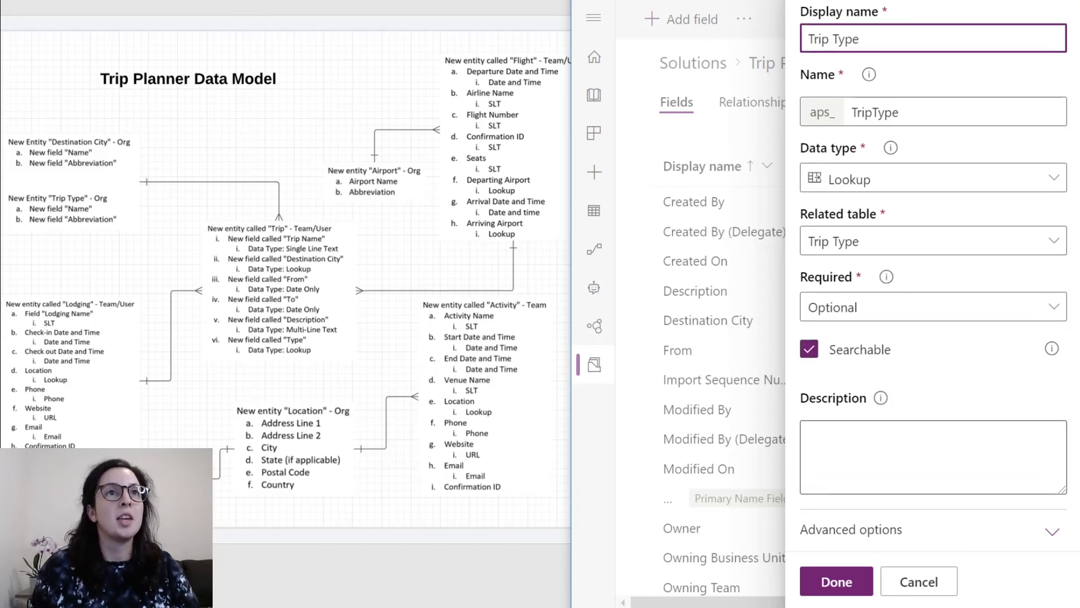
left_click(836, 580)
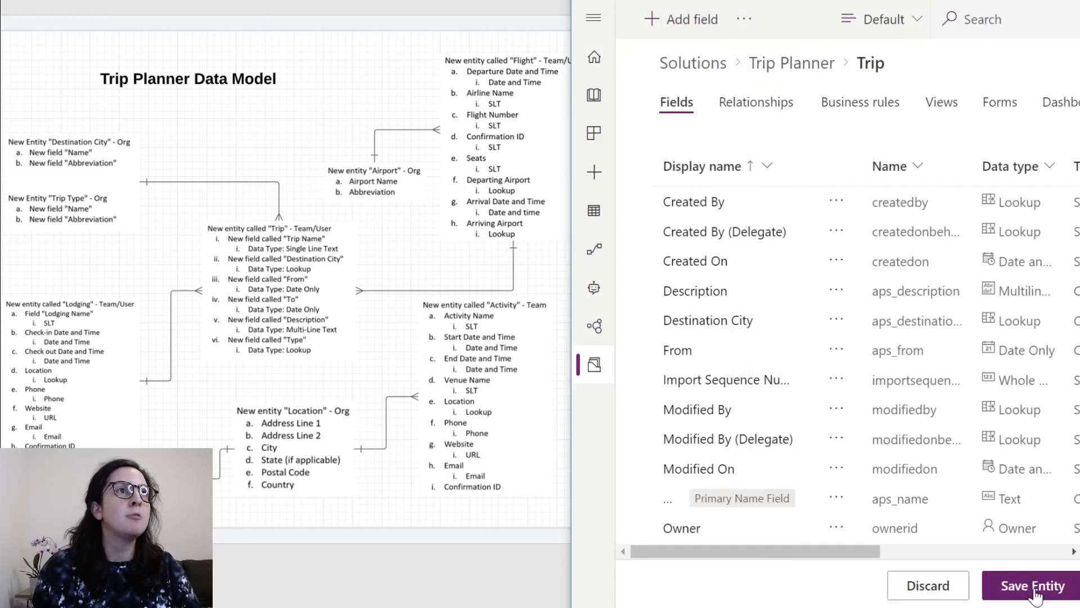
- Save the Trip entity so the Trip Type lookup is stored, returning to its field list
left_click(1032, 585)
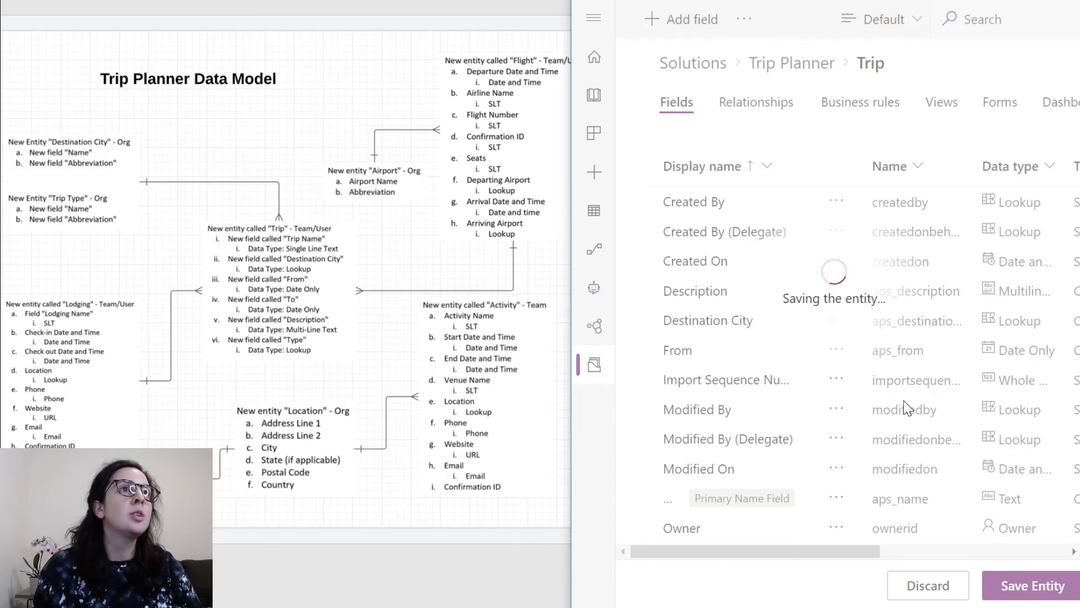
left_click(1030, 585)
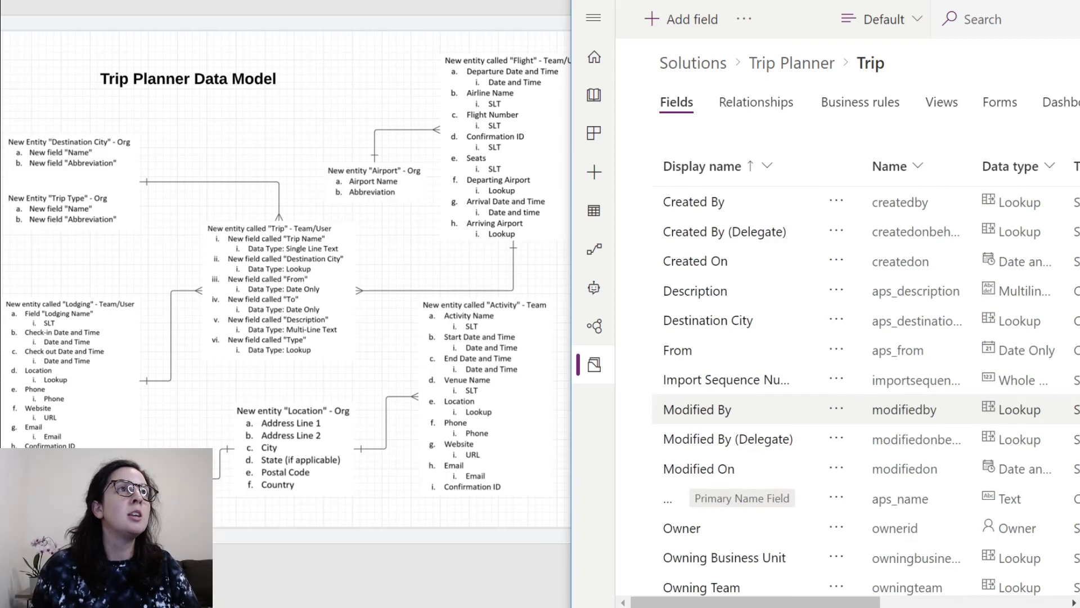
mouse_move(882, 407)
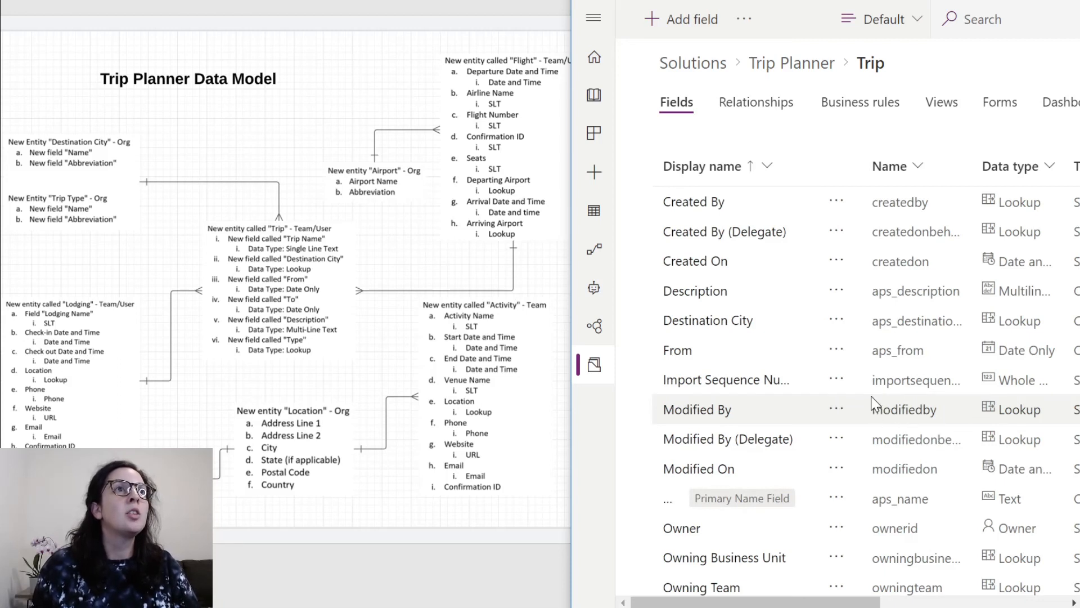
mouse_move(837, 408)
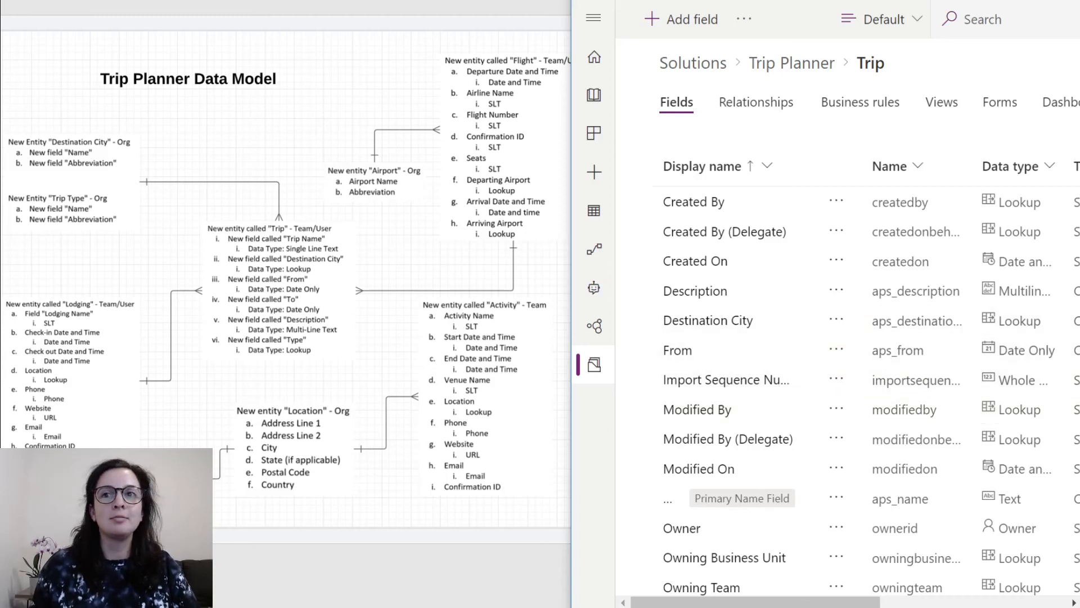
left_click(791, 63)
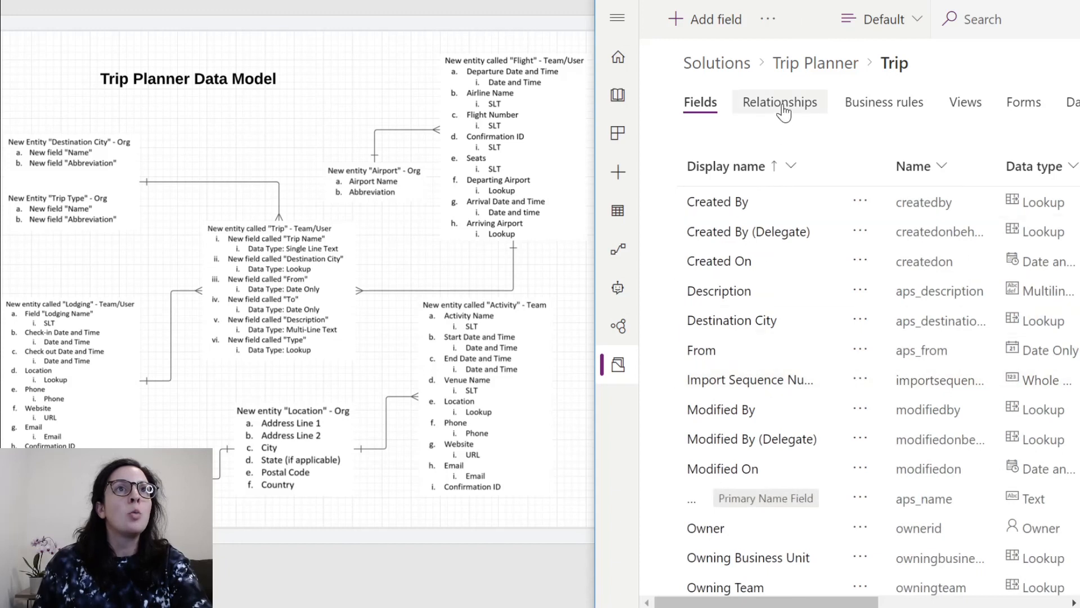
- Create a many-to-one relationship from Trip to the Lodging entity
left_click(779, 102)
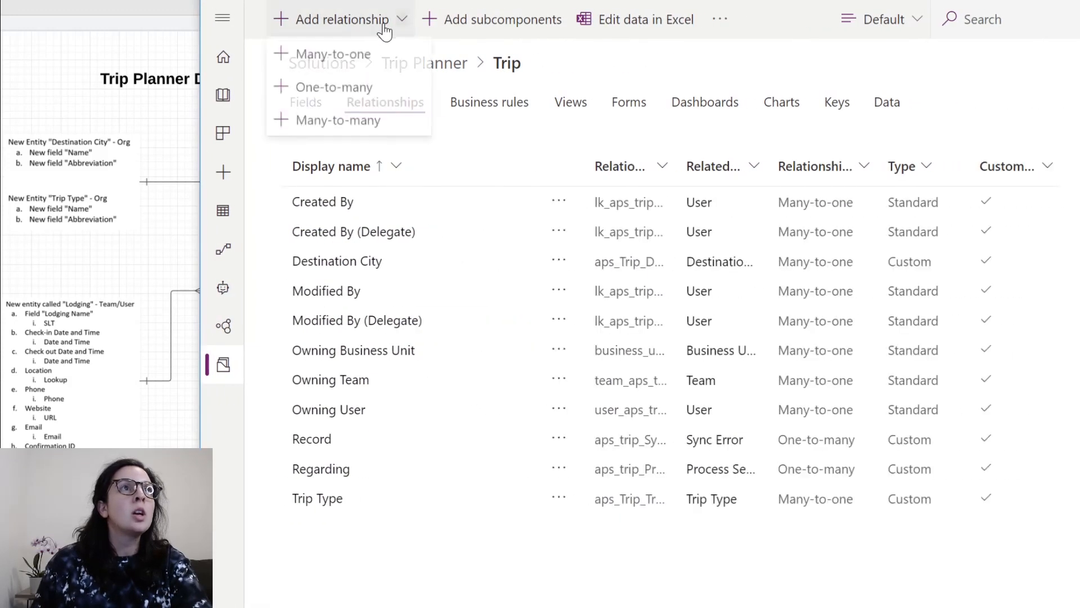
left_click(333, 54)
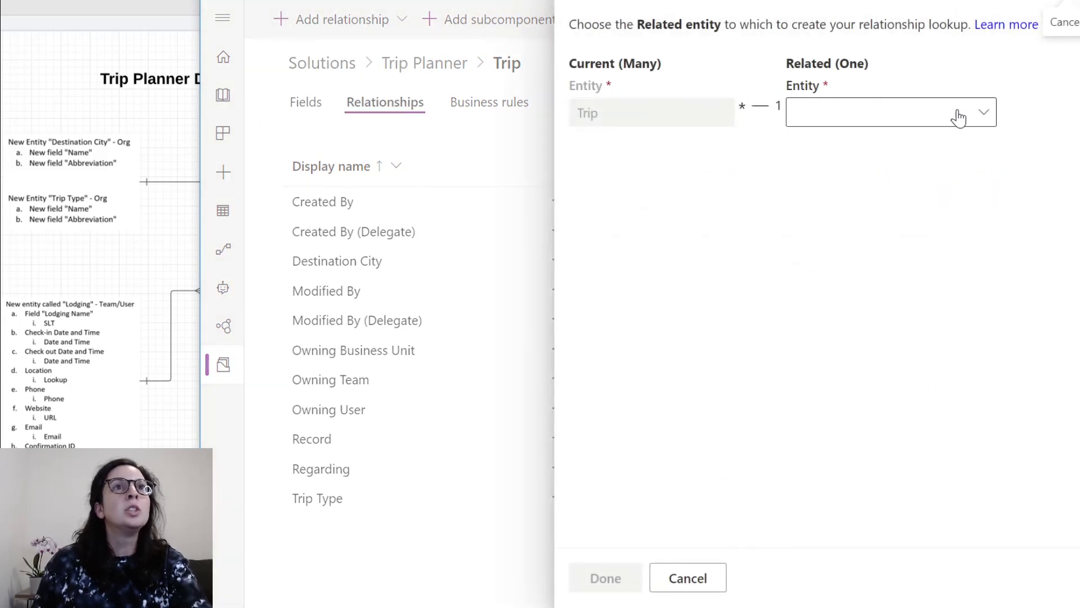
left_click(890, 113)
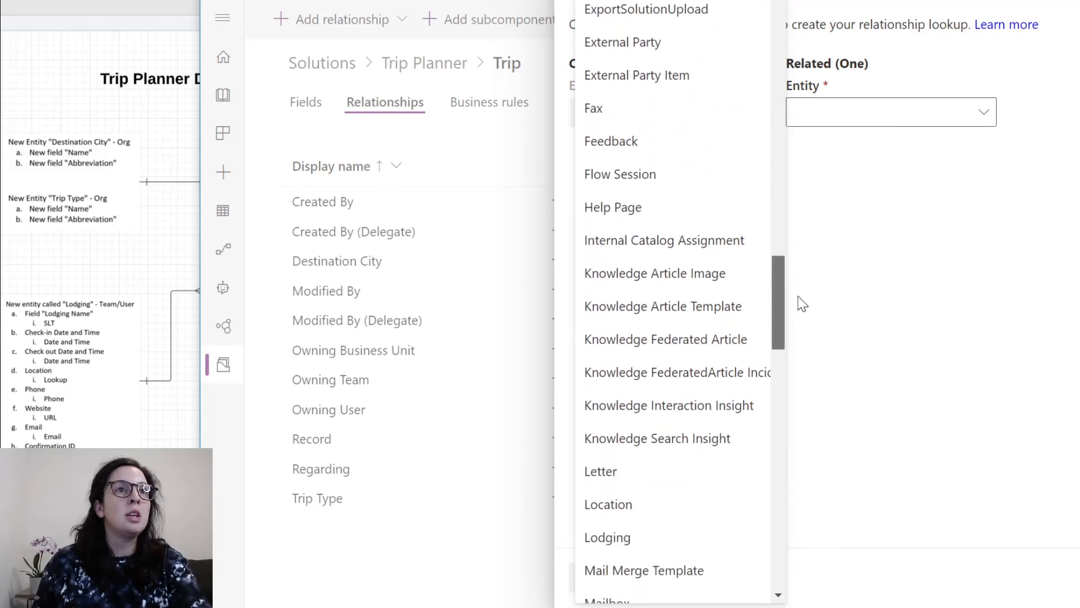
left_click(606, 538)
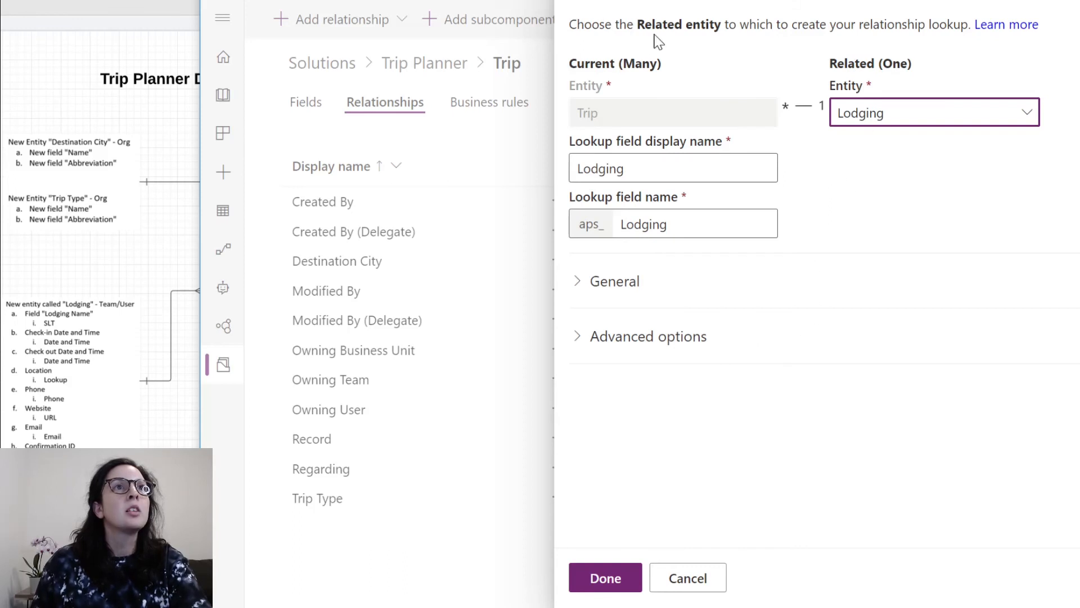
mouse_move(902, 59)
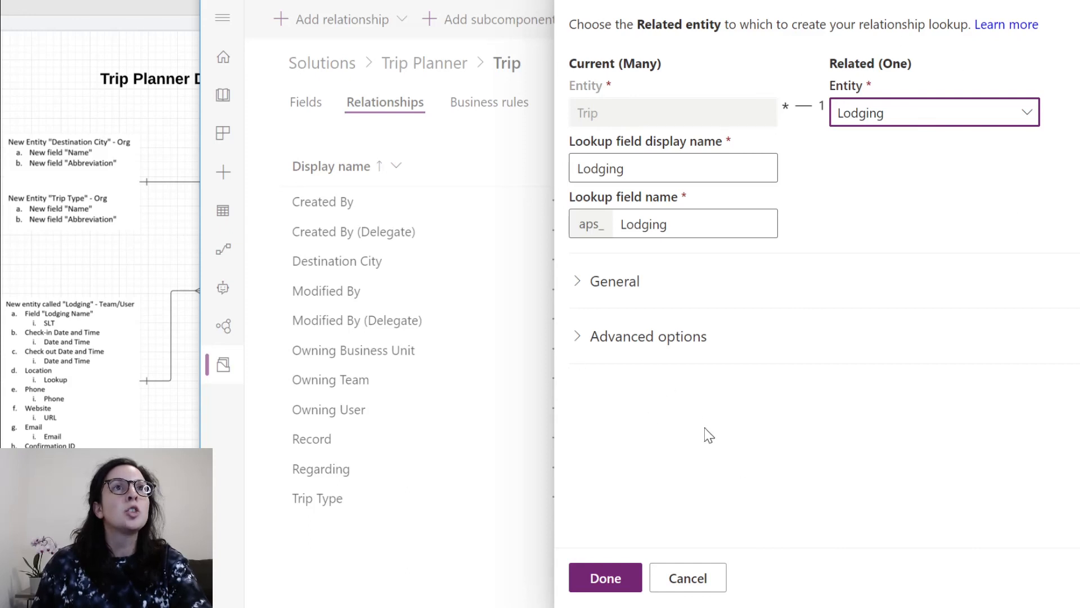
left_click(604, 577)
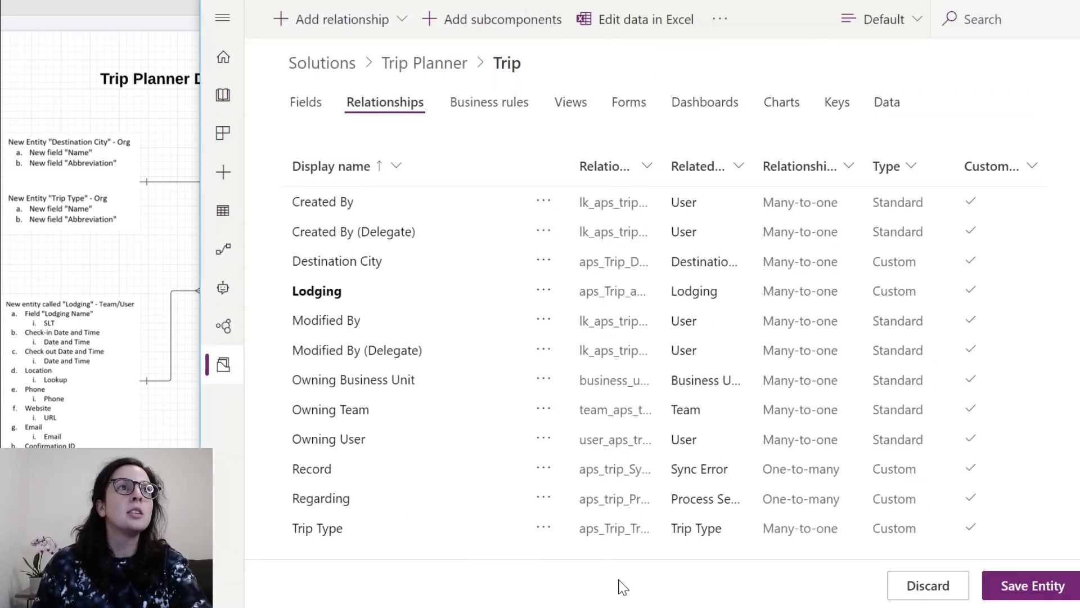
mouse_move(280, 229)
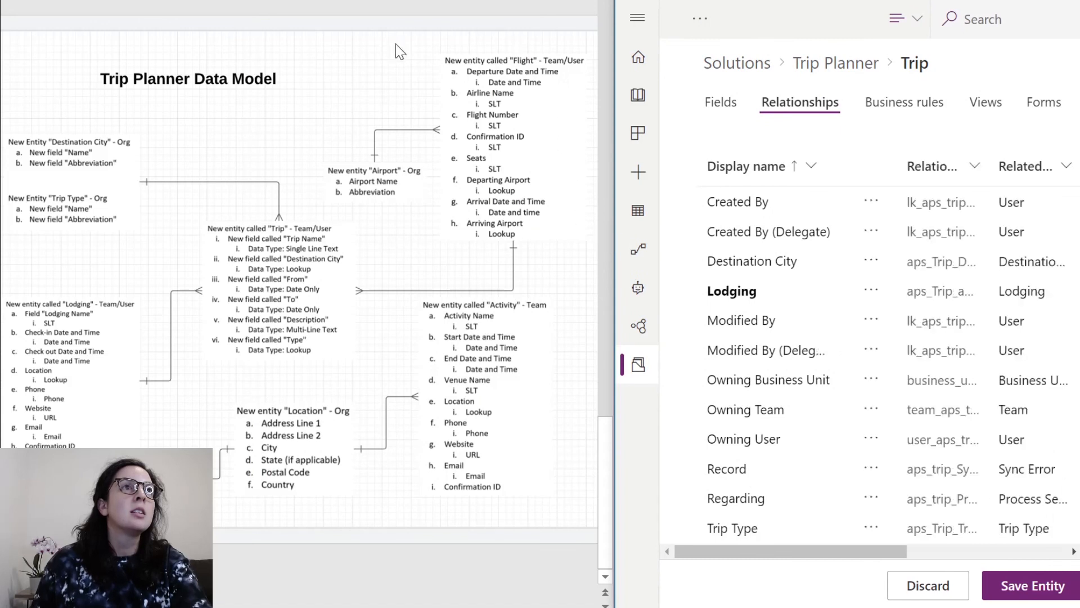
mouse_move(336, 183)
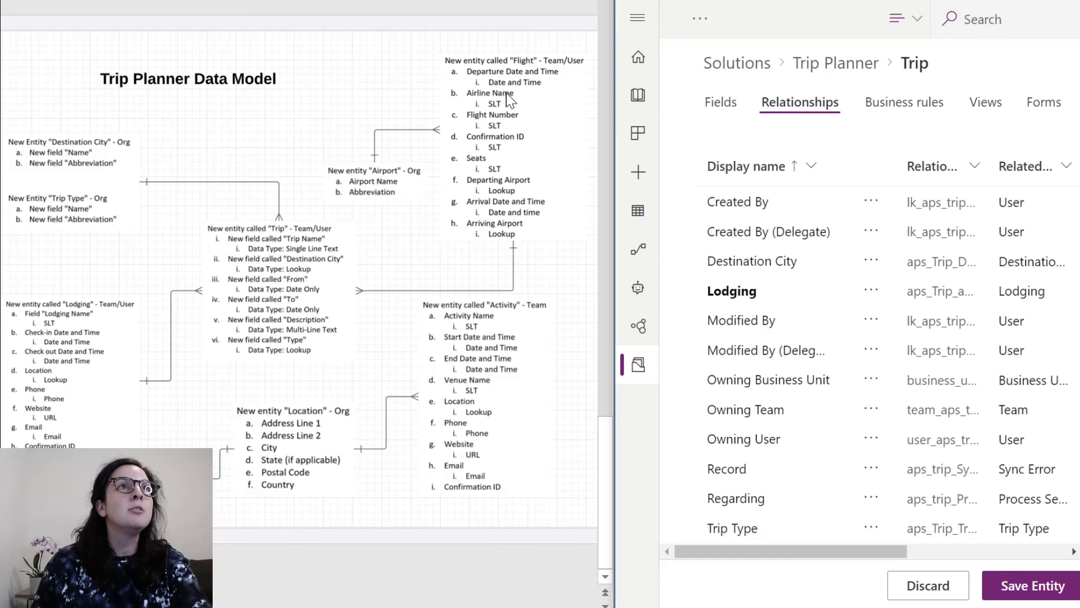
mouse_move(509, 145)
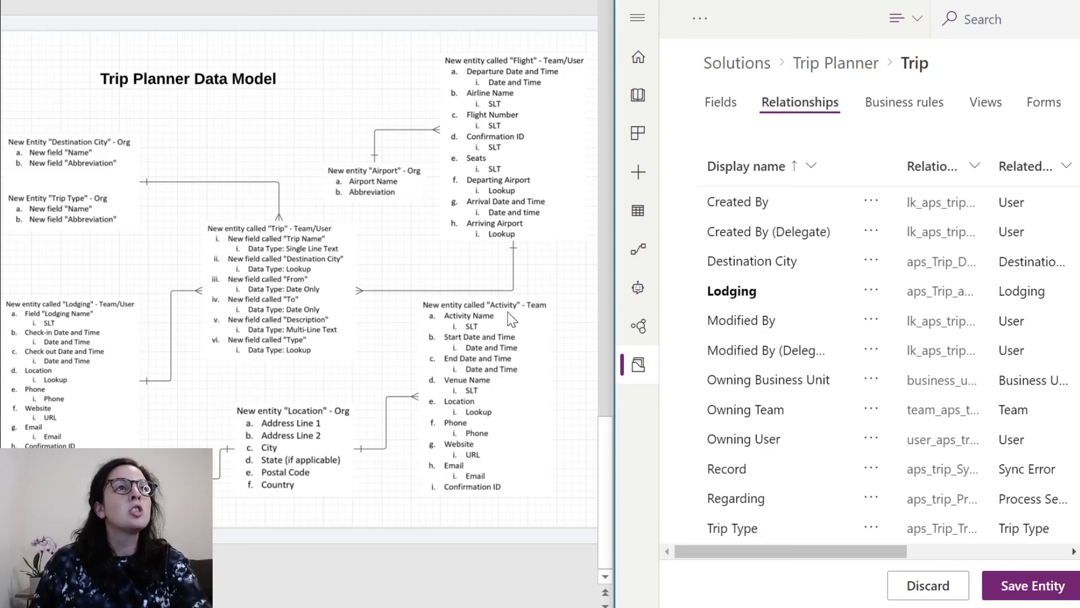
mouse_move(260, 281)
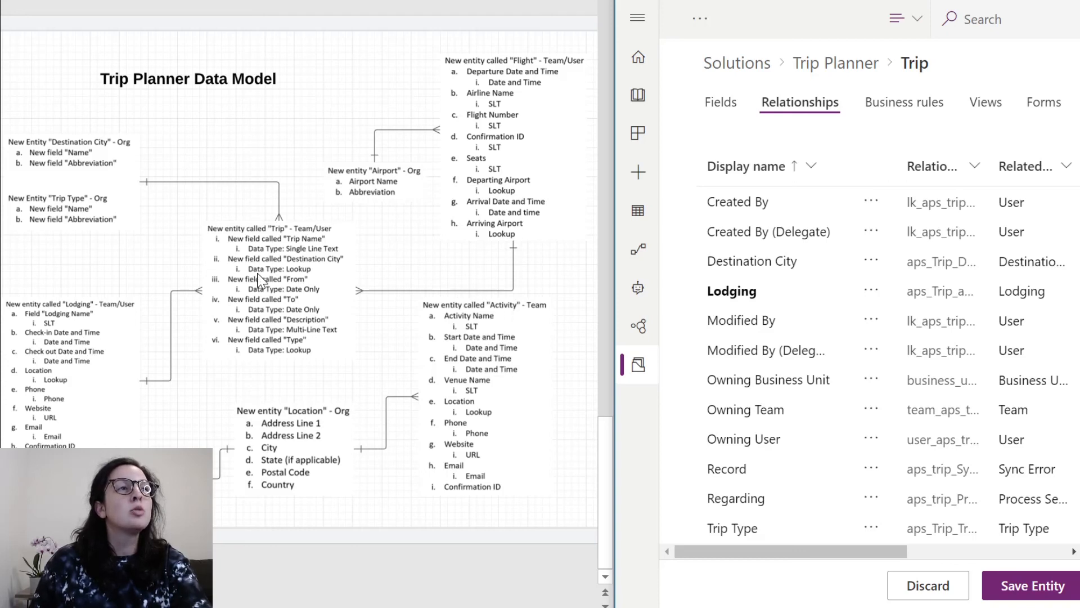
mouse_move(145, 433)
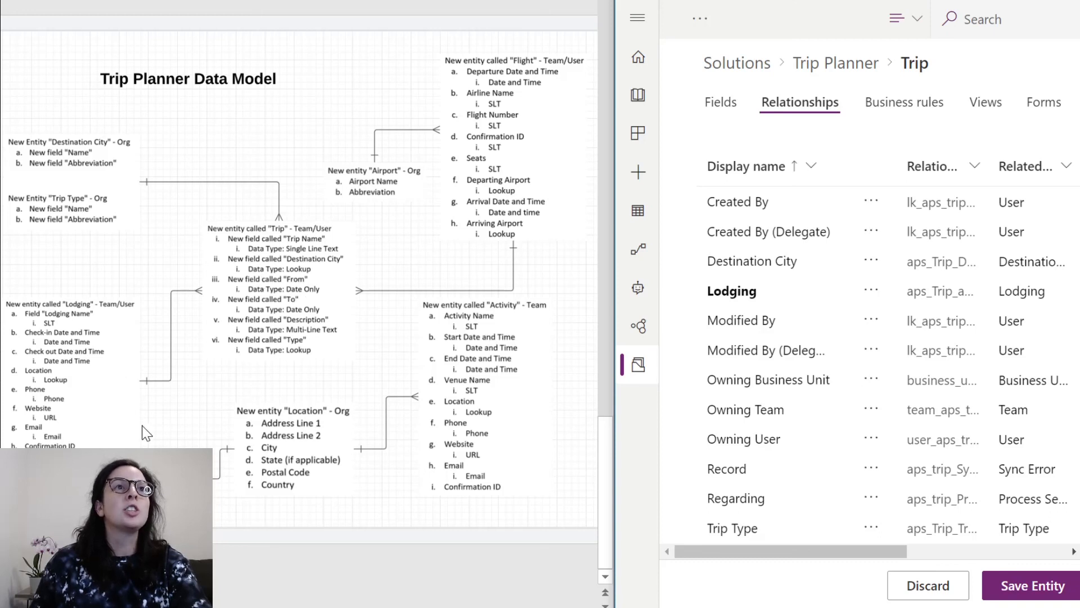